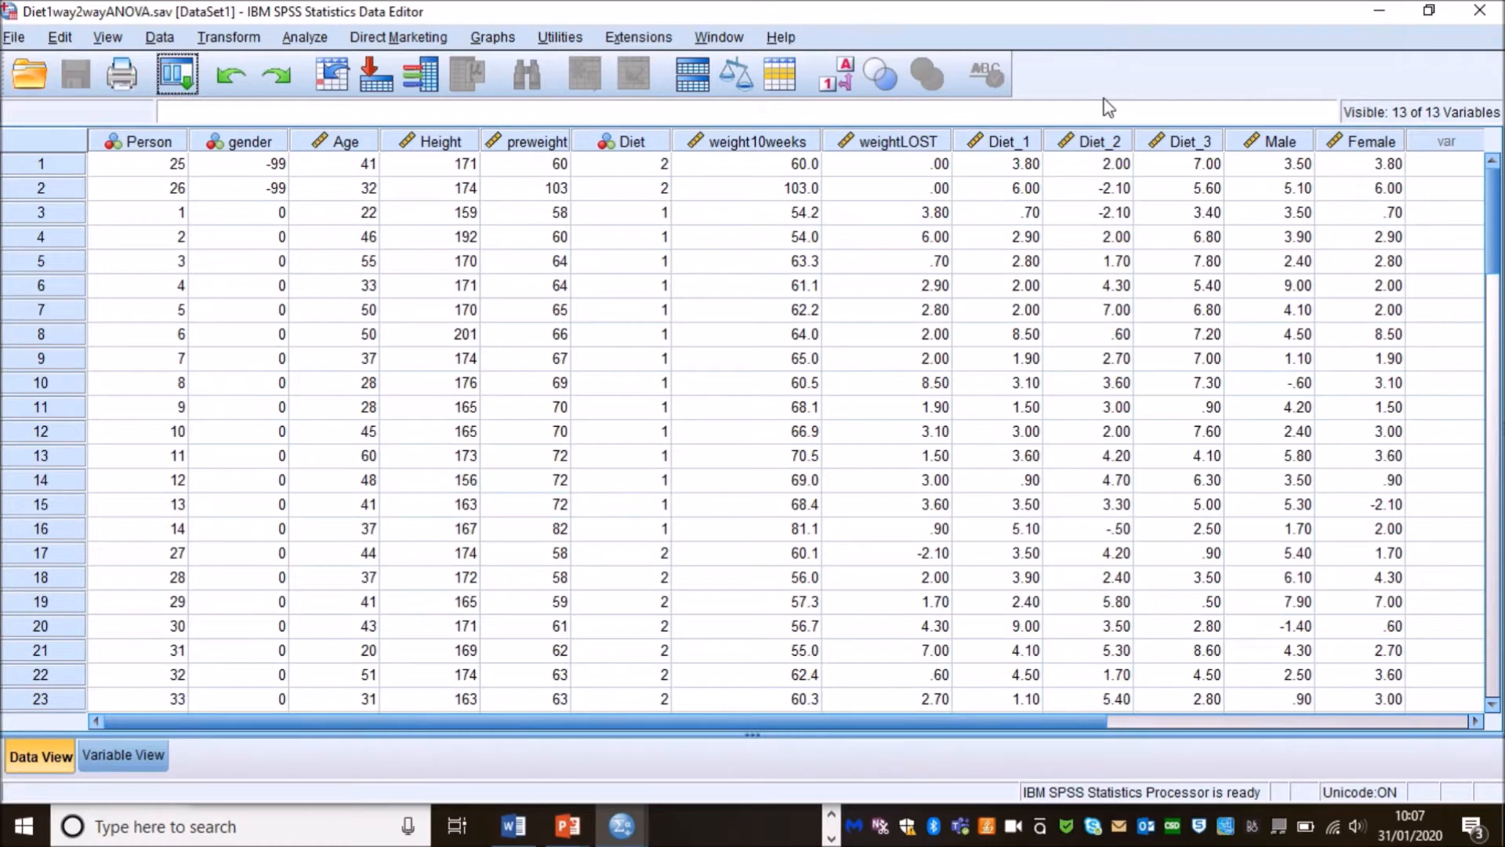
{"action": "mouse_move", "coordinate": [677, 178]}
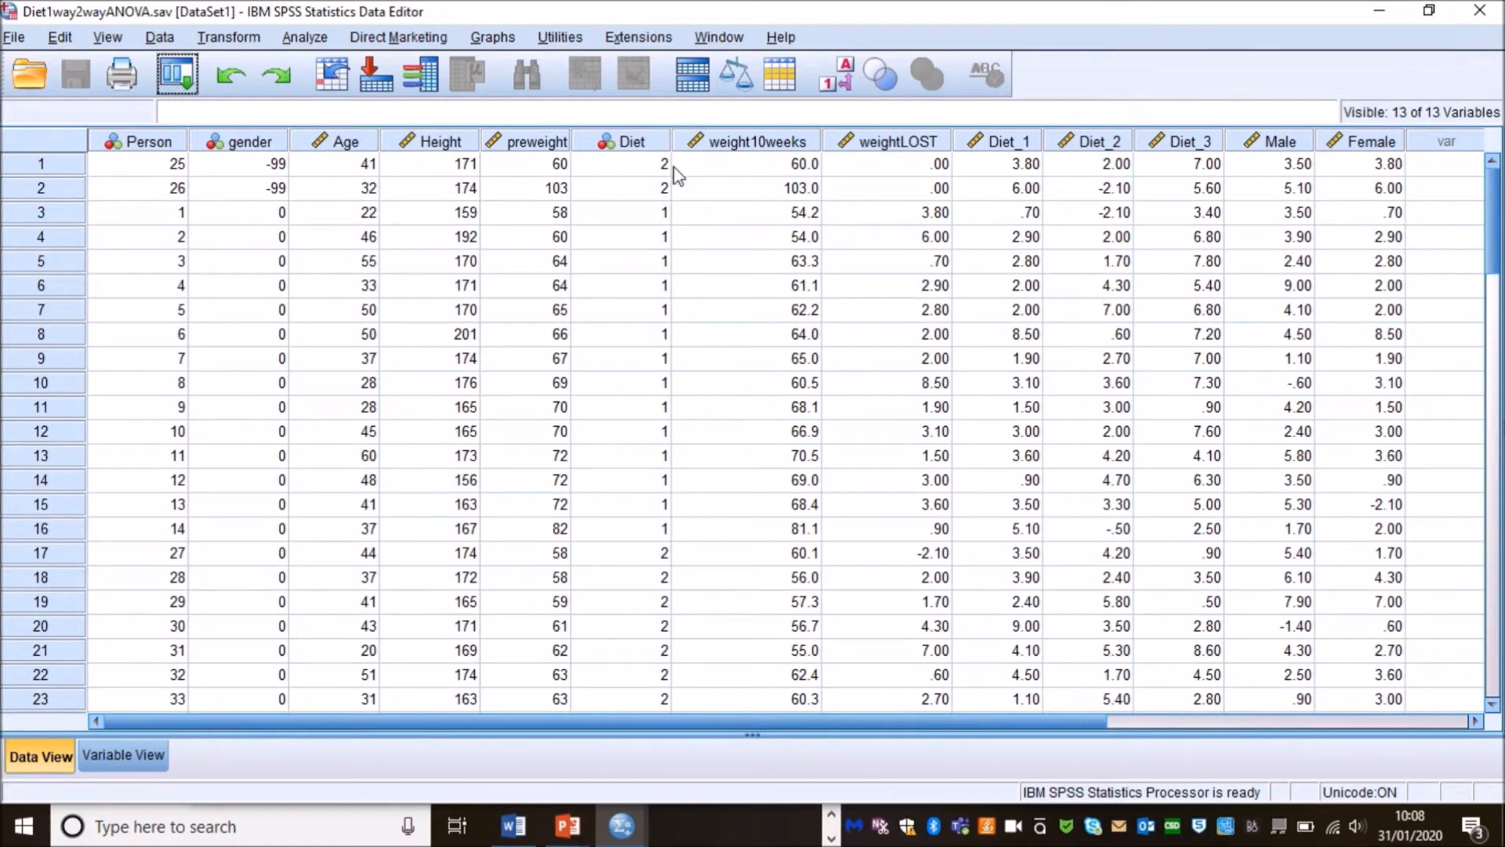
{"action": "mouse_move", "coordinate": [629, 356]}
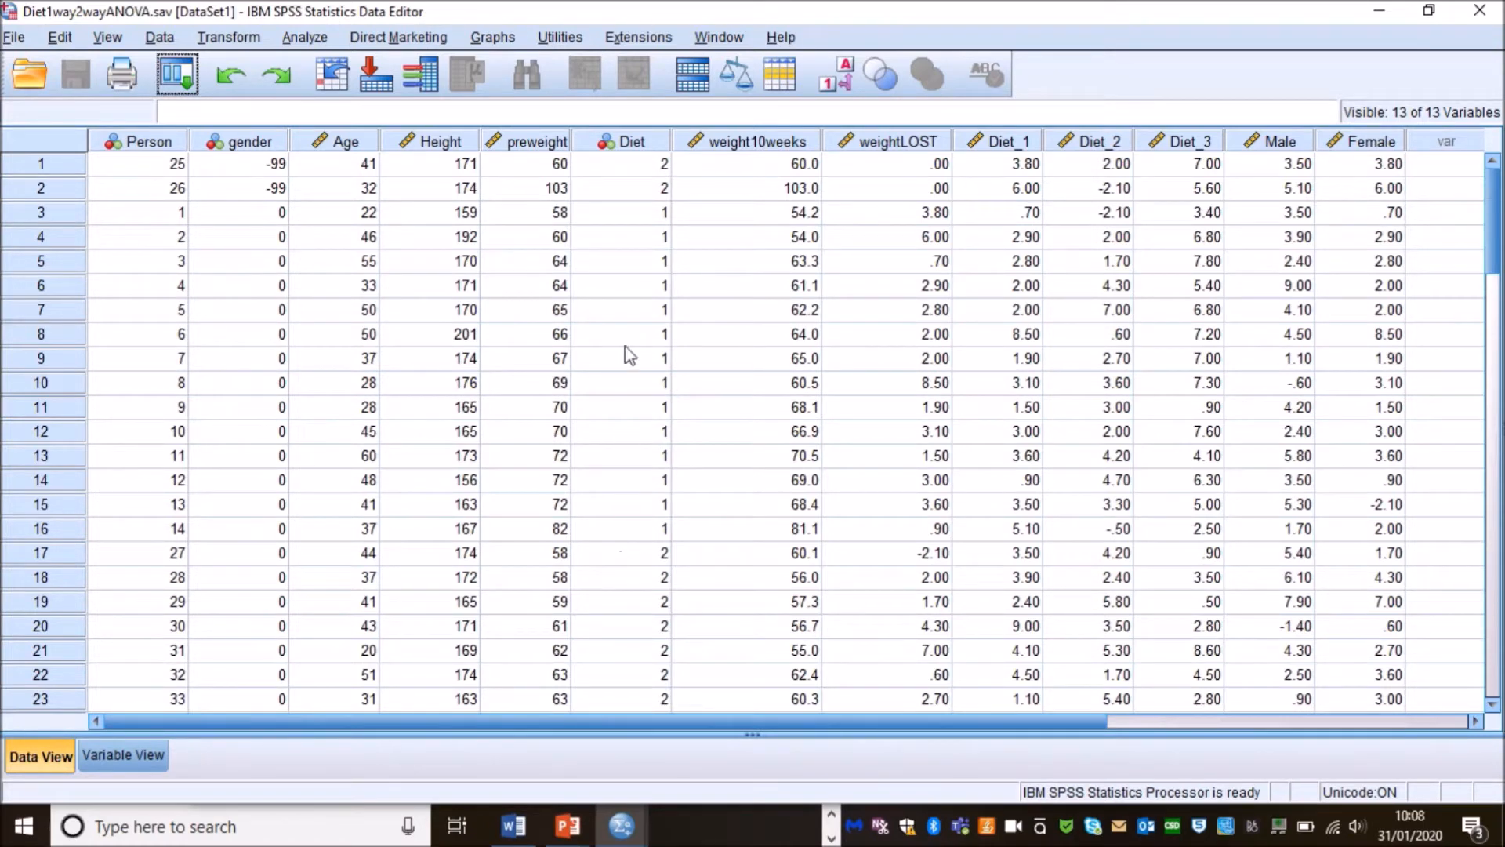
{"action": "mouse_move", "coordinate": [638, 506]}
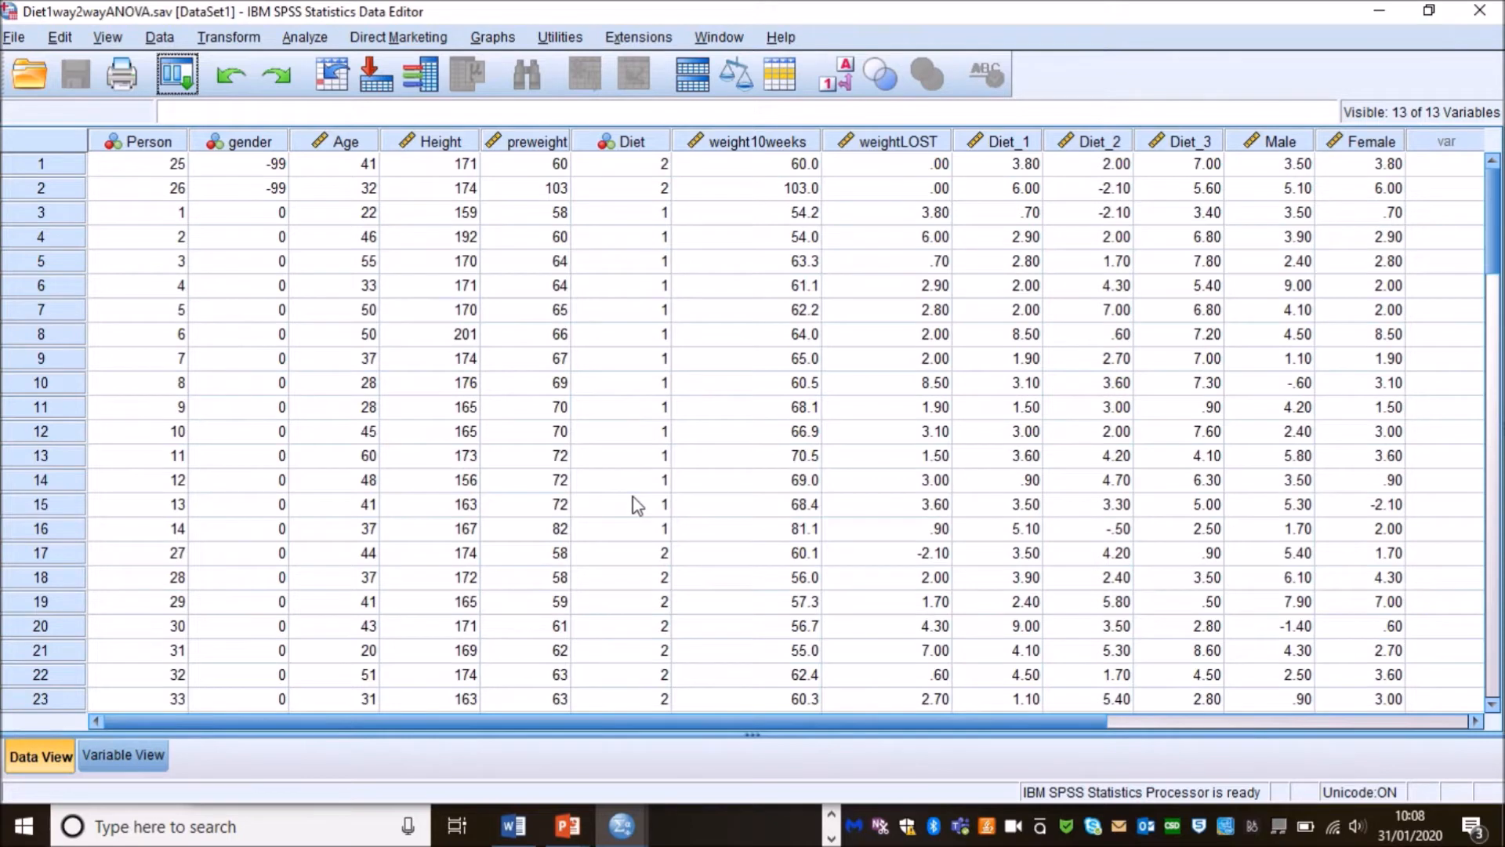
Browse the Analyze menu's nonparametric test procedures for the diet data.
{"action": "left_click", "coordinate": [304, 36]}
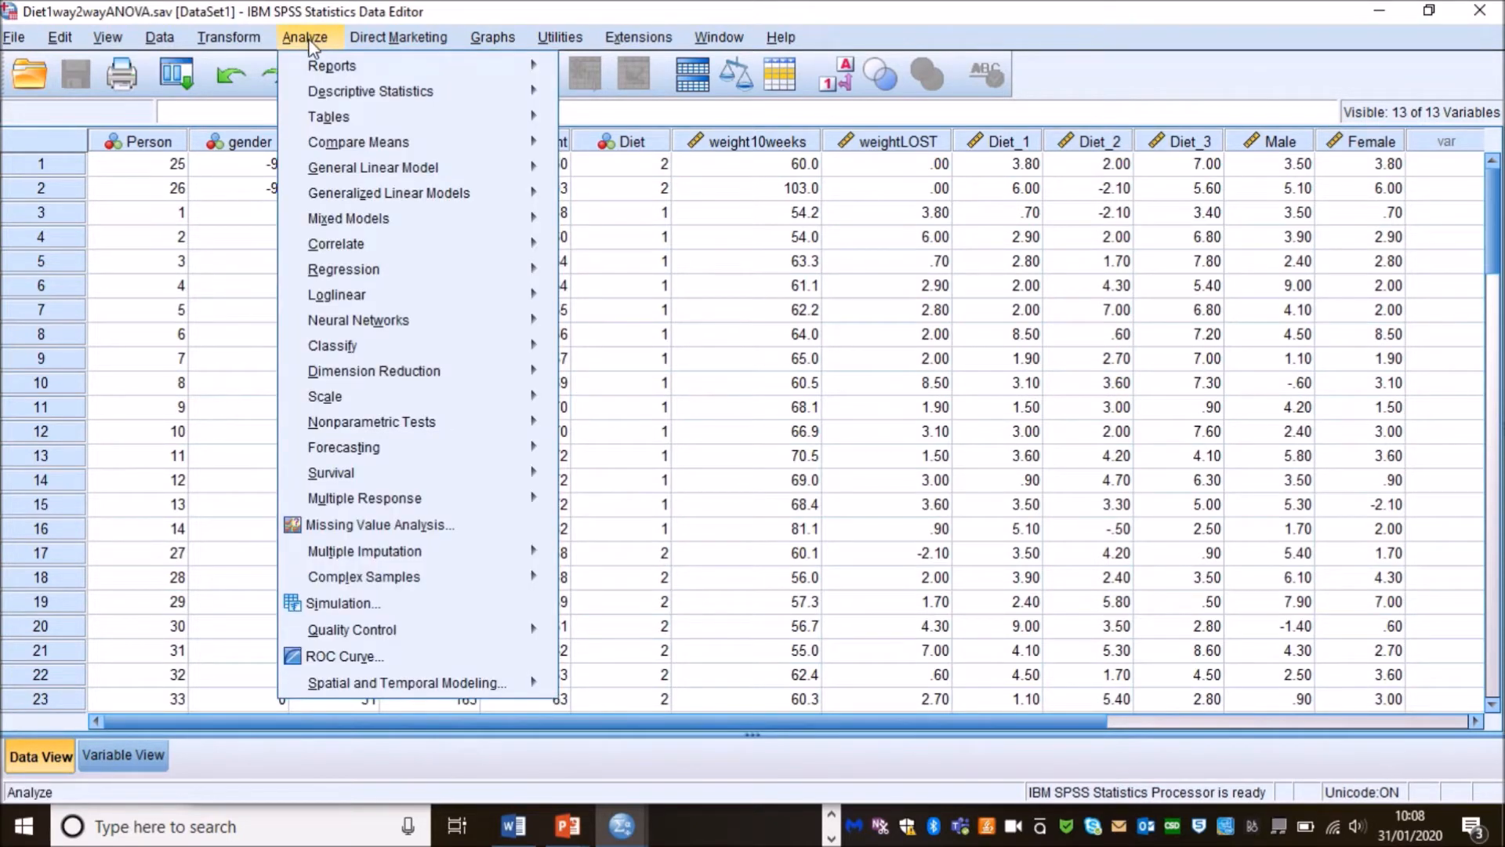
{"action": "mouse_move", "coordinate": [372, 422]}
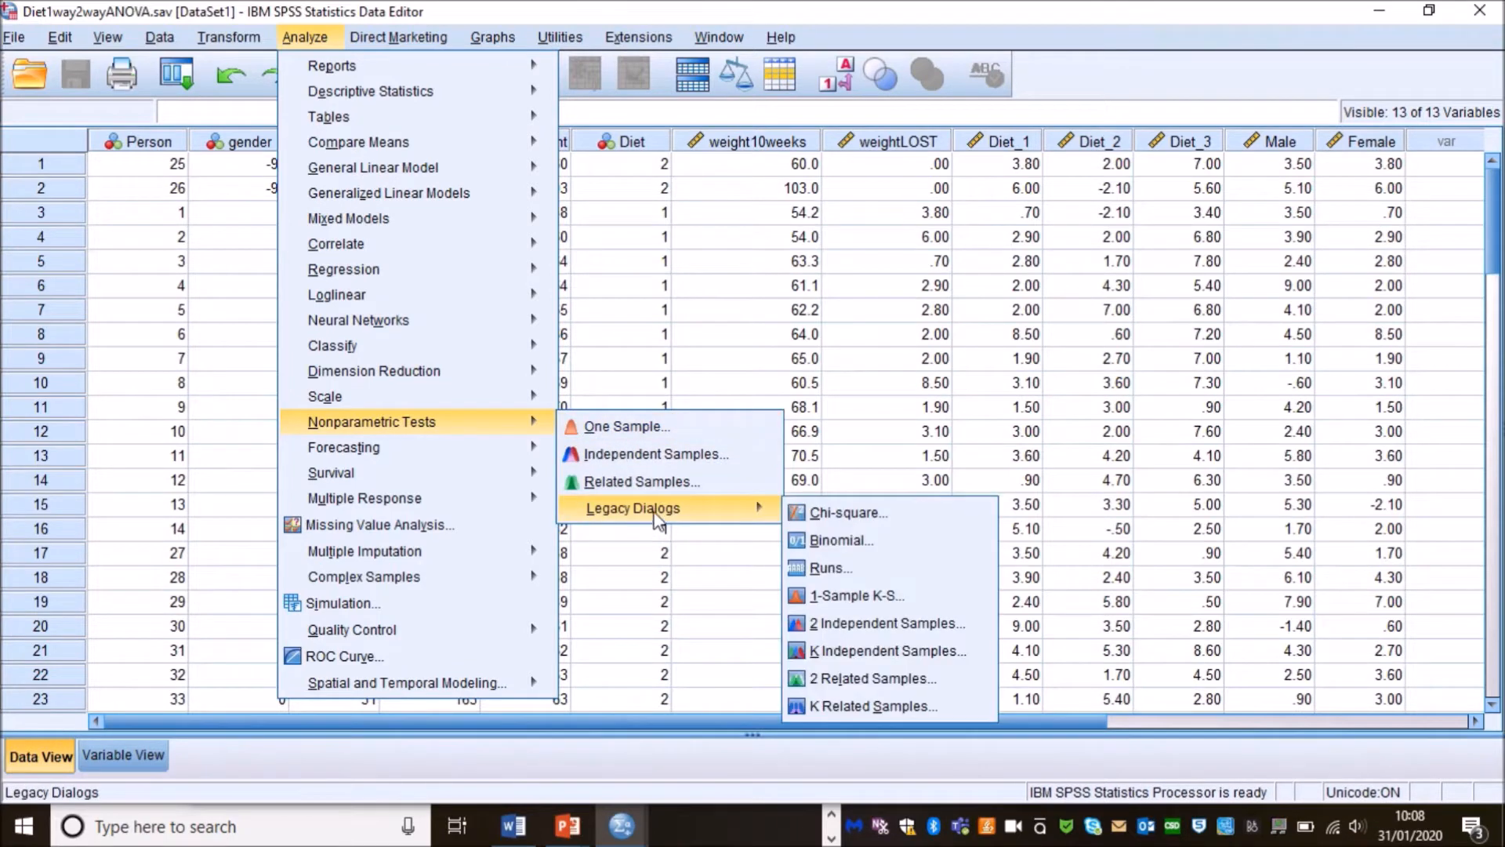
{"action": "mouse_move", "coordinate": [858, 596]}
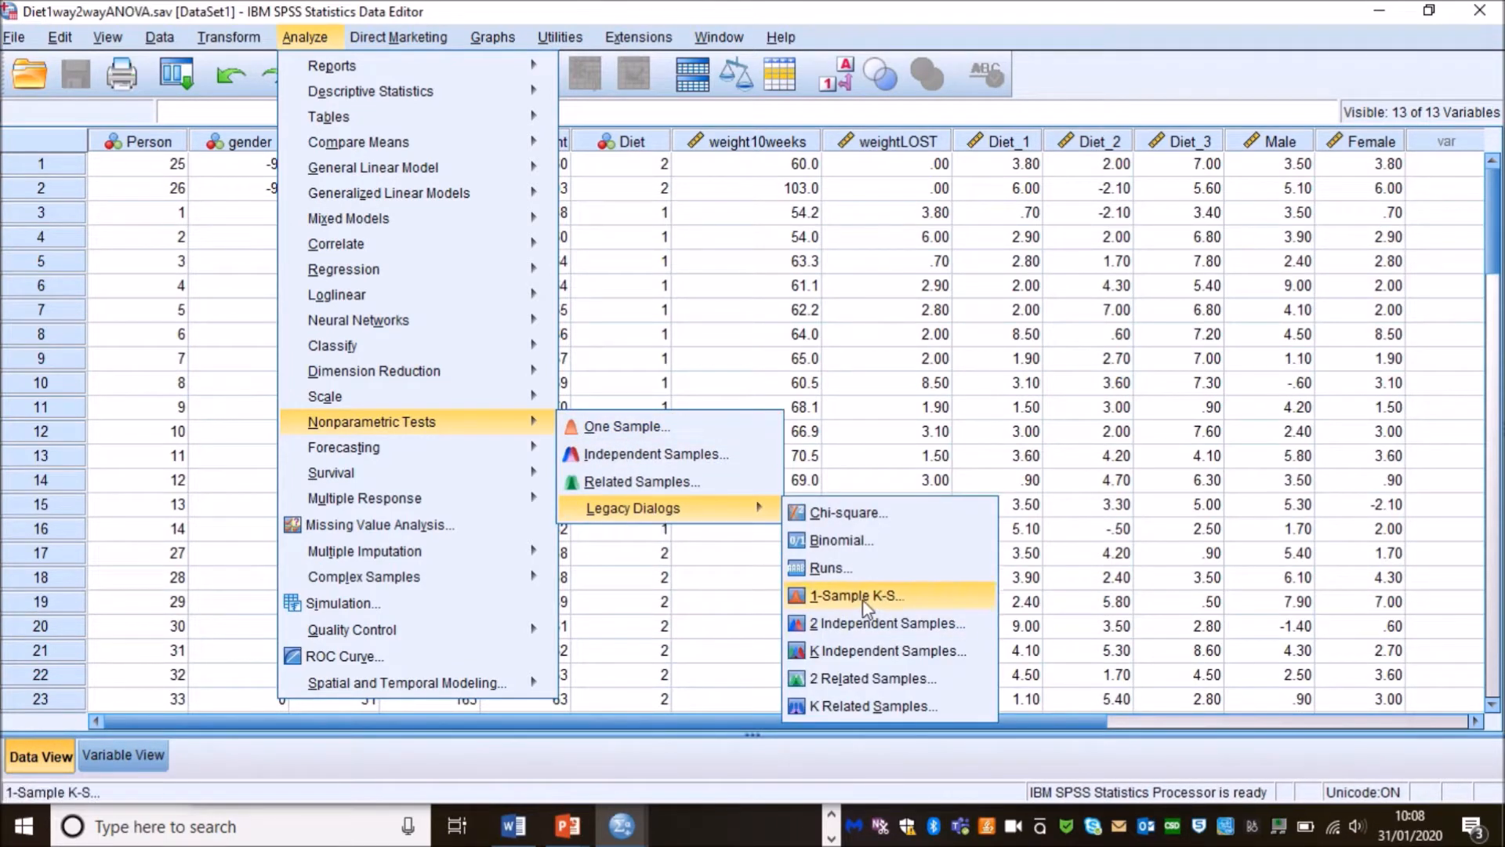
{"action": "mouse_move", "coordinate": [859, 649]}
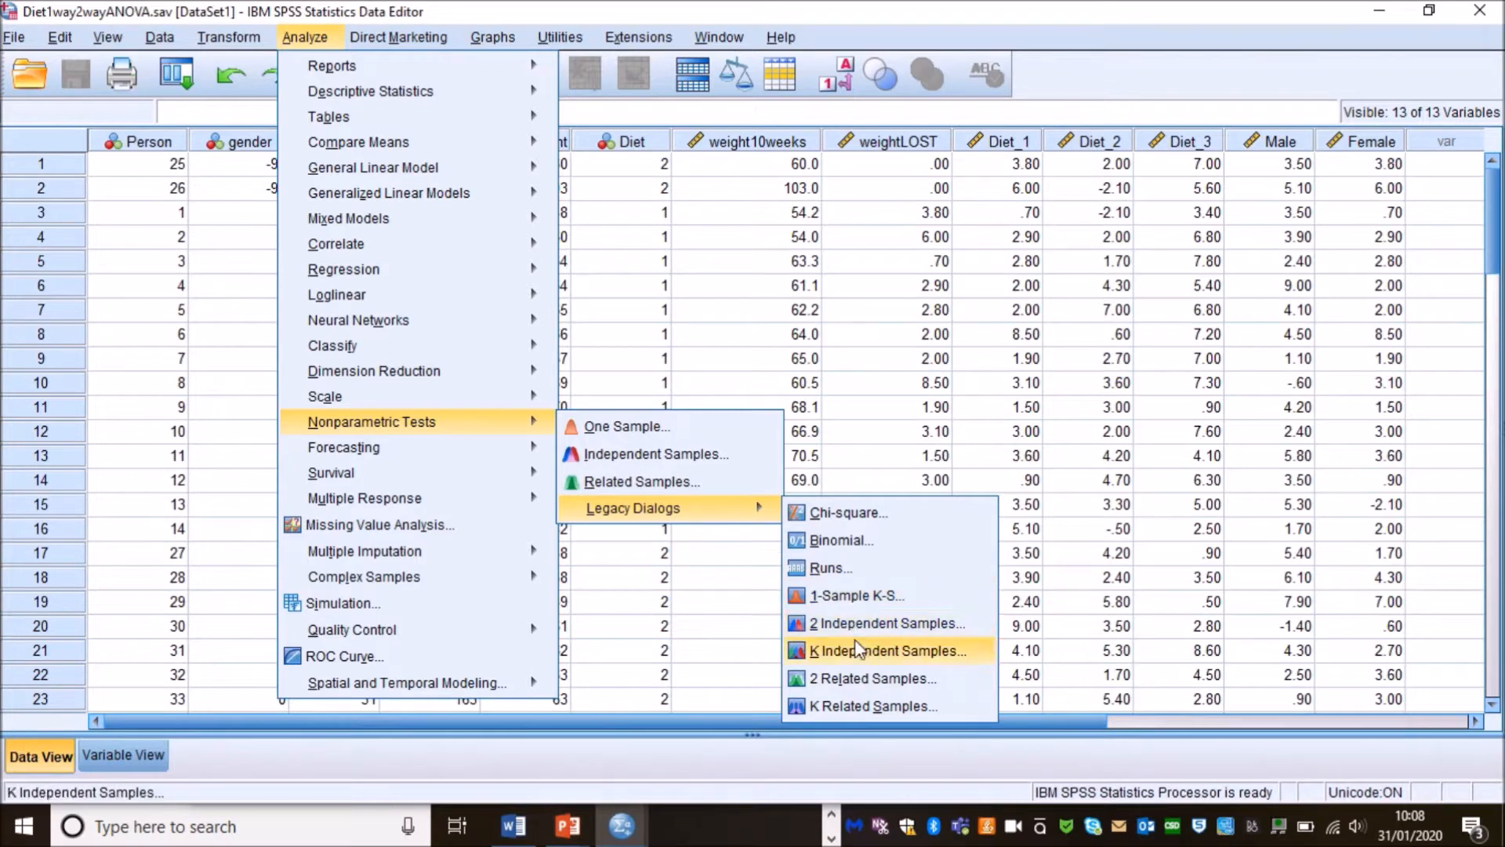
{"action": "mouse_move", "coordinate": [887, 623]}
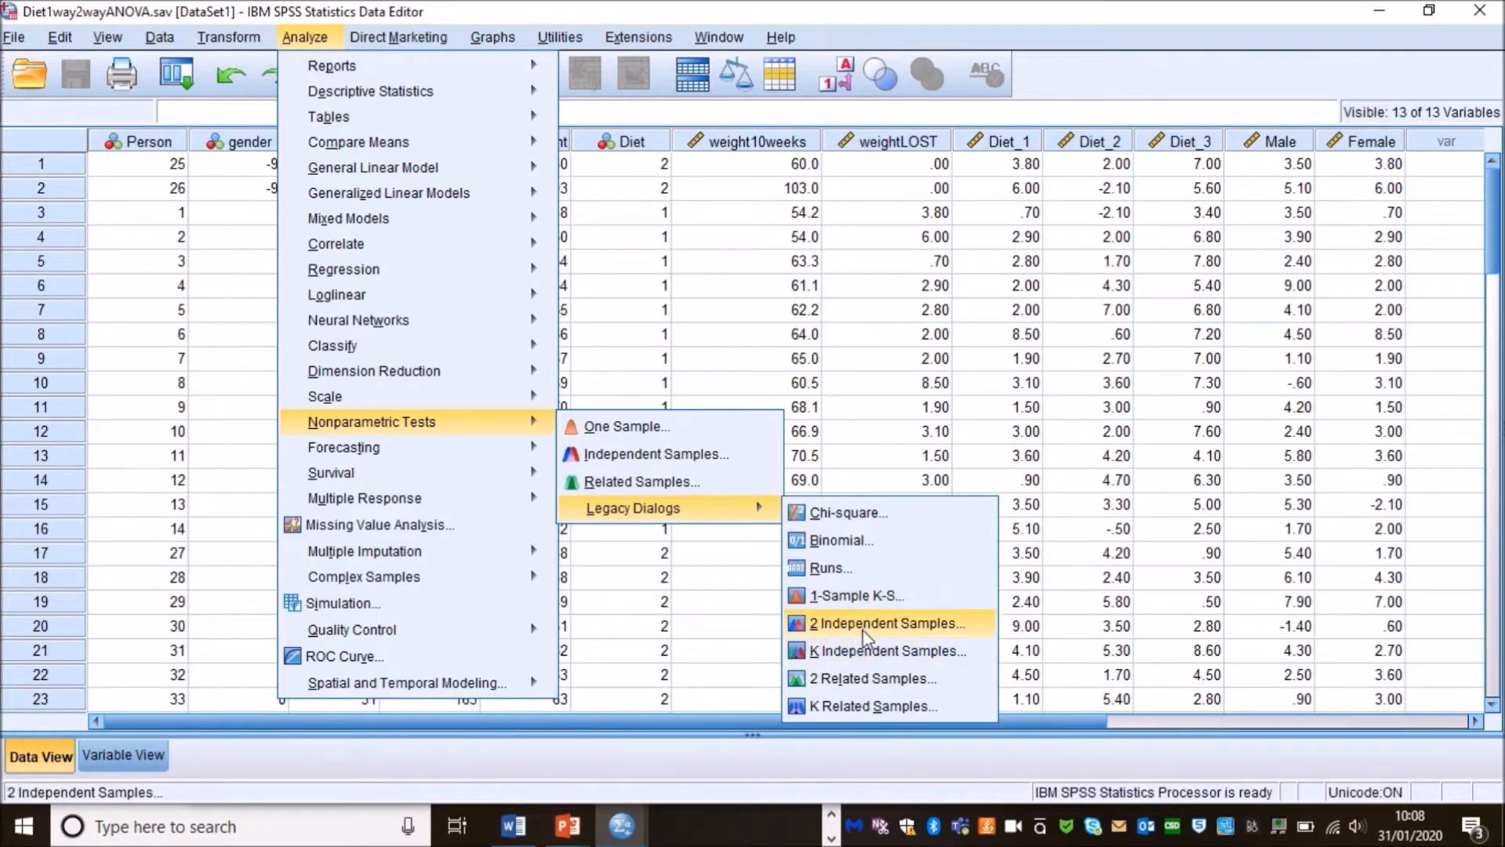
{"action": "mouse_move", "coordinate": [655, 455]}
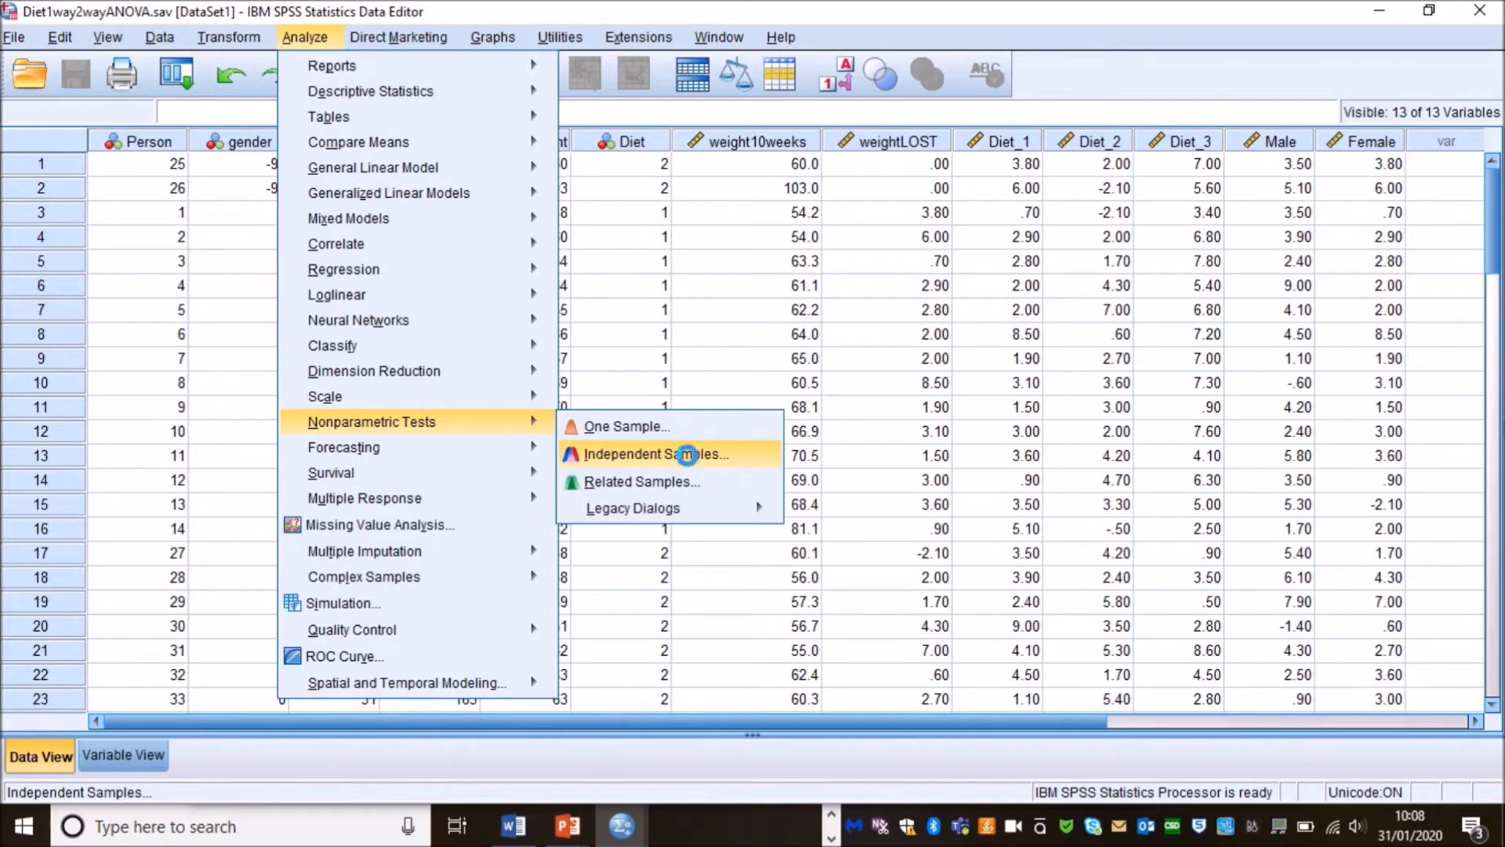
Assign Weight lost (kg) as the test field in the independent-samples nonparametric setup, then select Diet.
{"action": "left_click", "coordinate": [643, 454]}
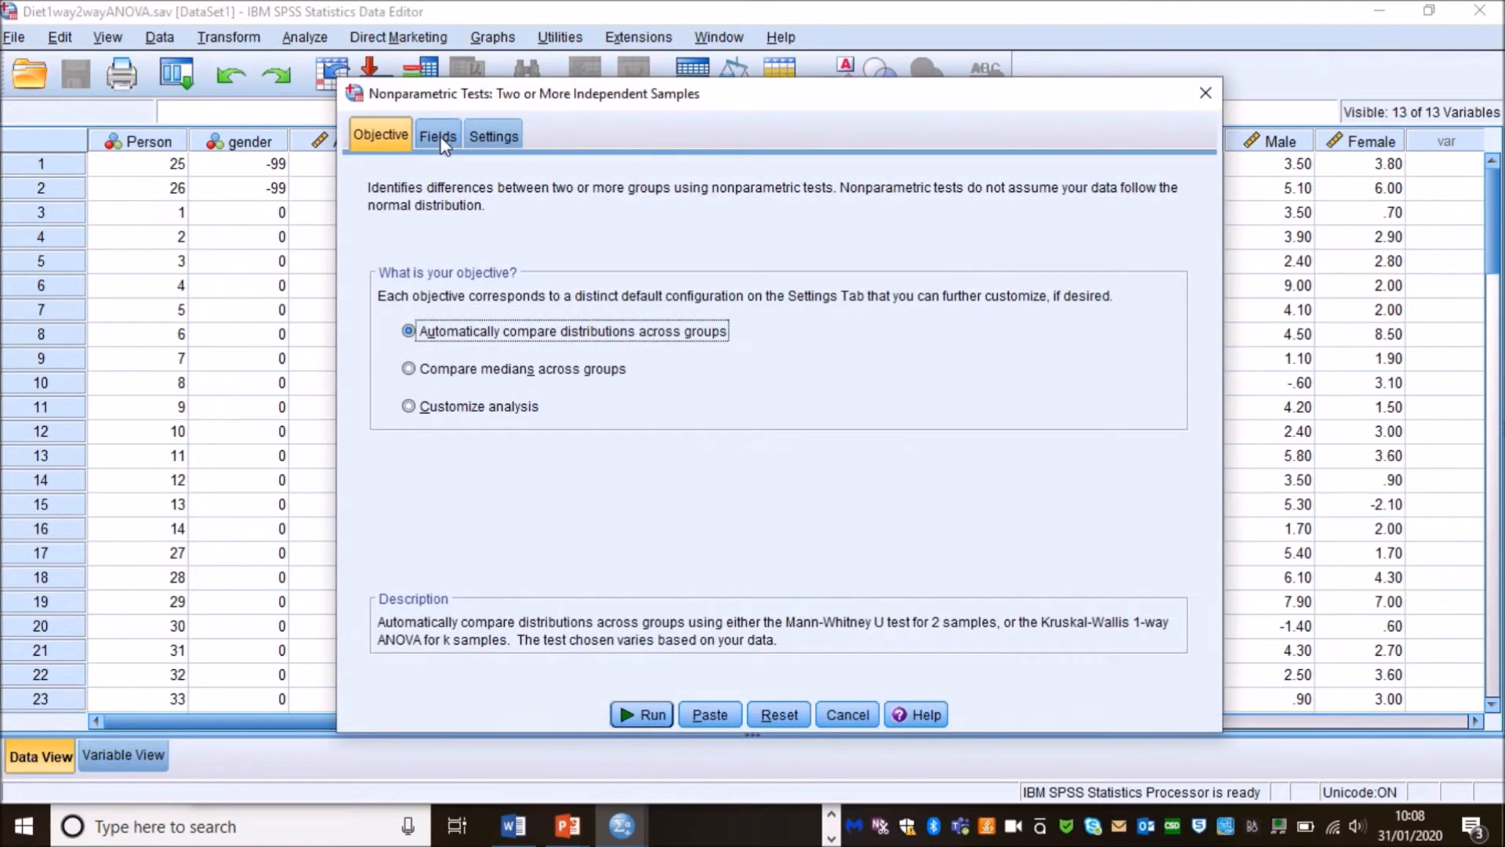
{"action": "left_click", "coordinate": [438, 135]}
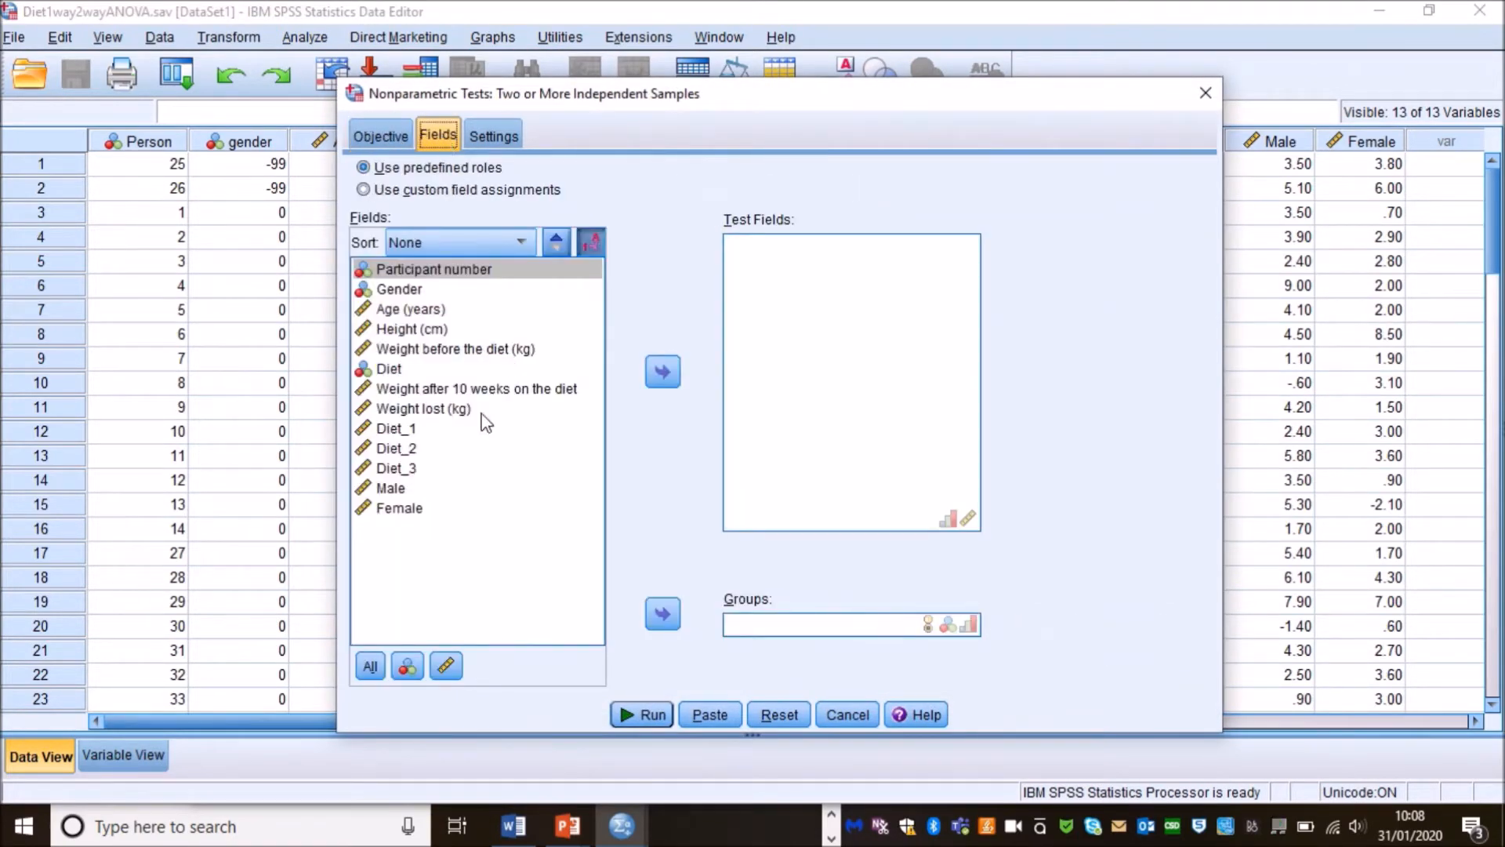
{"action": "left_click", "coordinate": [422, 408]}
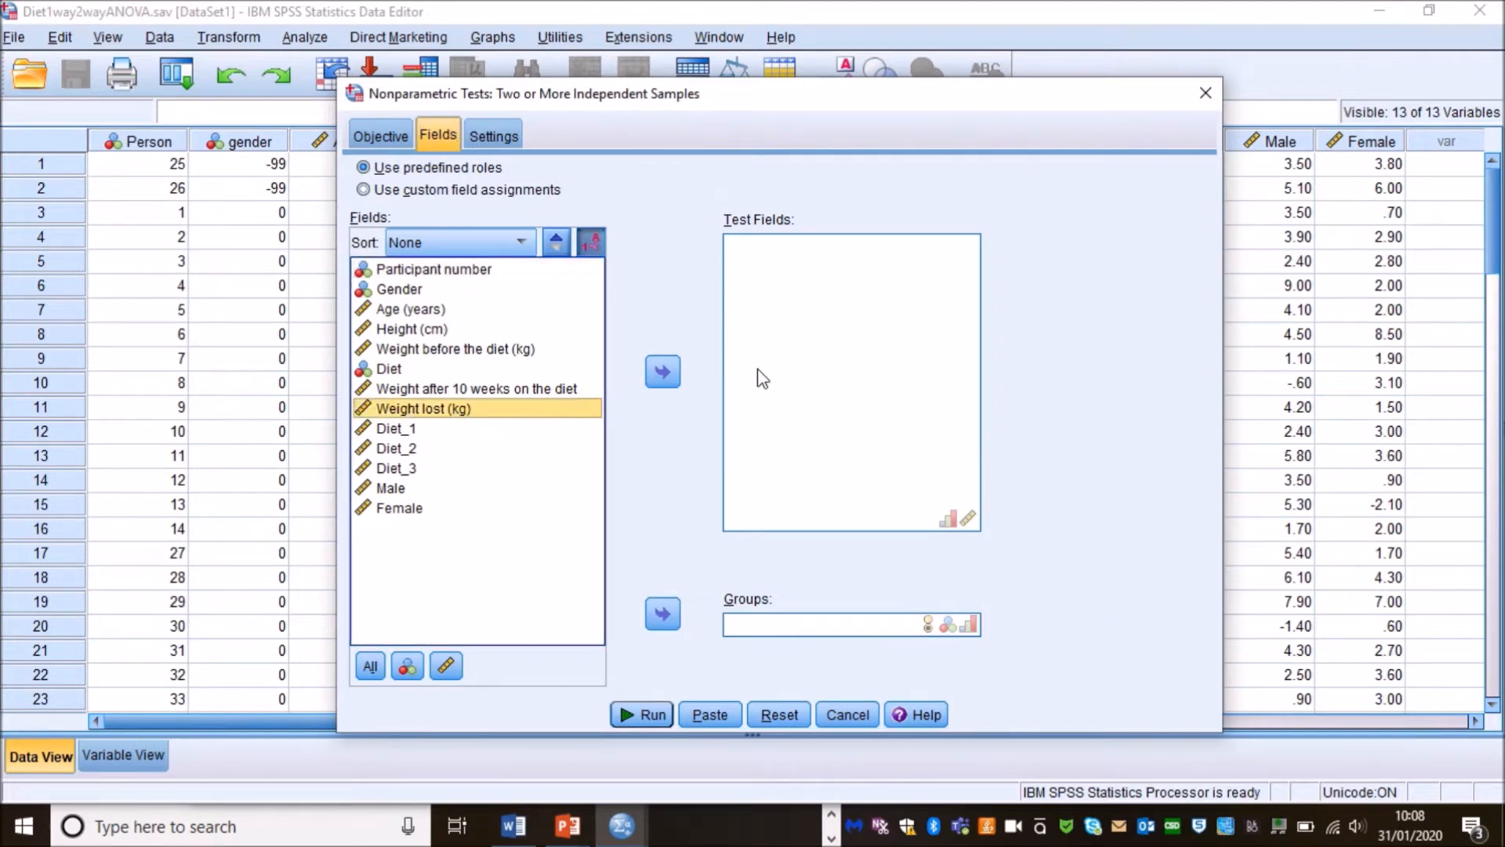
{"action": "mouse_move", "coordinate": [662, 371]}
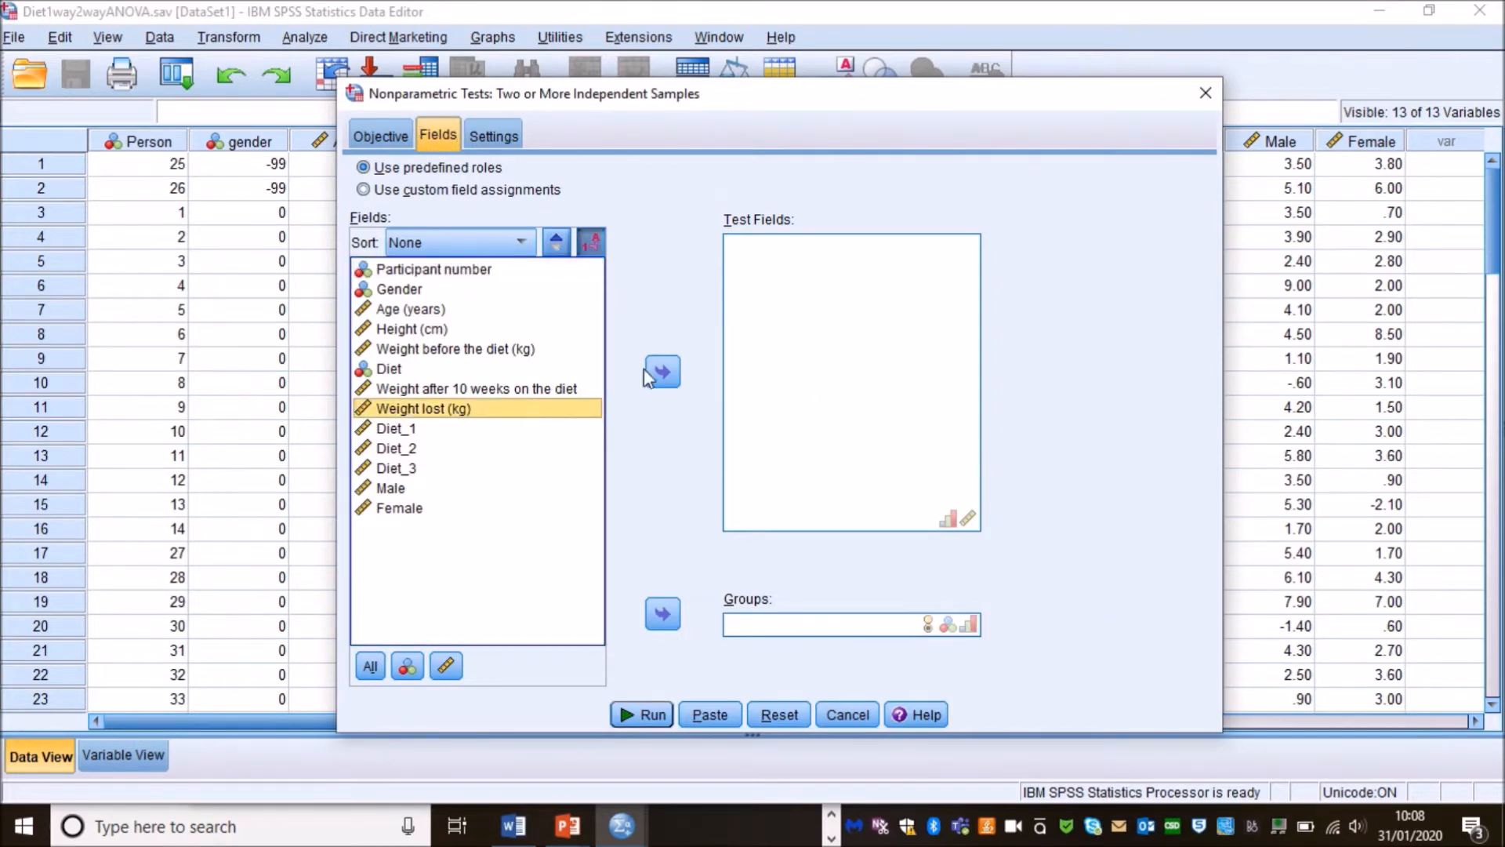
{"action": "mouse_move", "coordinate": [803, 361]}
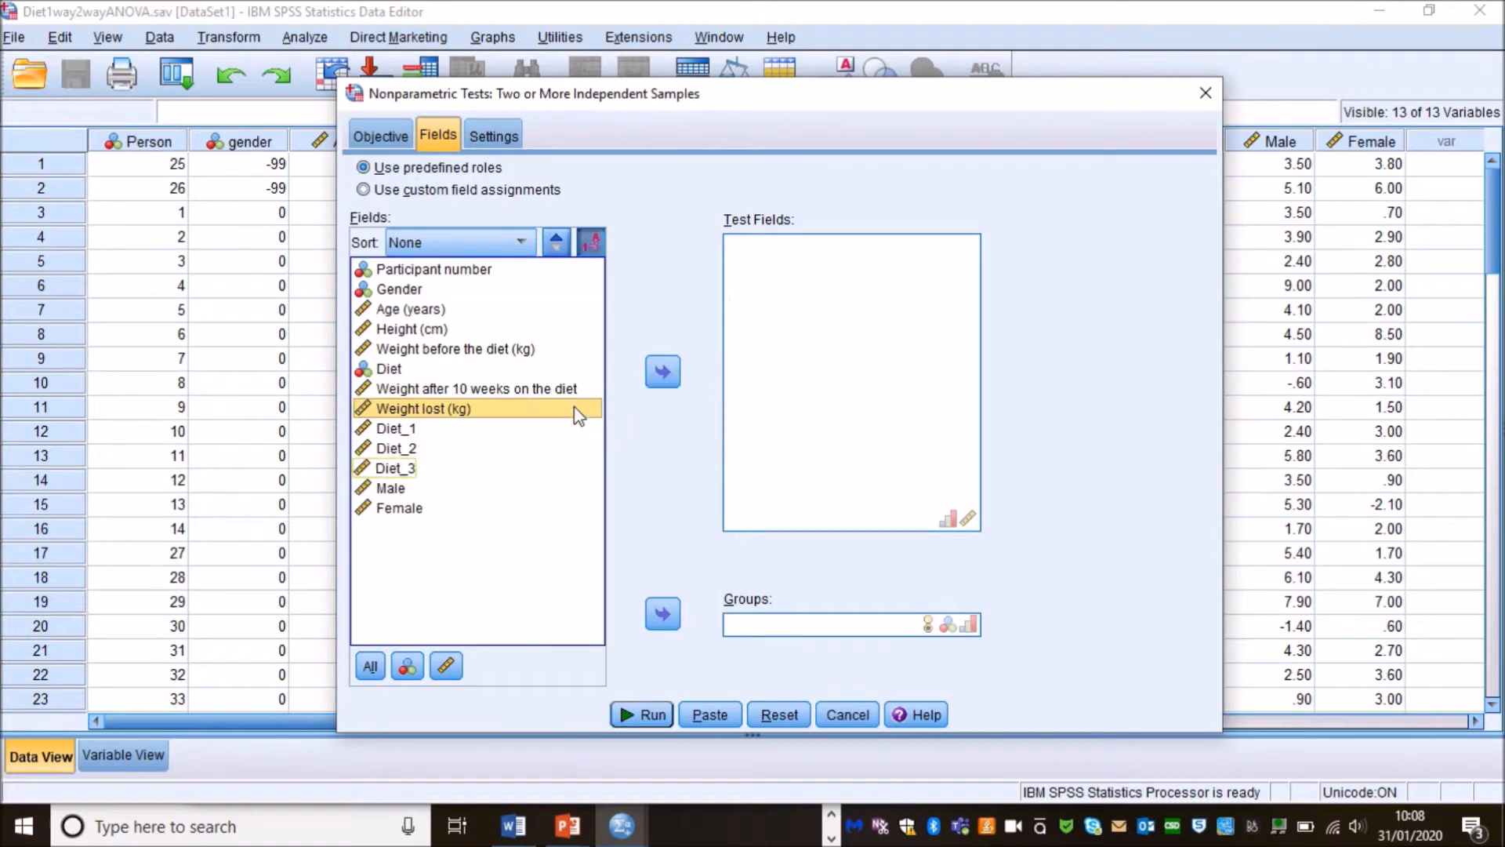
{"action": "left_click", "coordinate": [661, 371]}
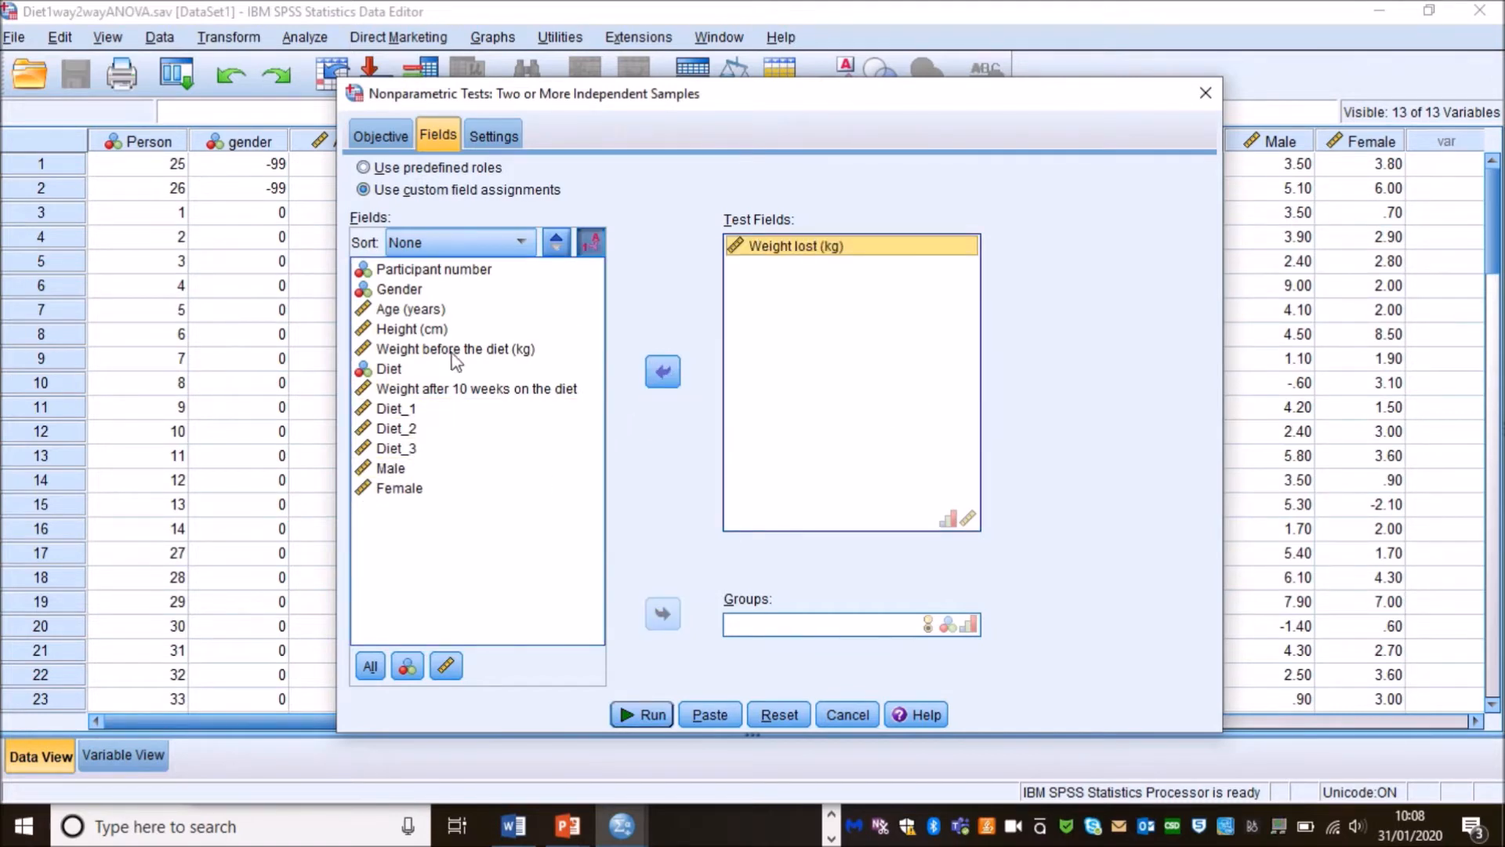
{"action": "left_click", "coordinate": [391, 368]}
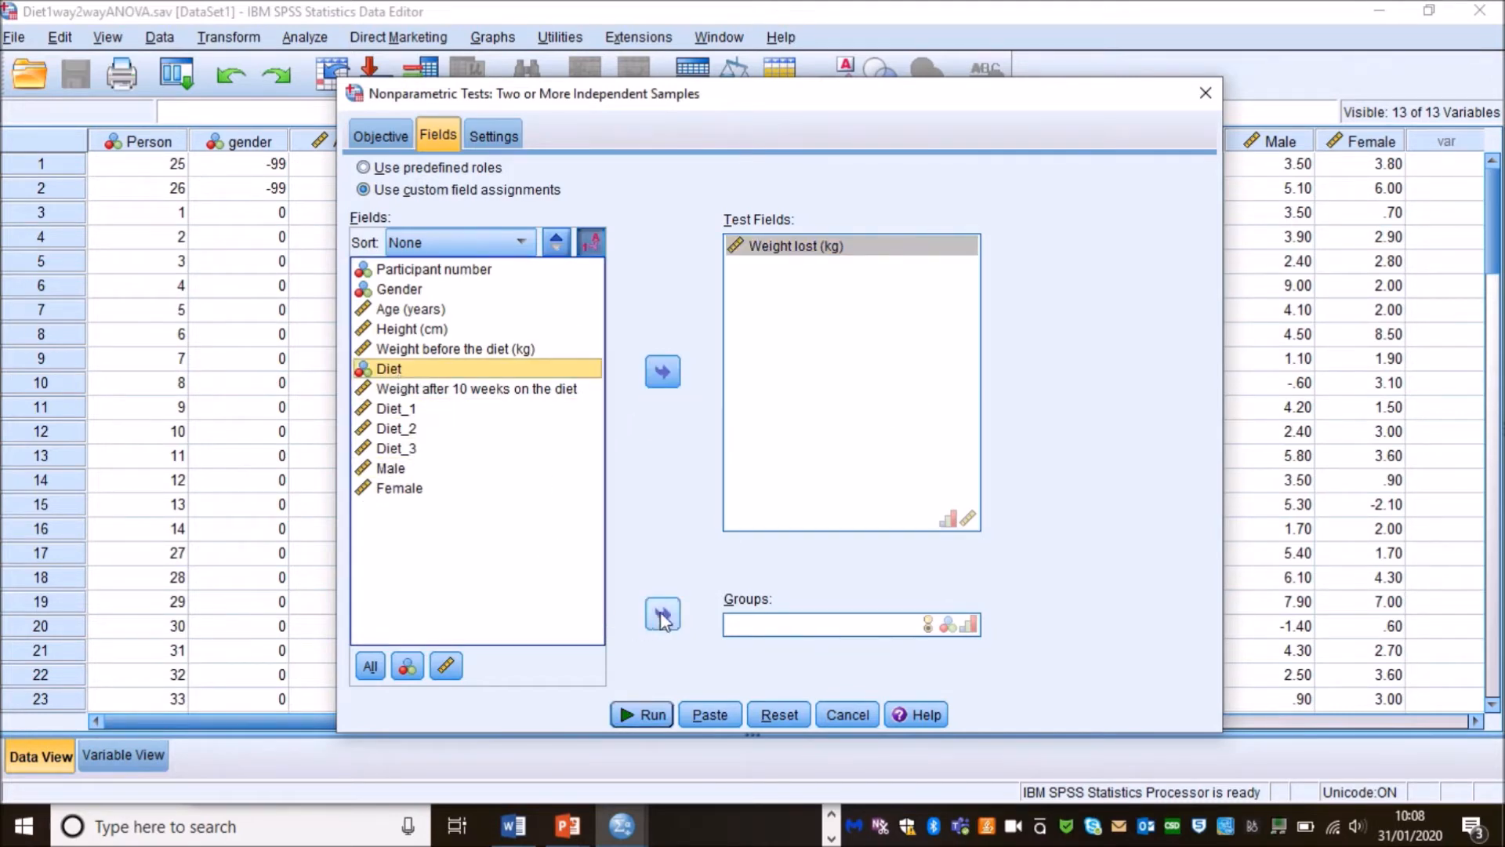
Group by Diet and run a customized Kruskal-Wallis 1-way ANOVA with all pairwise comparisons.
{"action": "left_click", "coordinate": [492, 135]}
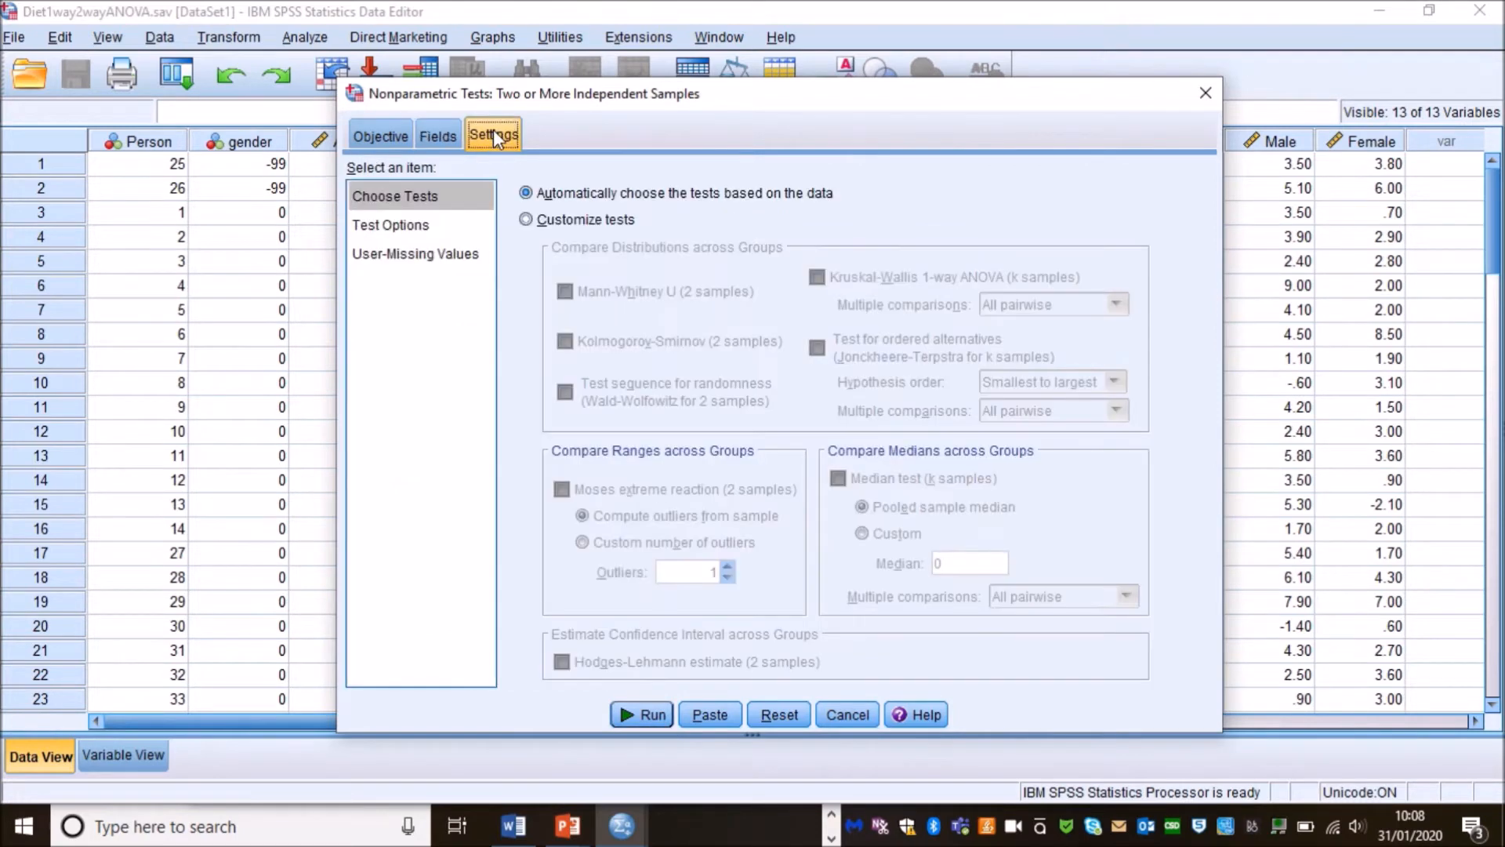
{"action": "left_click", "coordinate": [527, 220]}
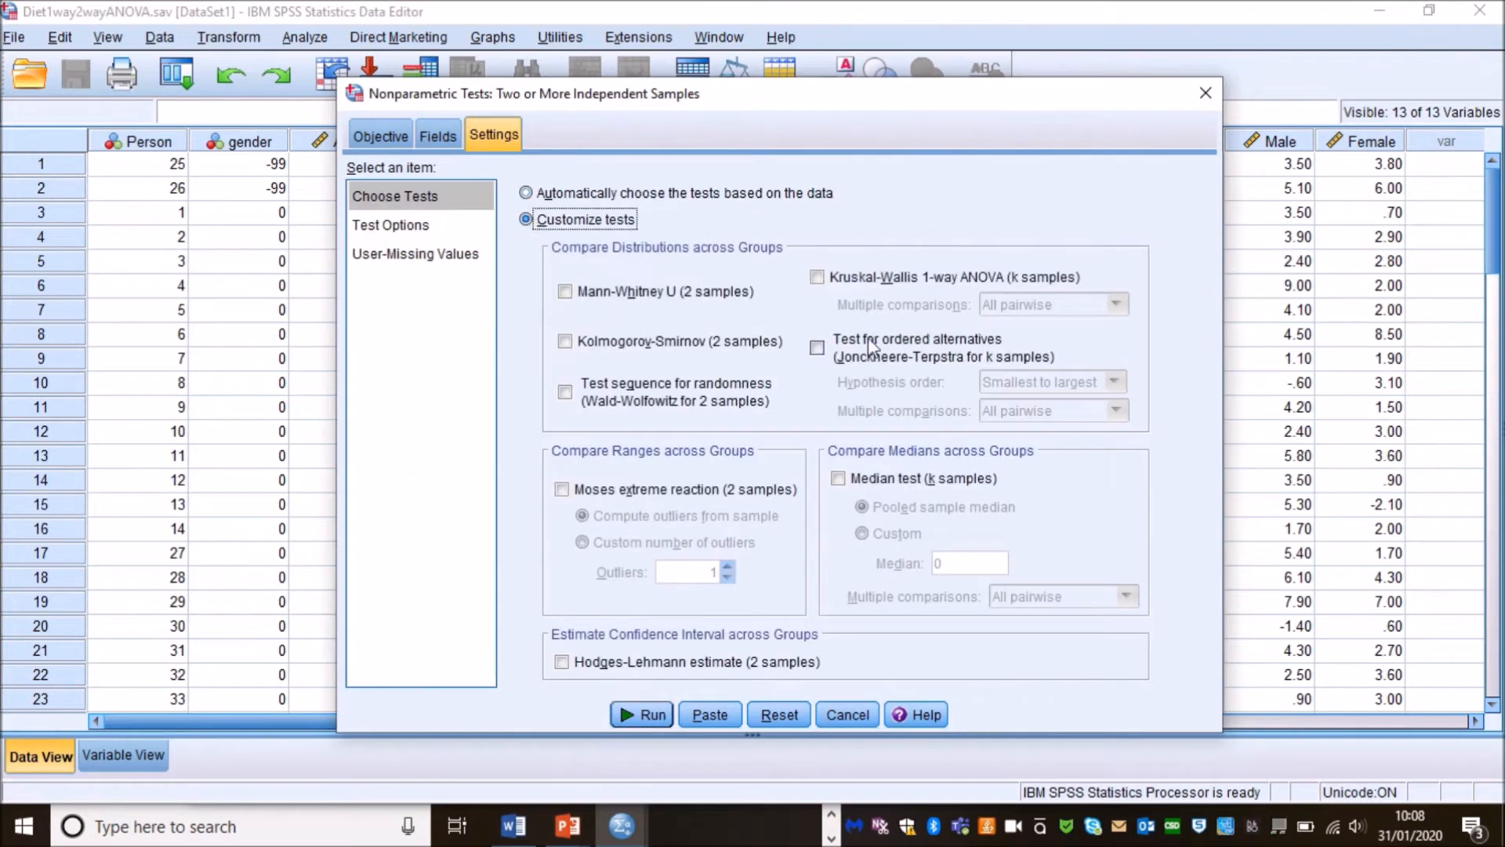
{"action": "left_click", "coordinate": [817, 276]}
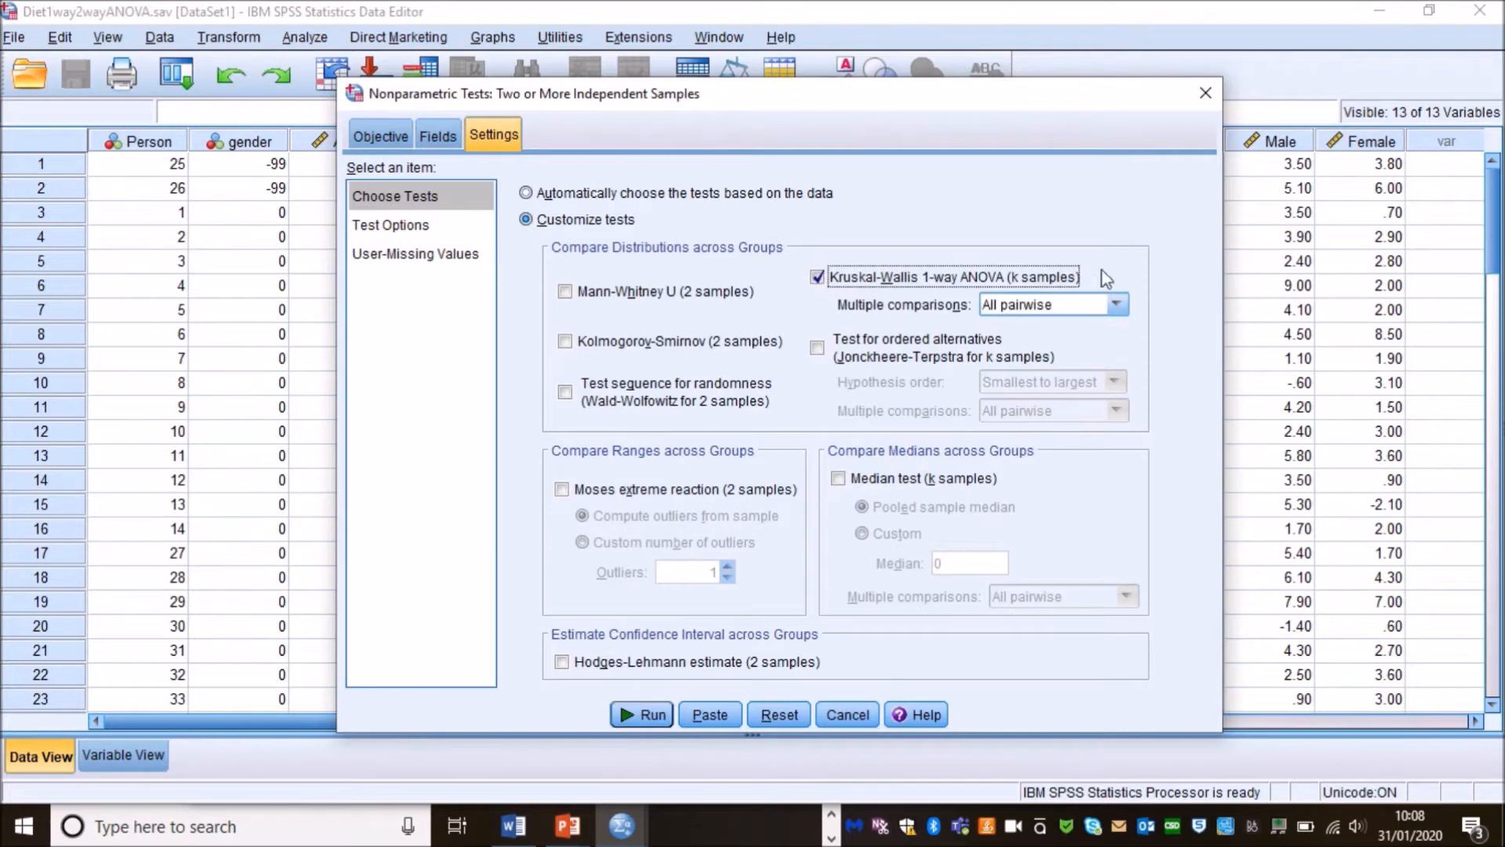
{"action": "mouse_move", "coordinate": [641, 715]}
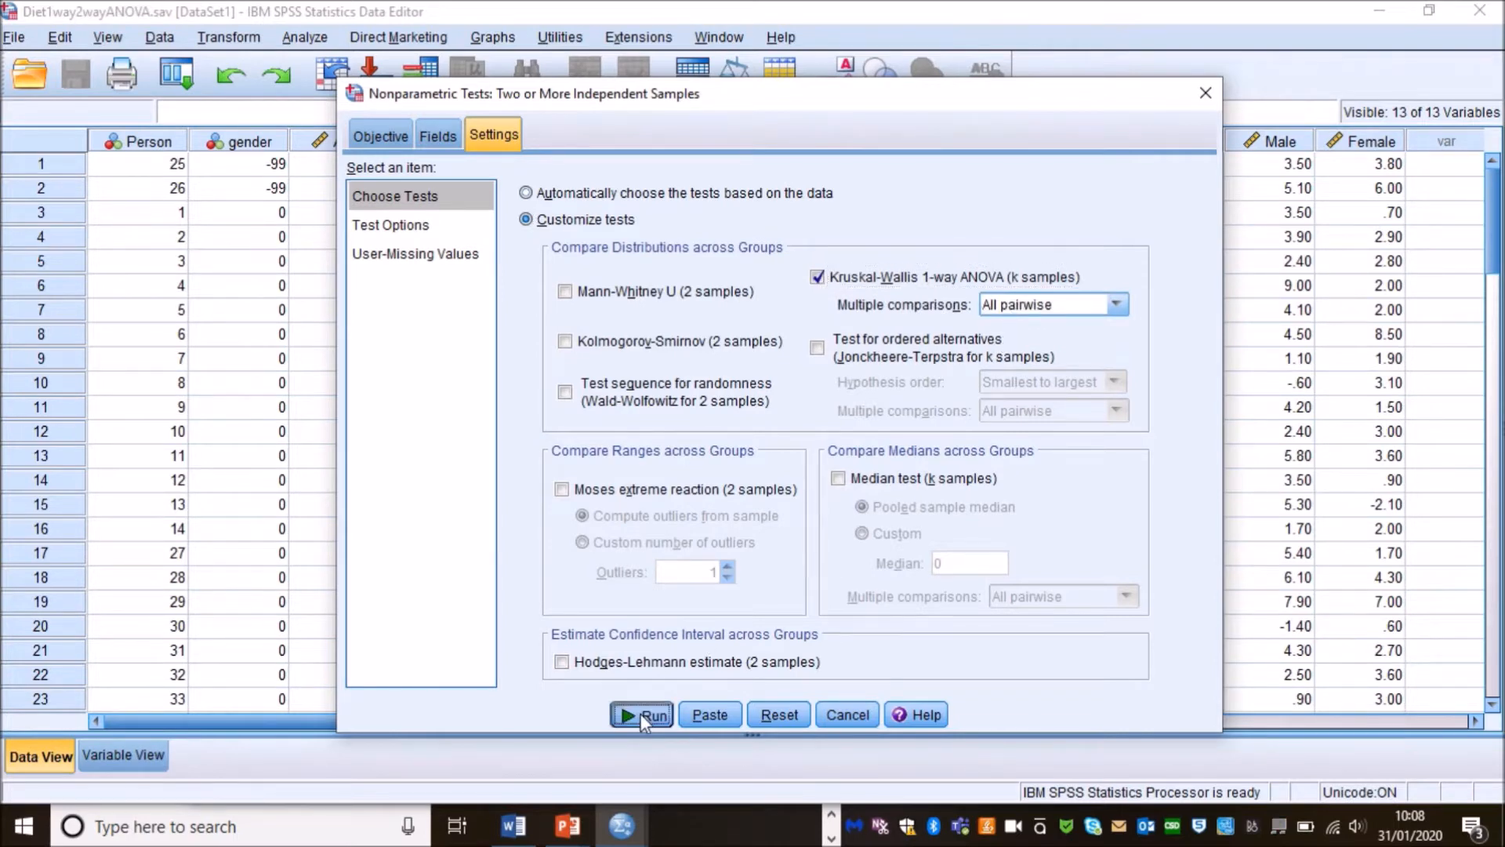
{"action": "left_click", "coordinate": [640, 715]}
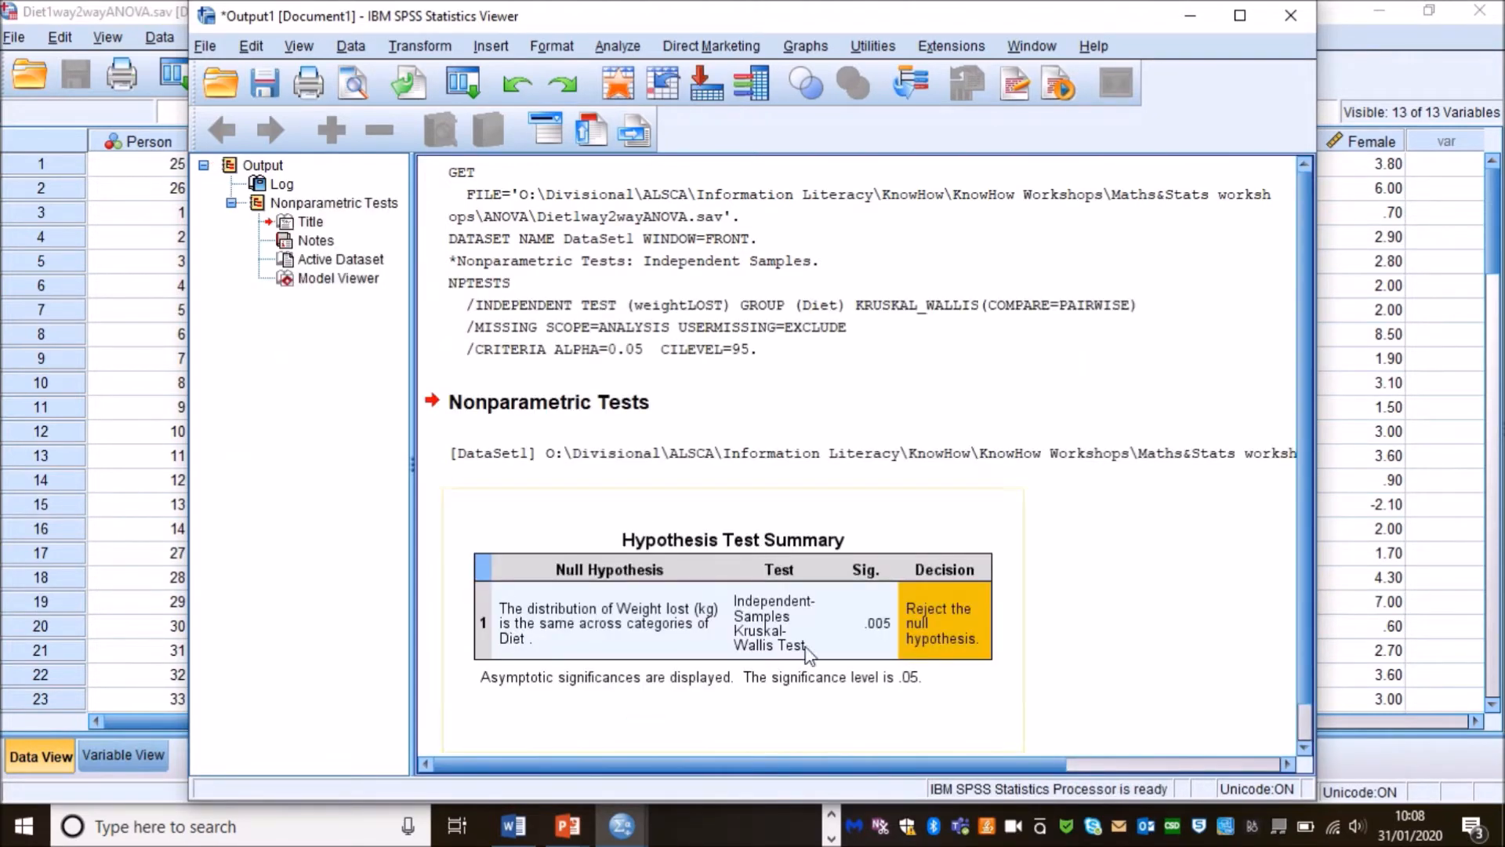
{"action": "mouse_move", "coordinate": [900, 630]}
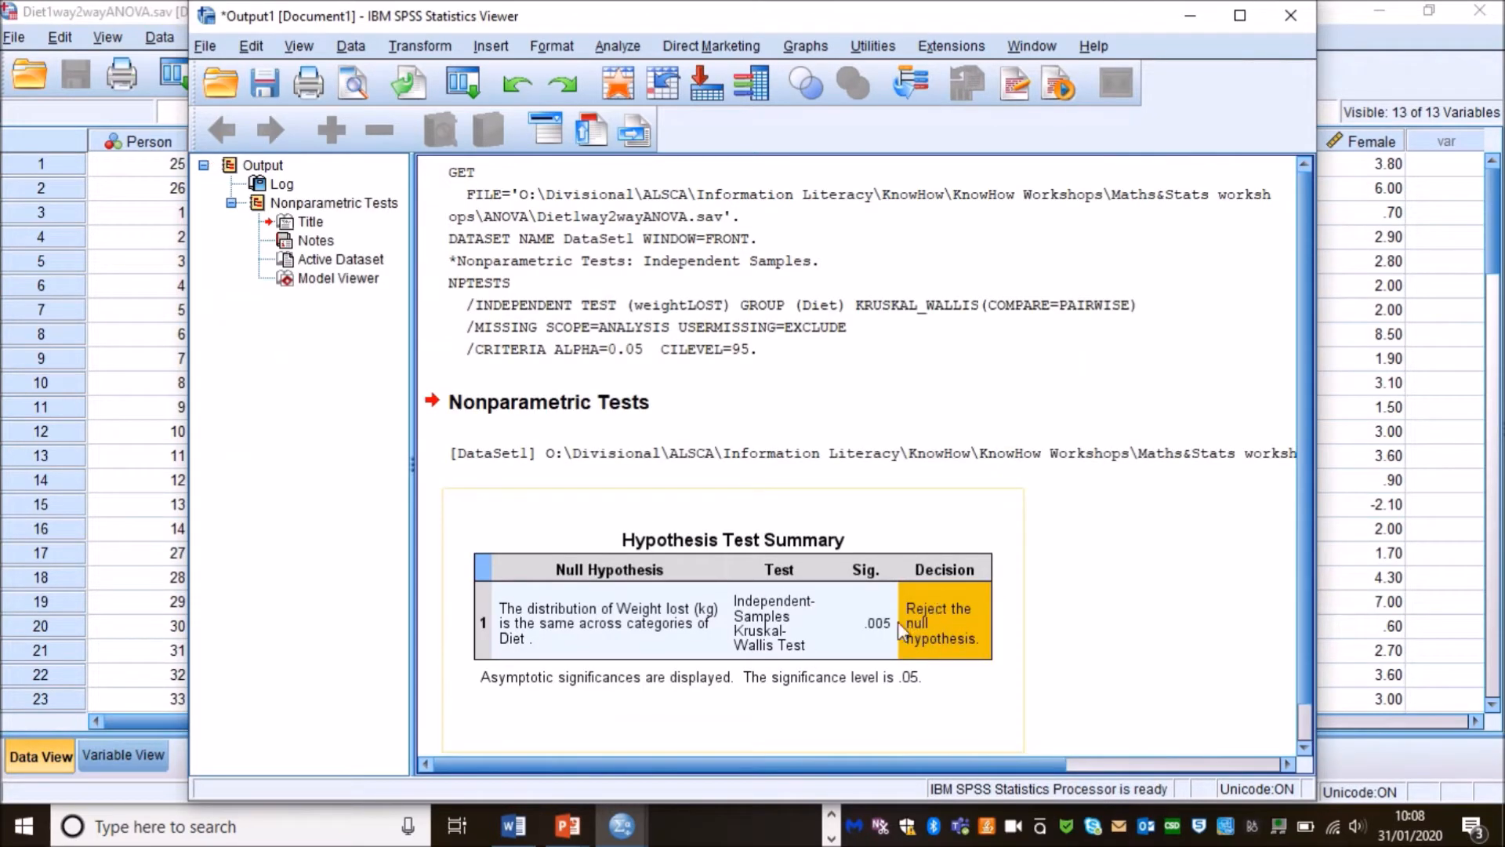
{"action": "mouse_move", "coordinate": [948, 638]}
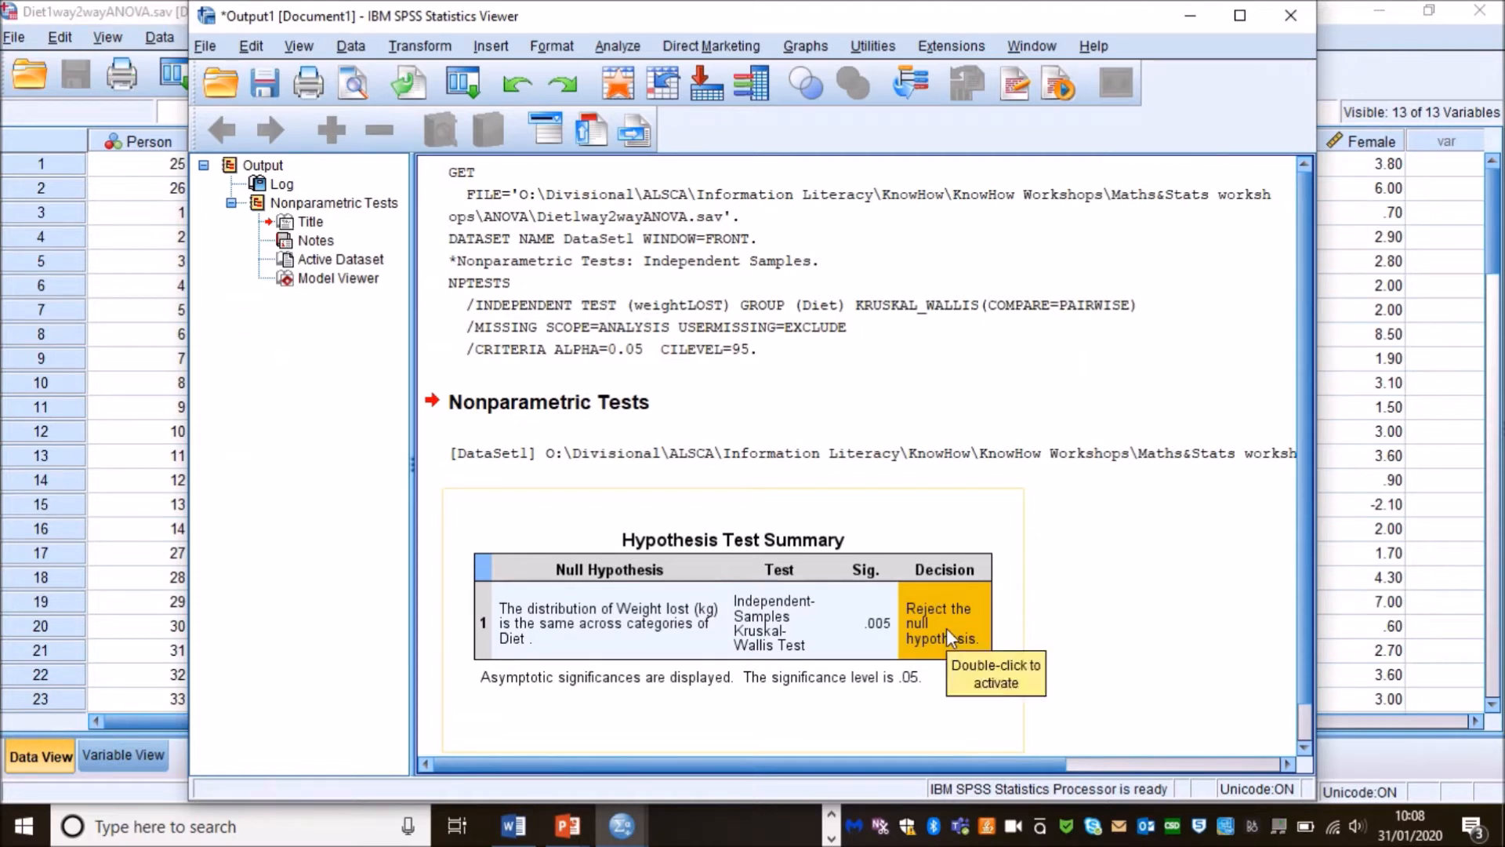
{"action": "mouse_move", "coordinate": [883, 643]}
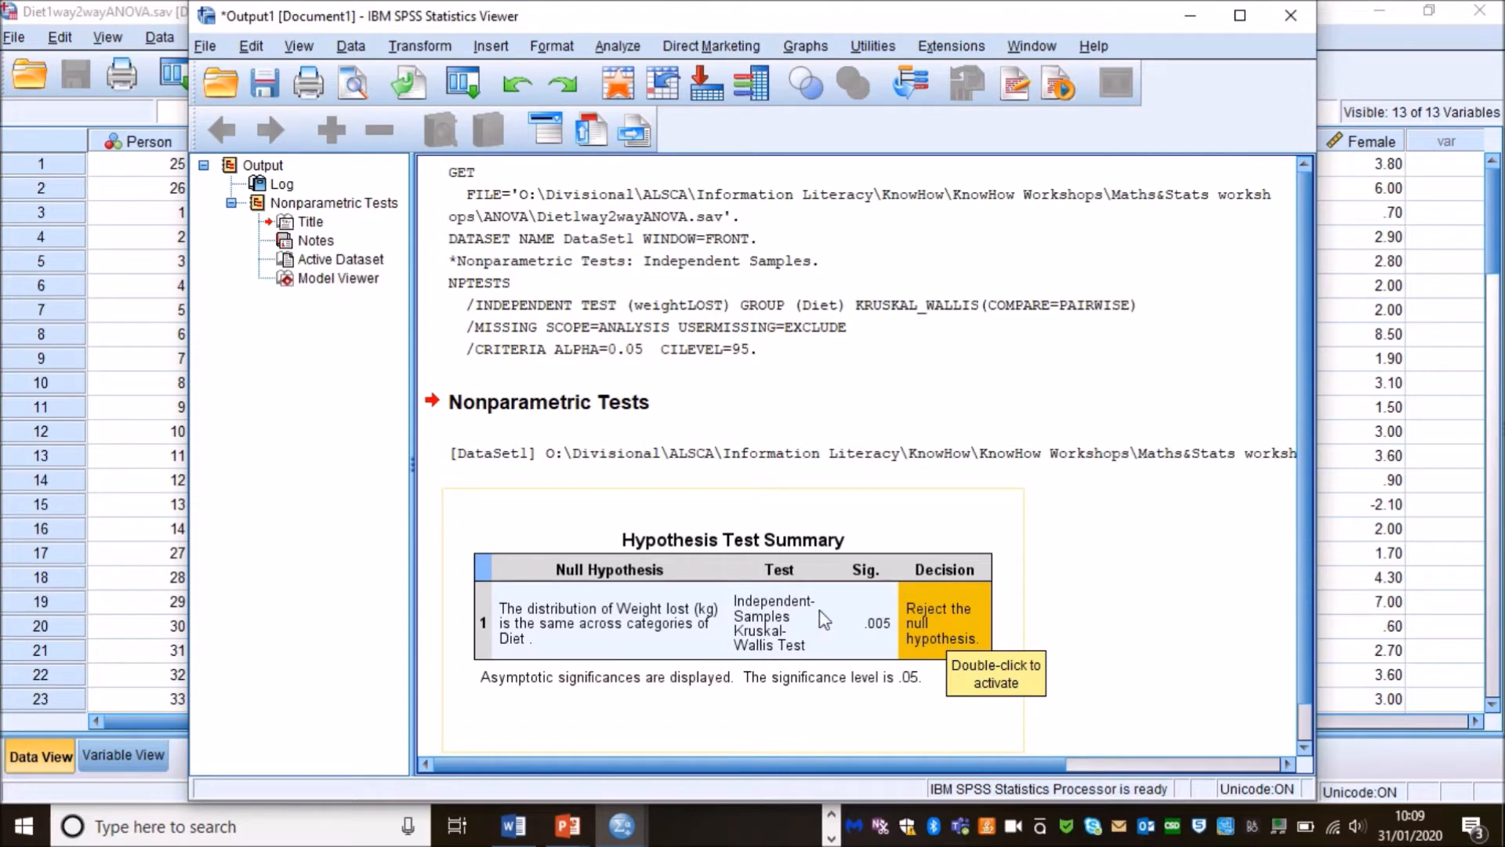
{"action": "mouse_move", "coordinate": [788, 632]}
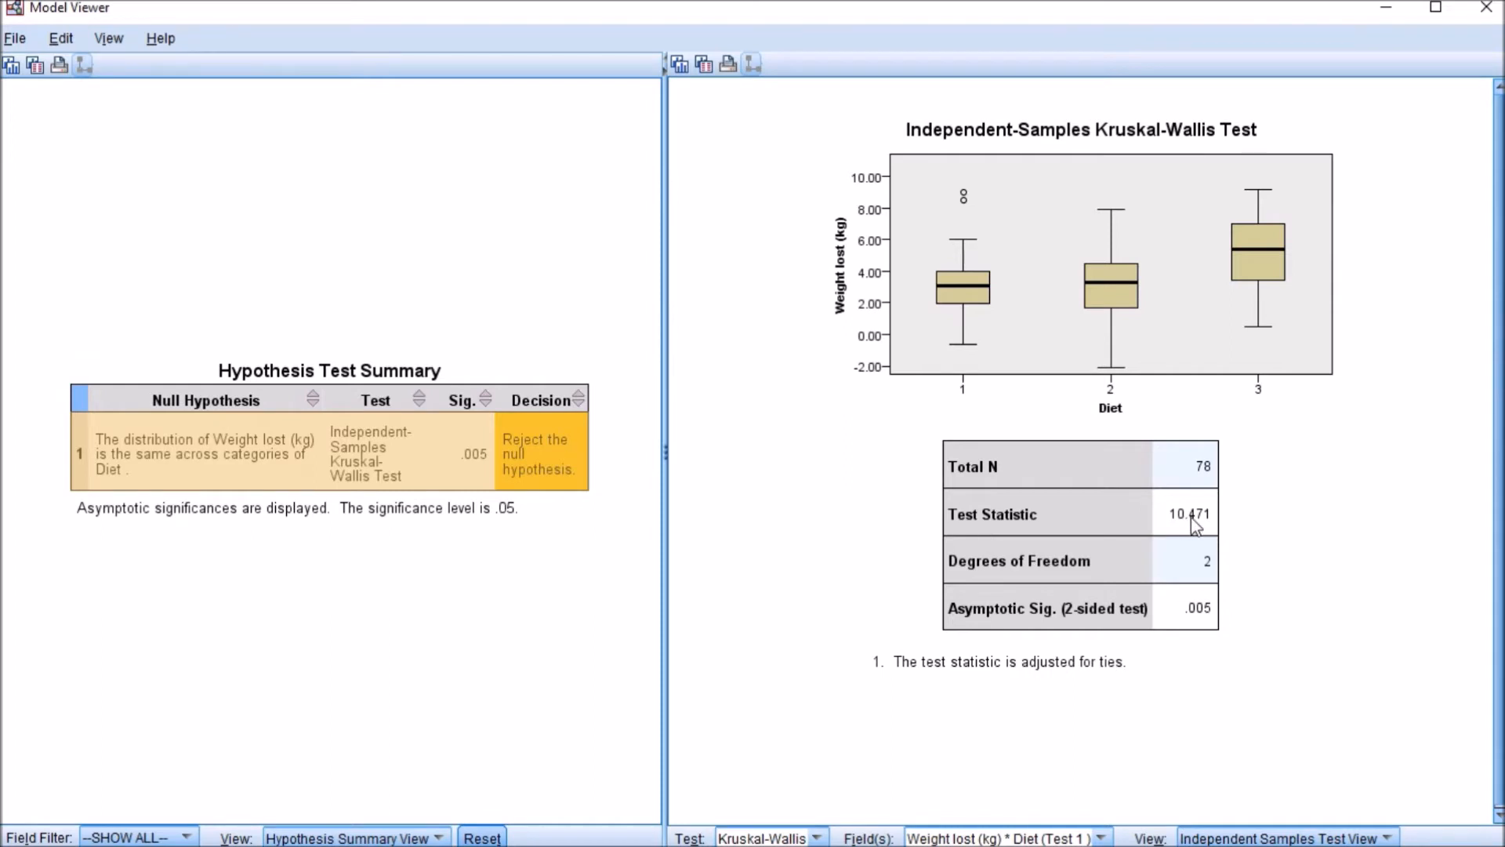
{"action": "mouse_move", "coordinate": [1206, 566]}
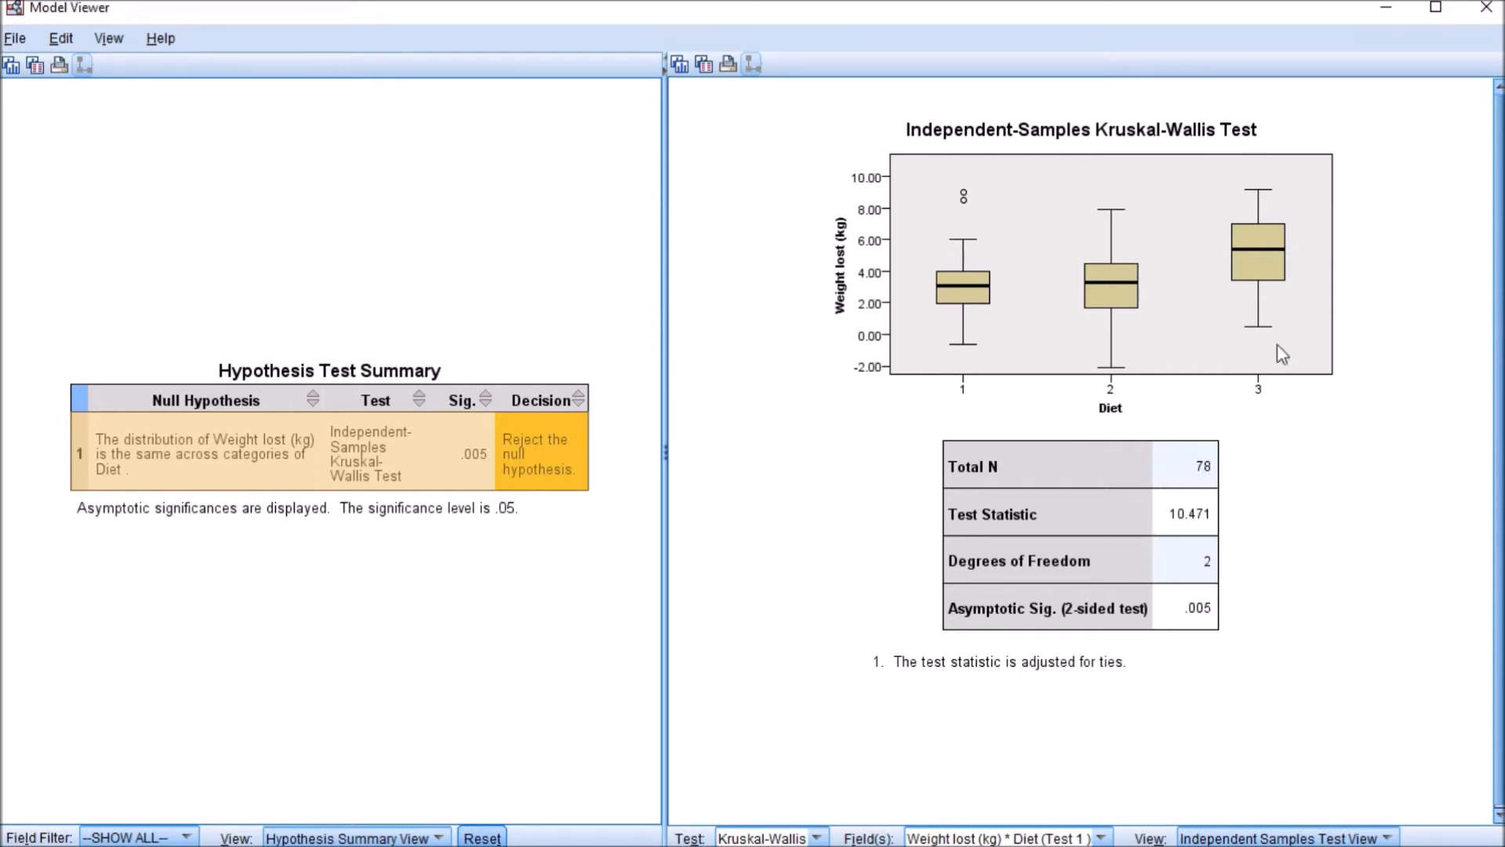
{"action": "mouse_move", "coordinate": [963, 289]}
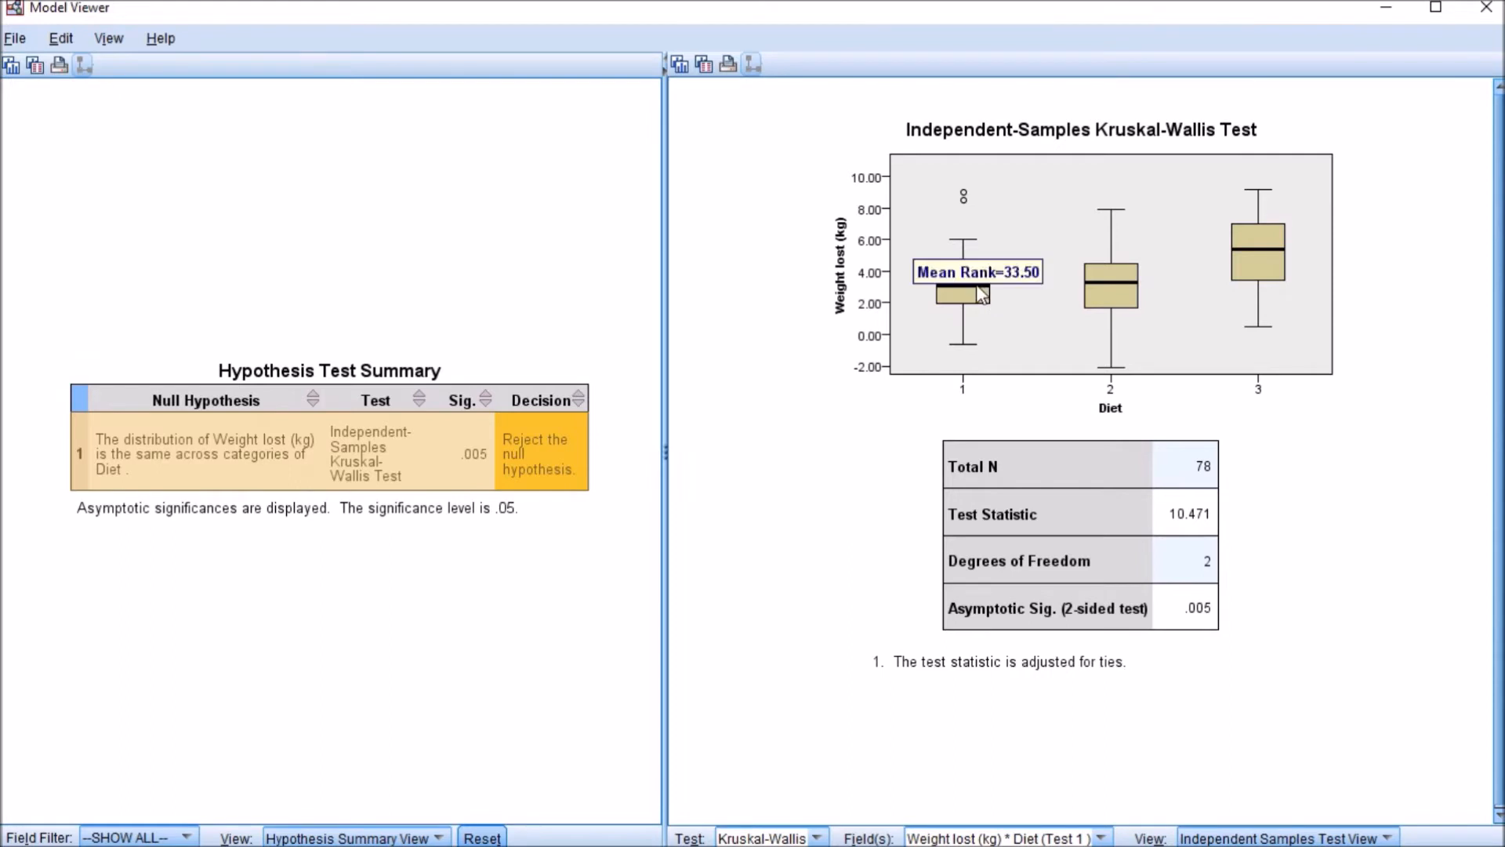
{"action": "mouse_move", "coordinate": [1109, 294]}
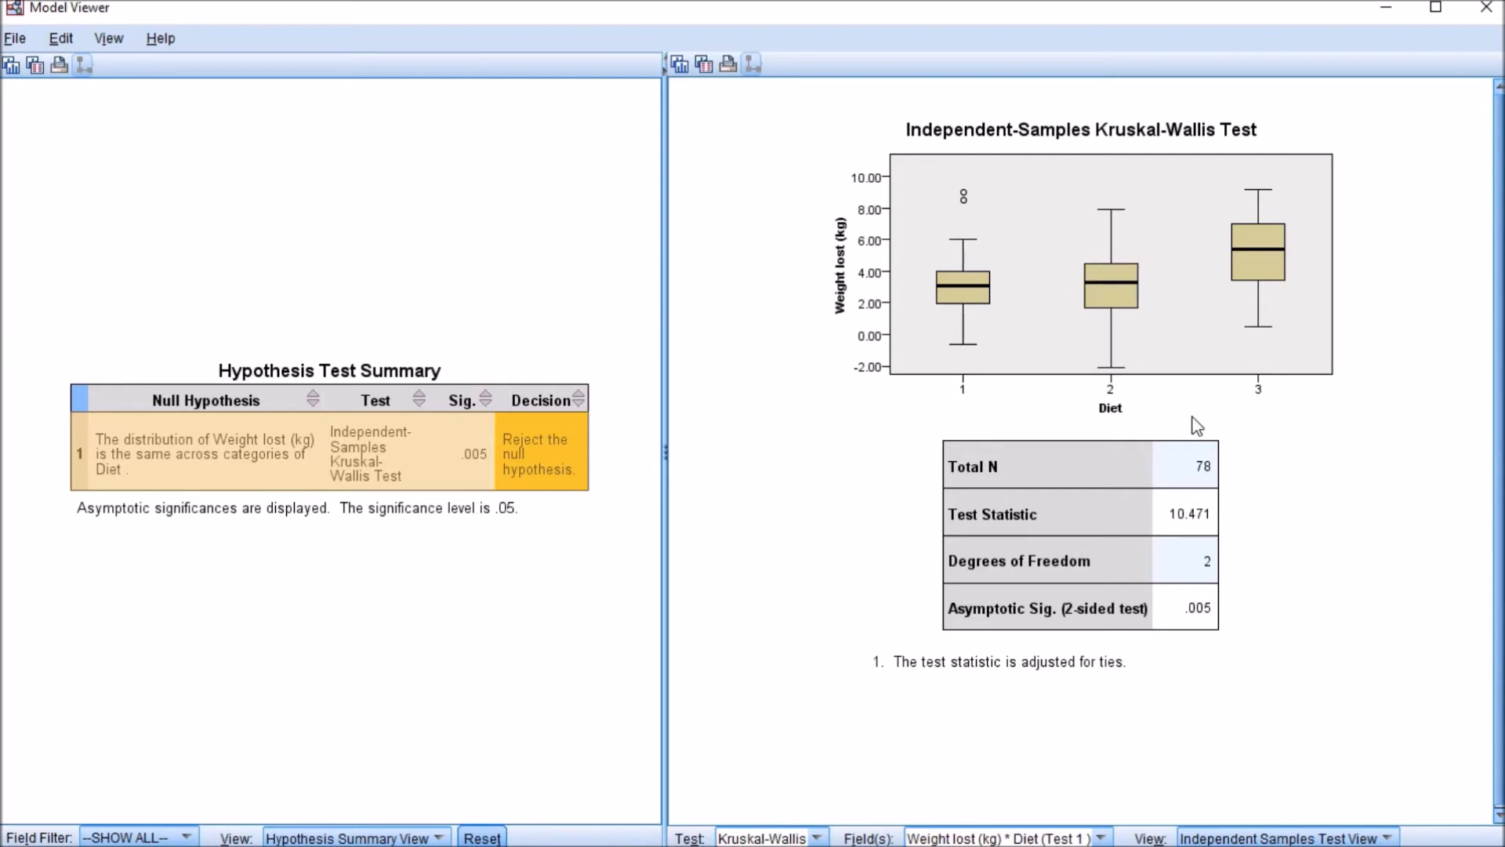
{"action": "mouse_move", "coordinate": [1009, 758]}
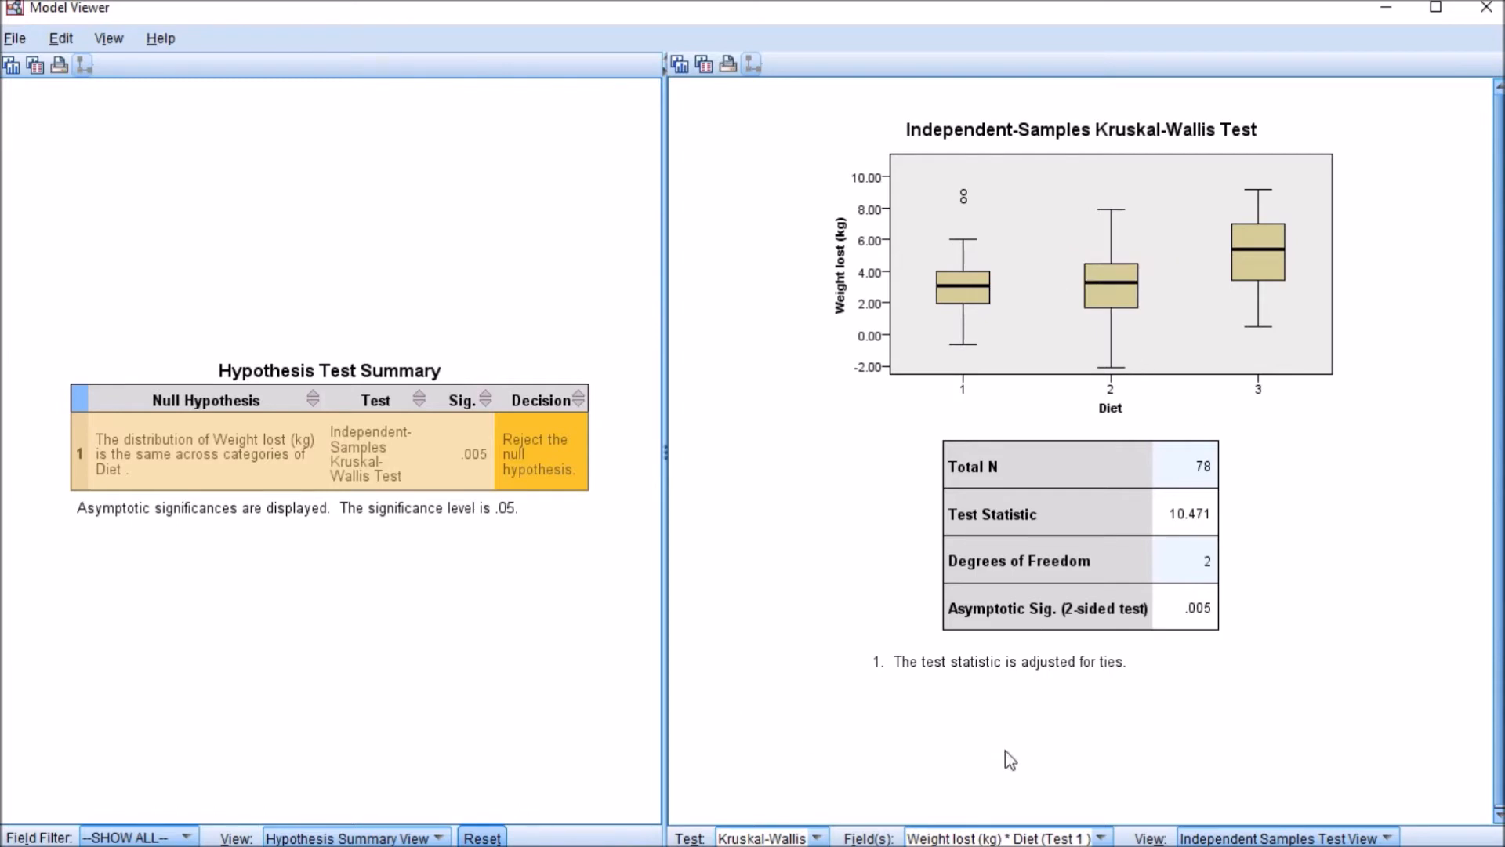
{"action": "mouse_move", "coordinate": [977, 834]}
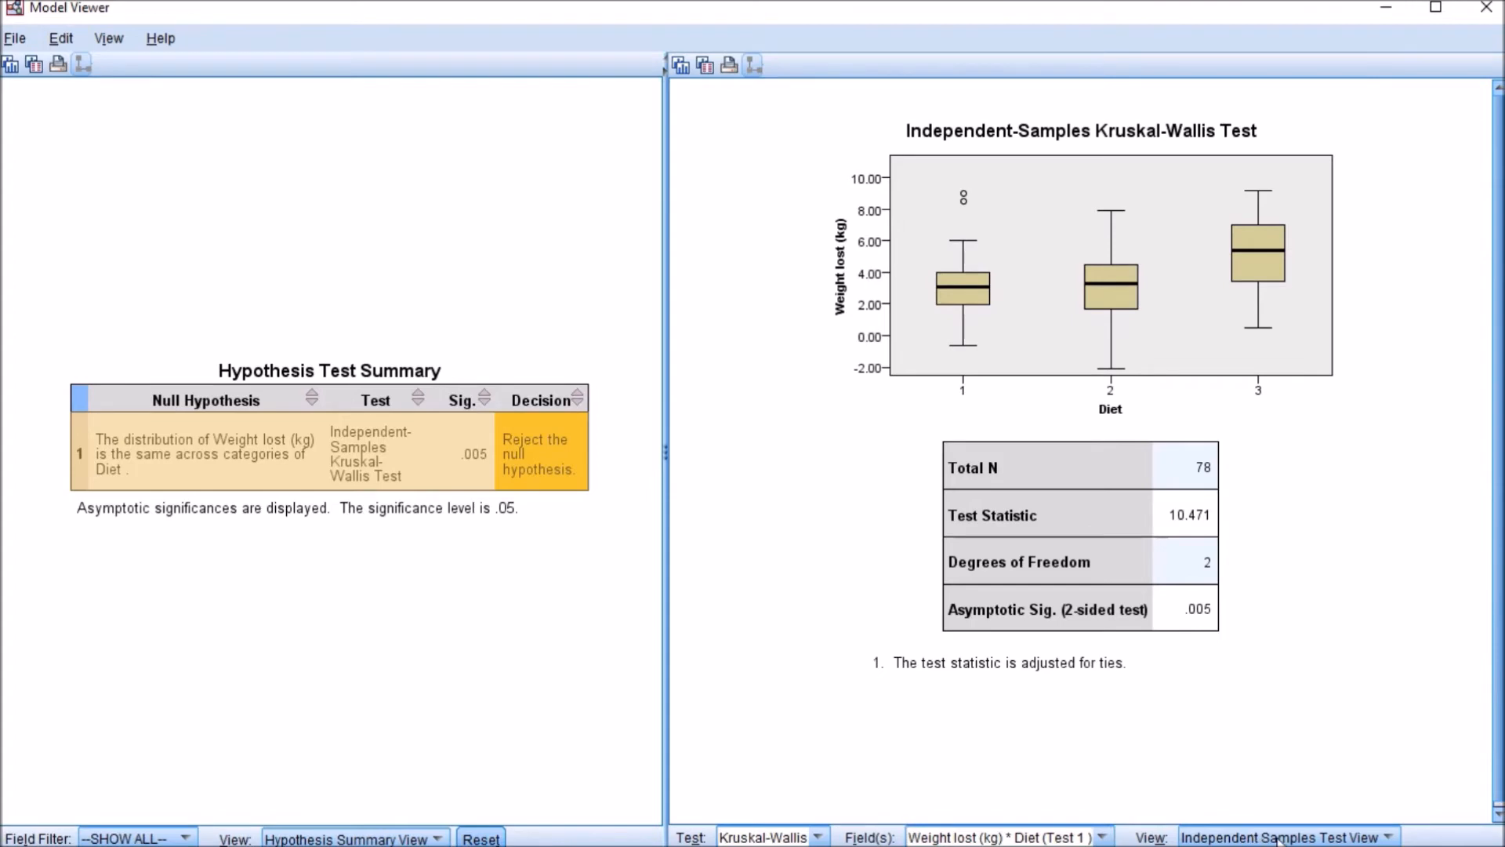
Show the Pairwise Comparisons view for Diet with Bonferroni-adjusted significances.
{"action": "left_click", "coordinate": [1284, 836]}
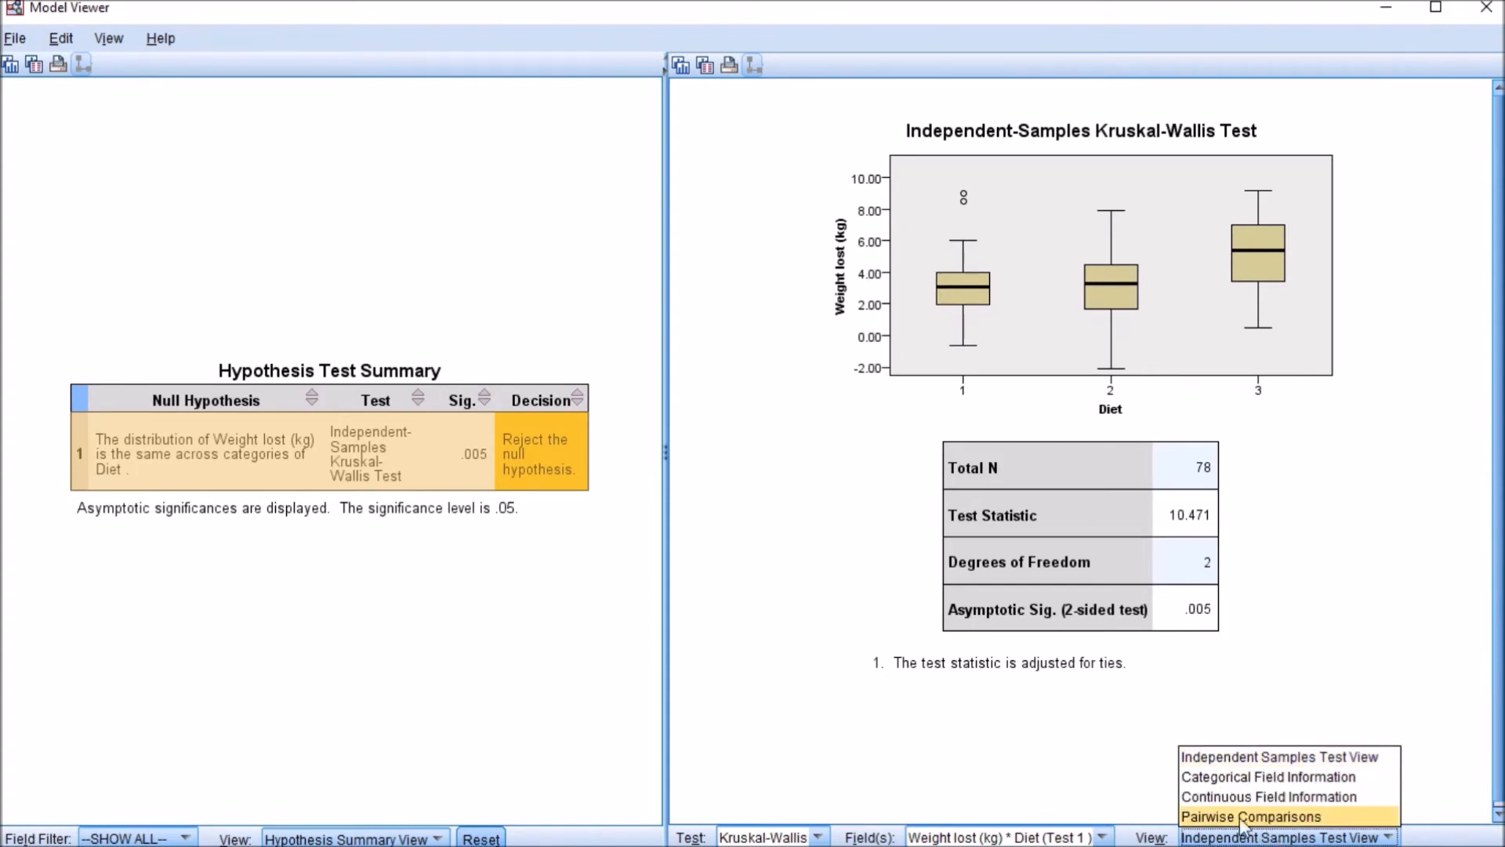
{"action": "mouse_move", "coordinate": [1320, 833]}
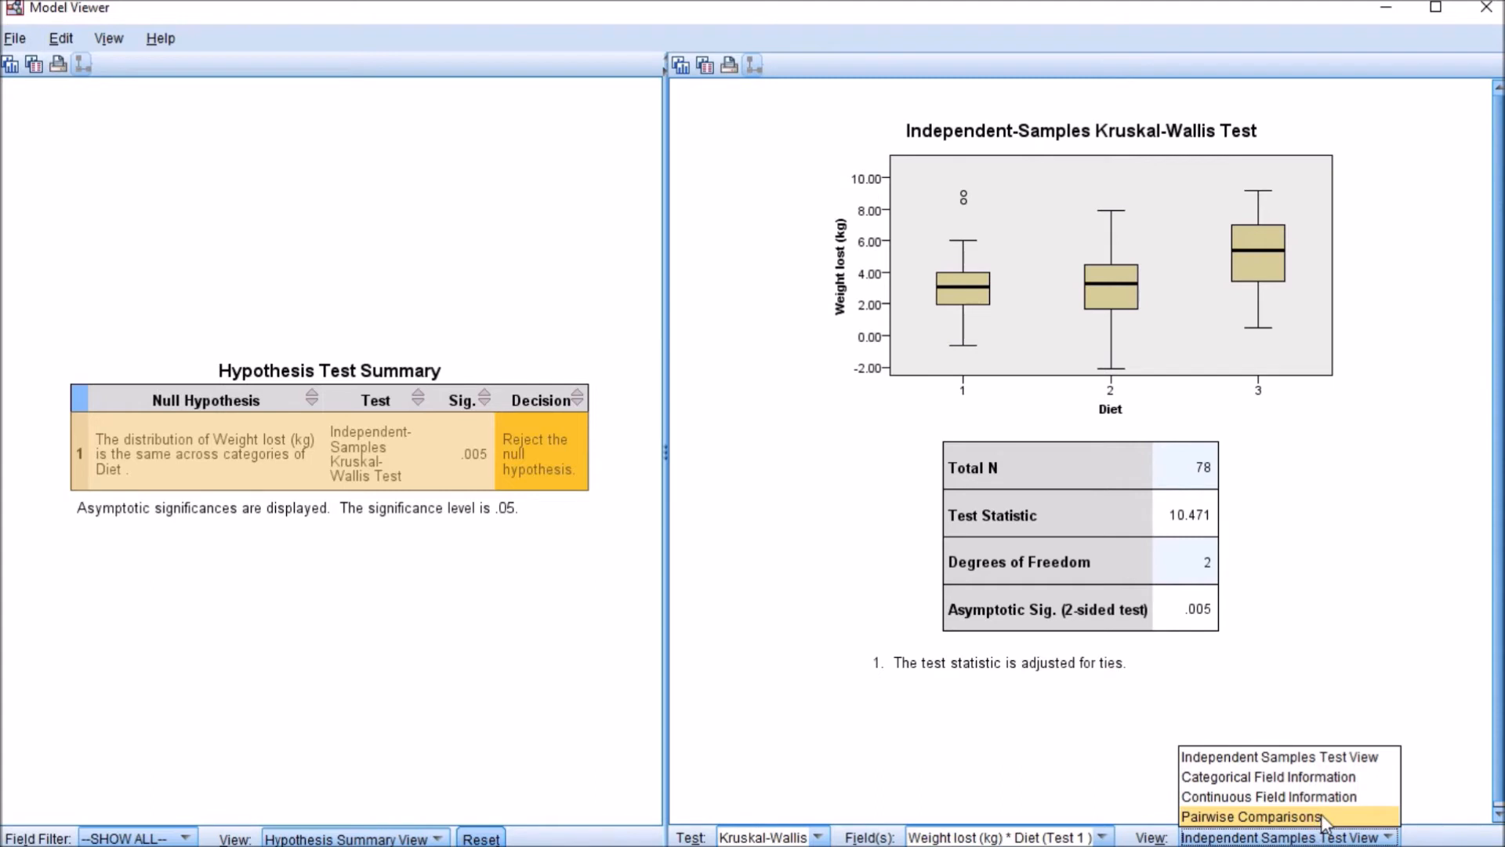
{"action": "left_click", "coordinate": [1250, 816]}
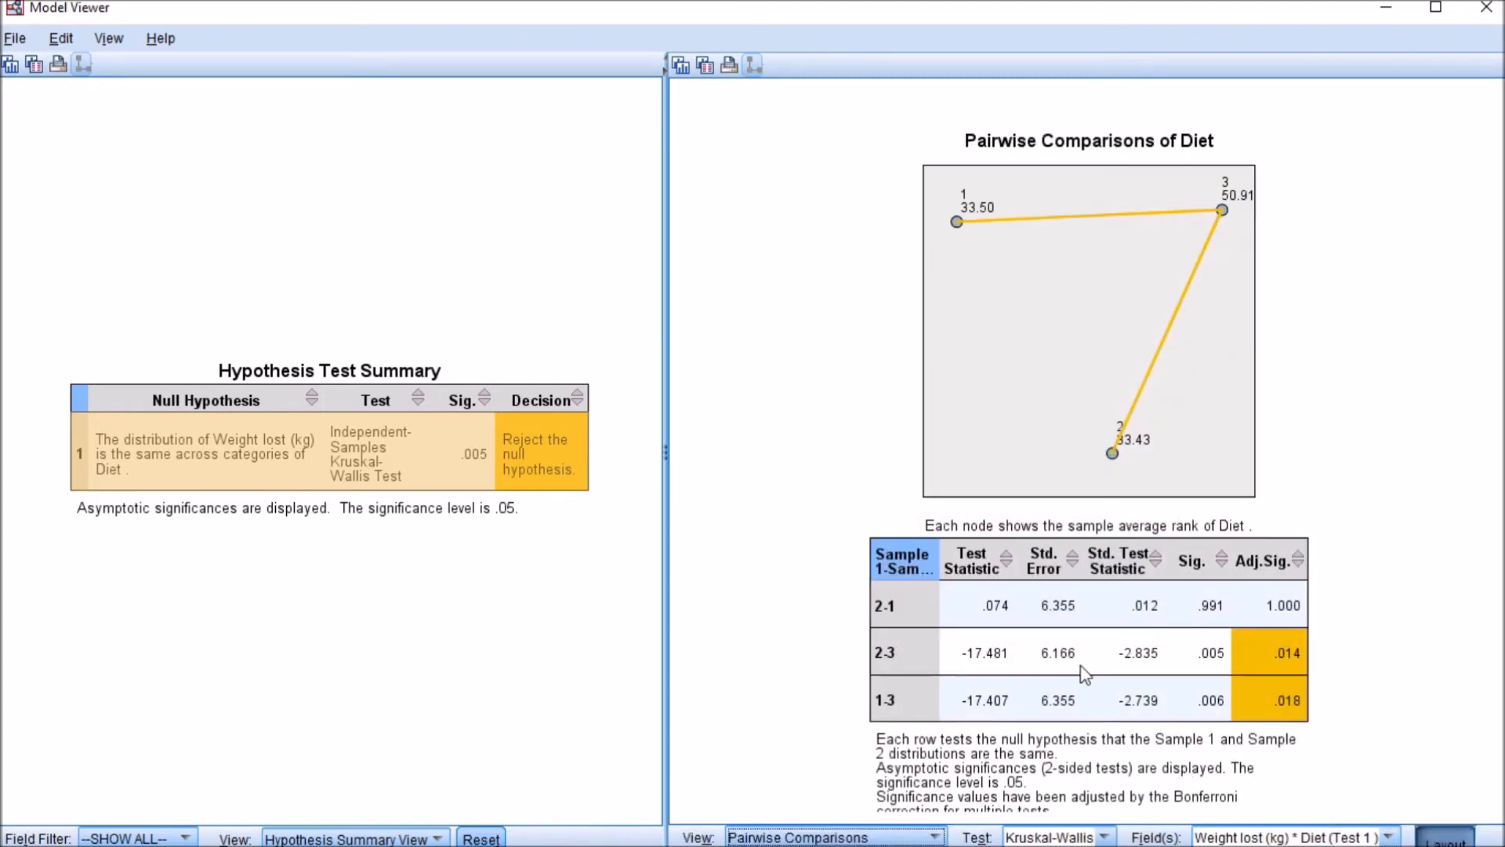
{"action": "mouse_move", "coordinate": [1038, 342]}
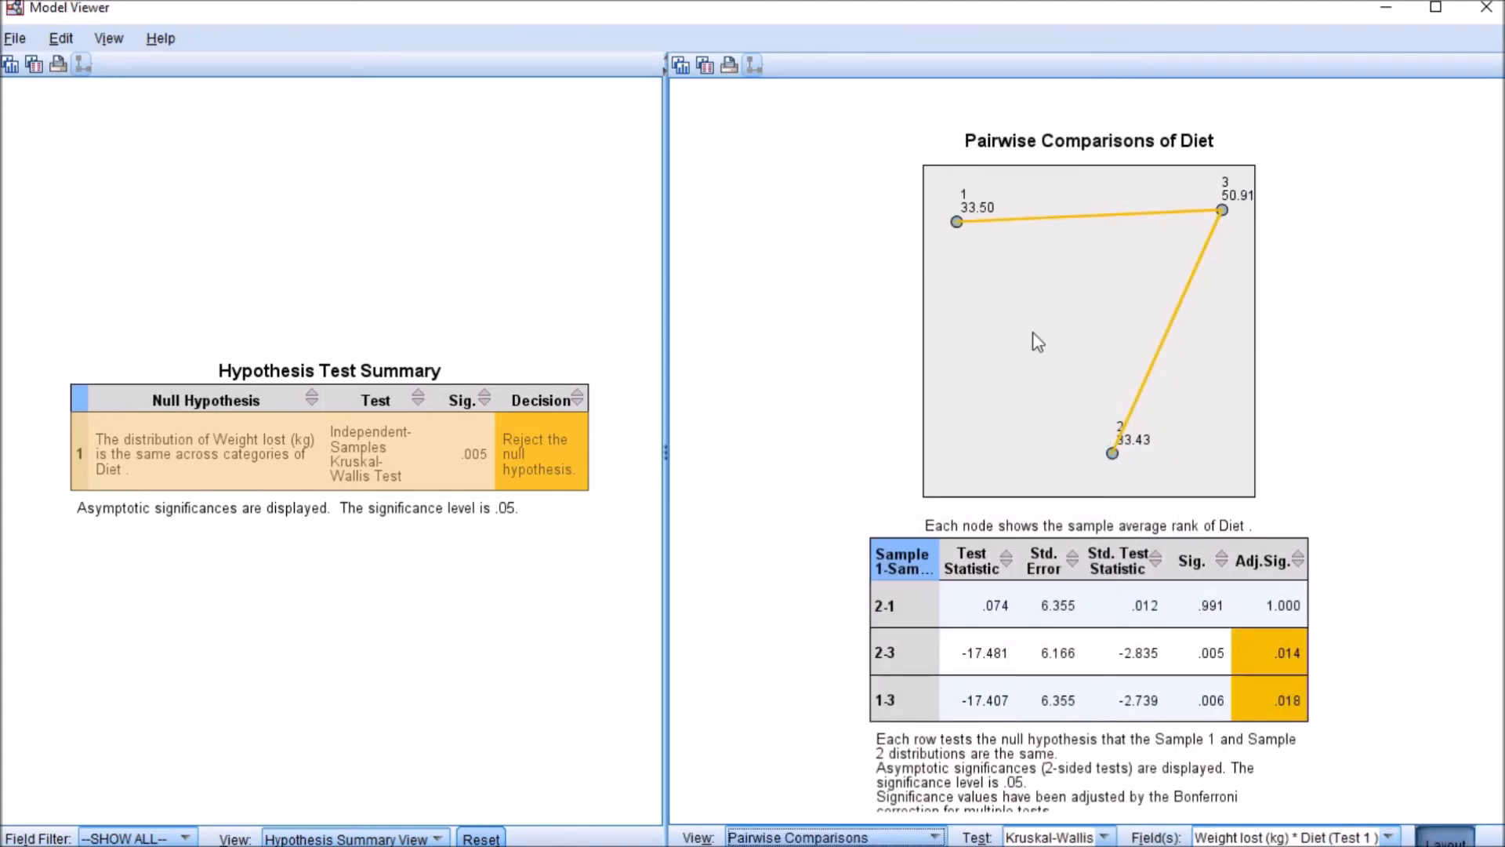
{"action": "mouse_move", "coordinate": [1077, 216]}
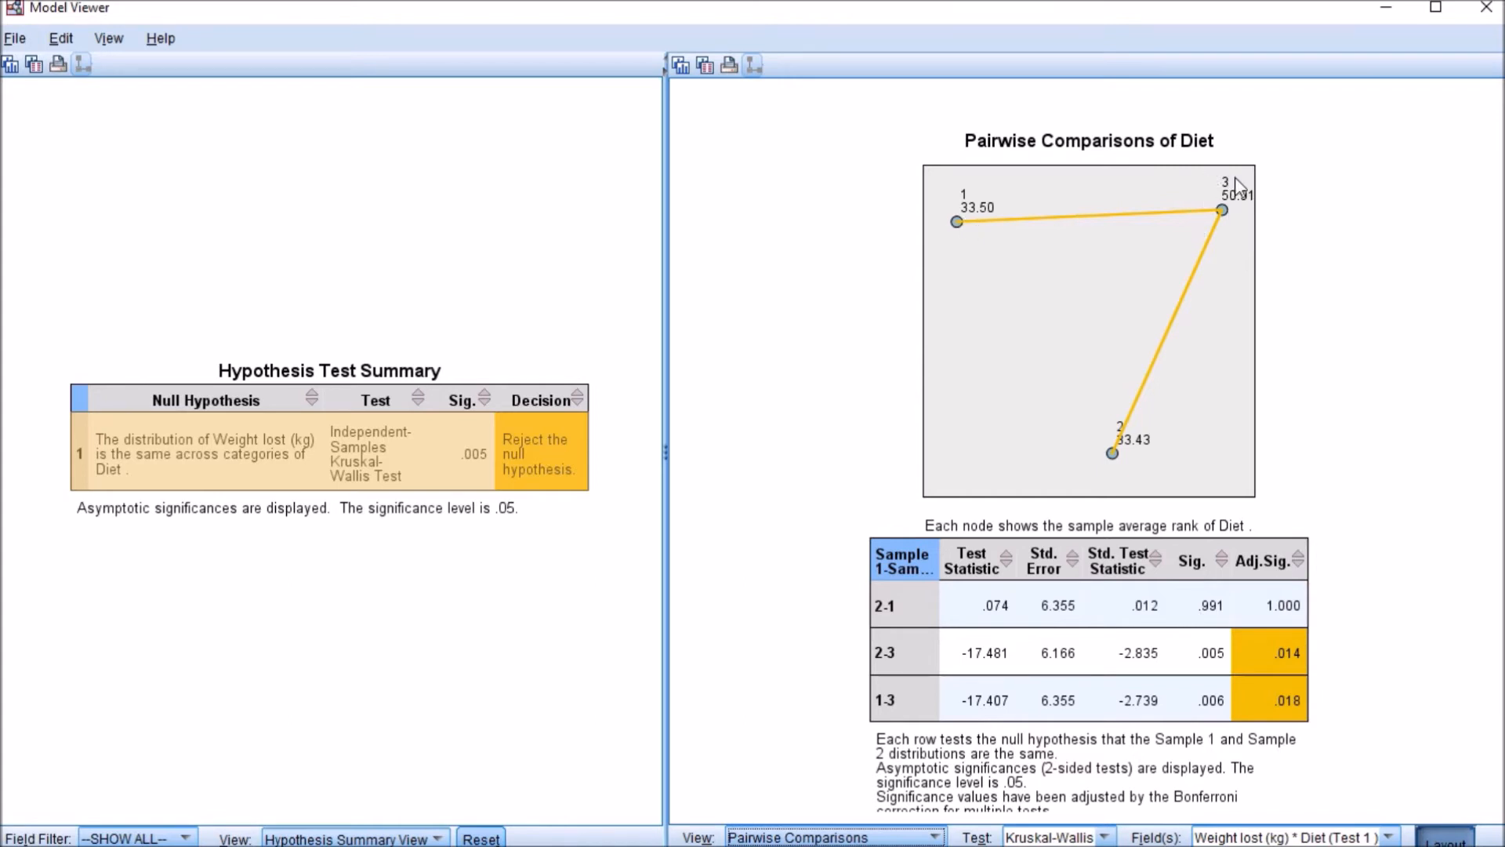
{"action": "mouse_move", "coordinate": [1086, 251]}
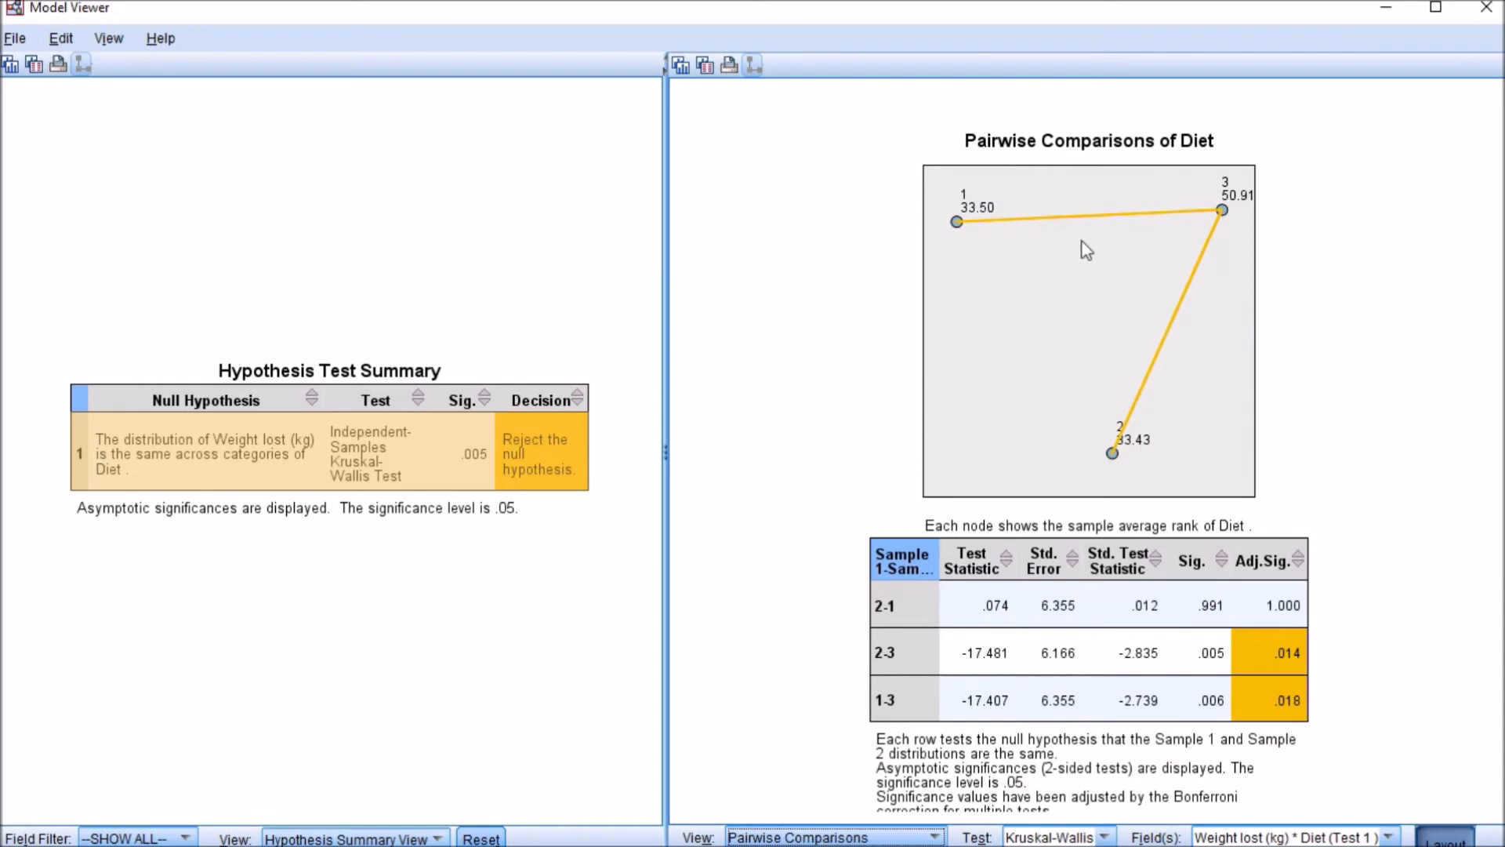
{"action": "mouse_move", "coordinate": [1229, 234]}
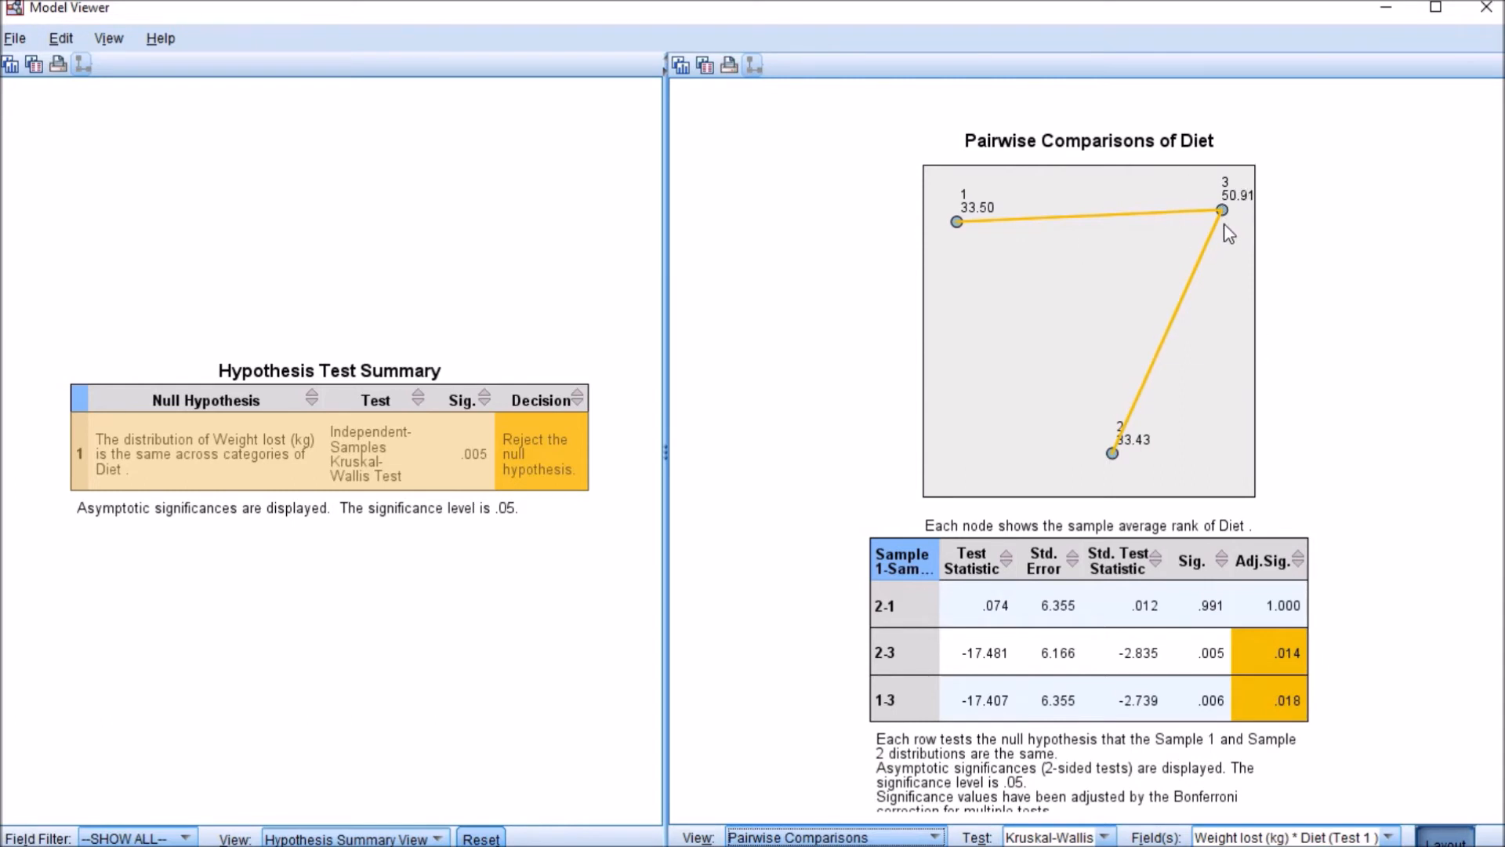
{"action": "mouse_move", "coordinate": [882, 389]}
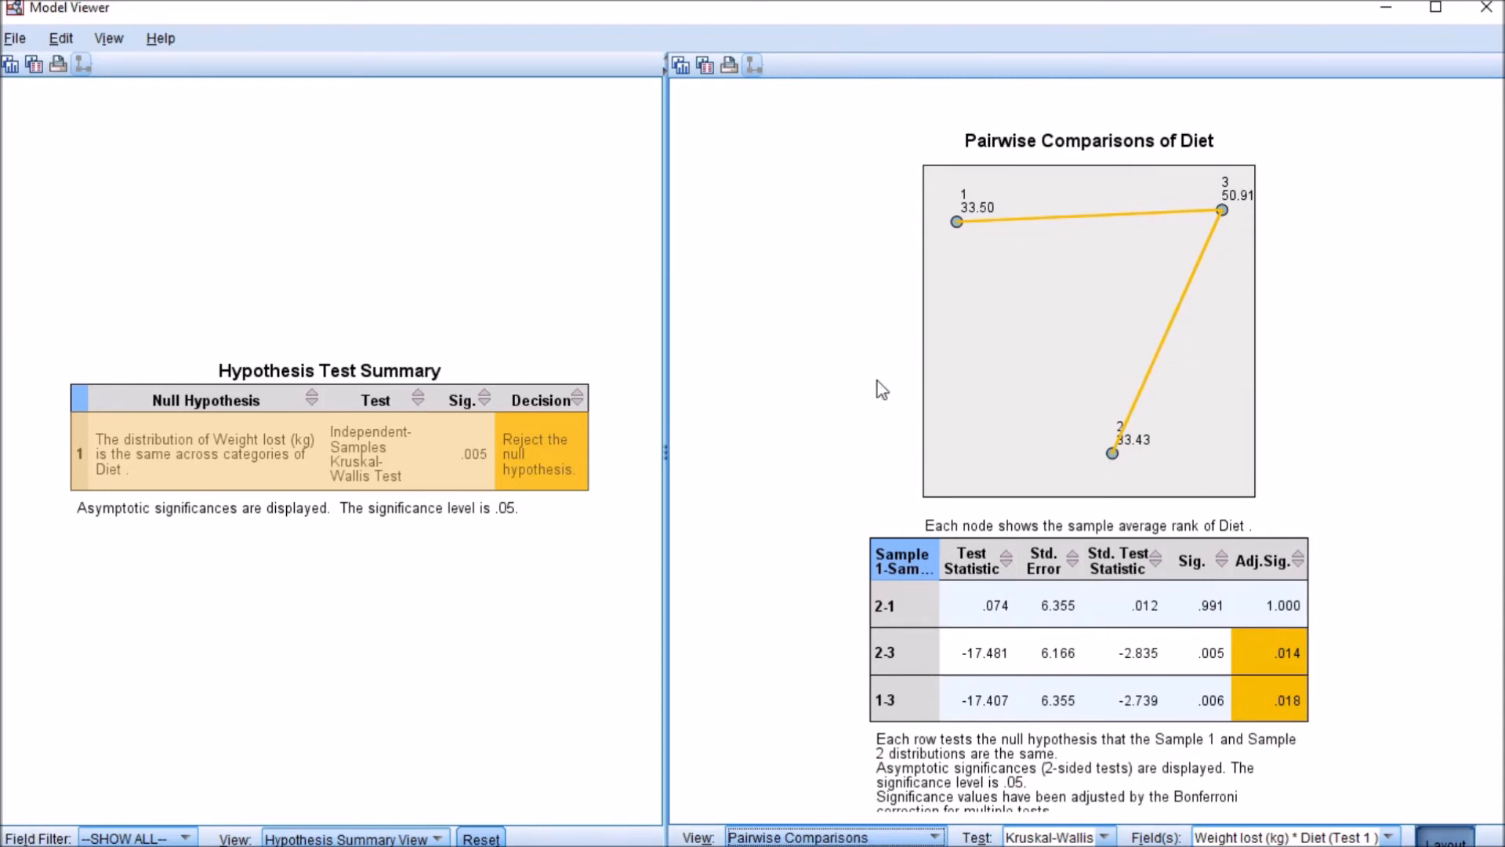
{"action": "mouse_move", "coordinate": [960, 434]}
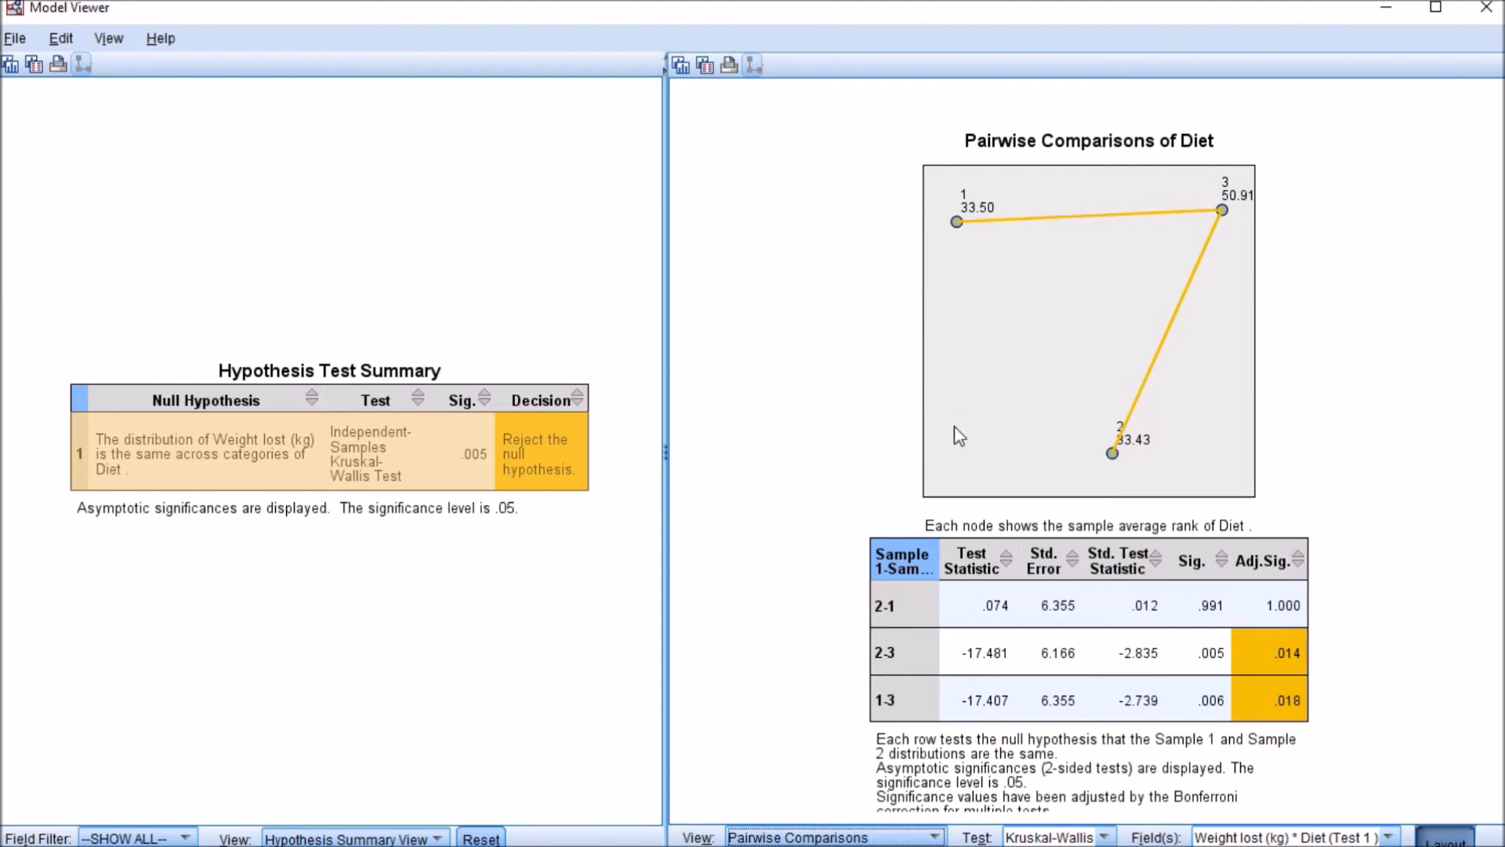
{"action": "mouse_move", "coordinate": [974, 215]}
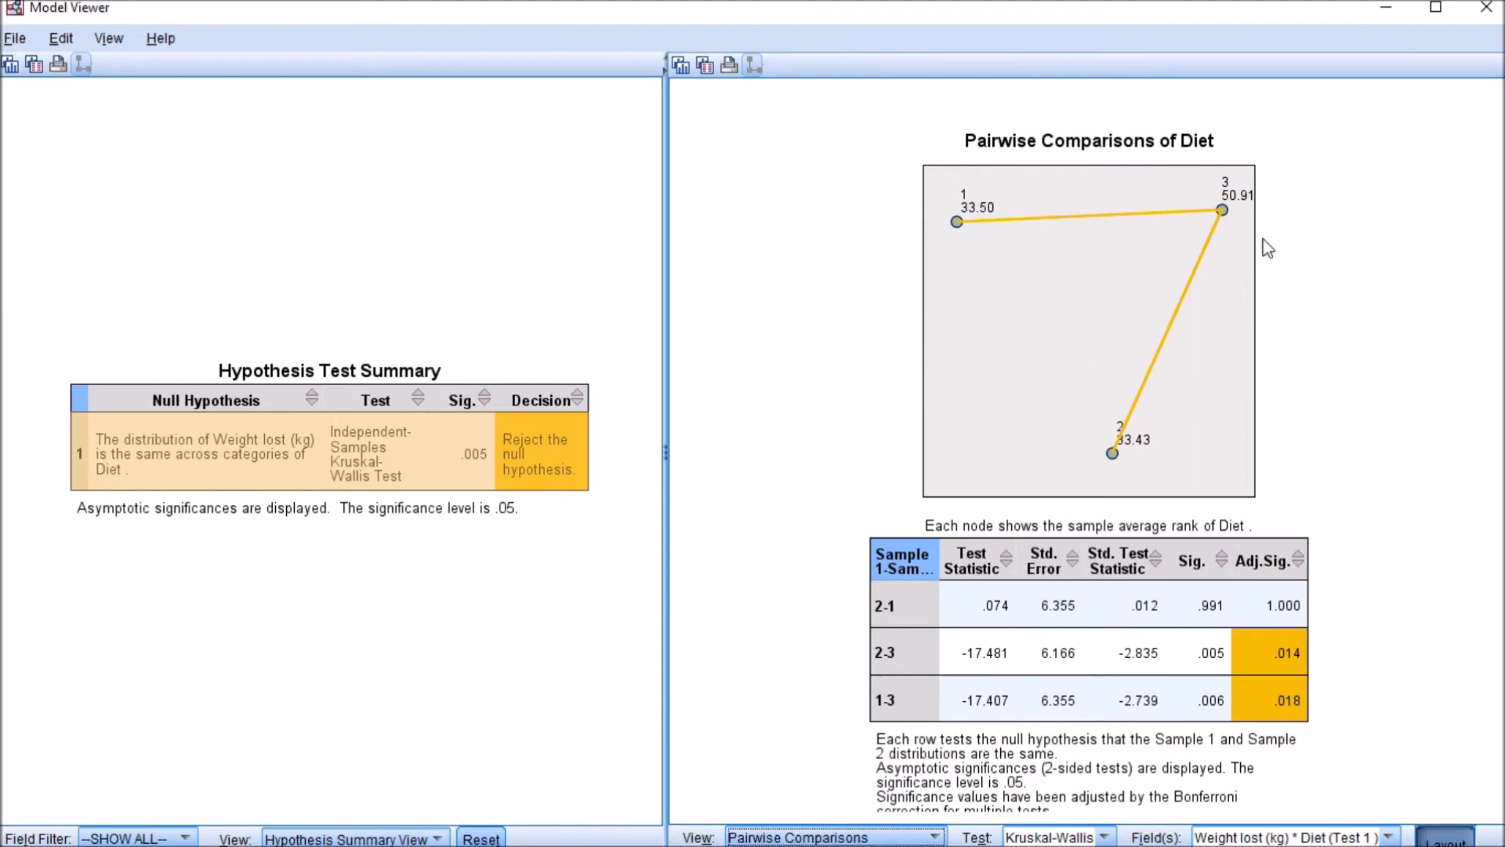
{"action": "mouse_move", "coordinate": [1136, 481]}
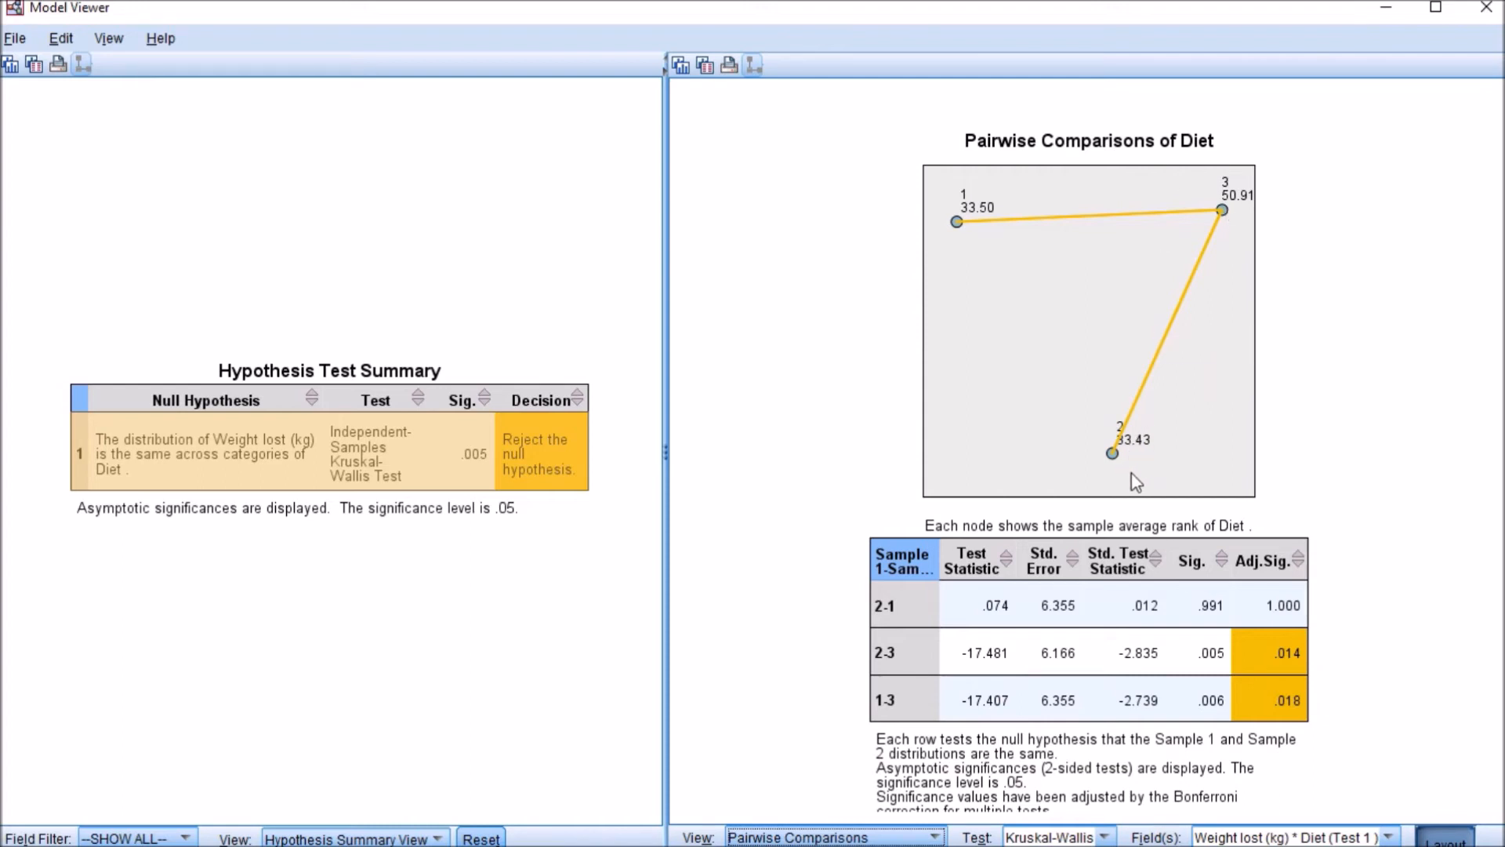
{"action": "mouse_move", "coordinate": [850, 595]}
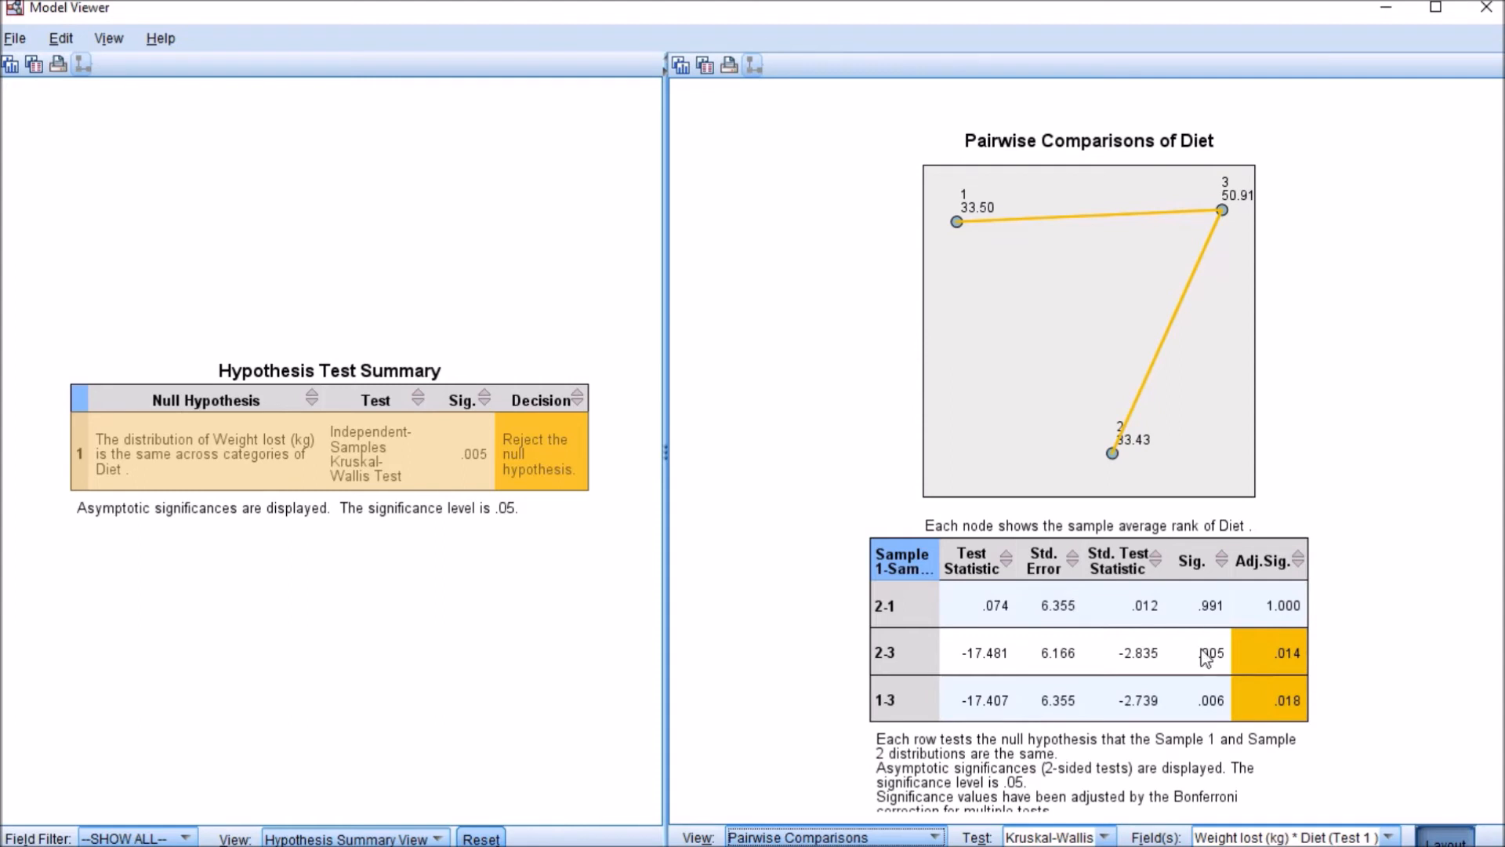
{"action": "mouse_move", "coordinate": [936, 715]}
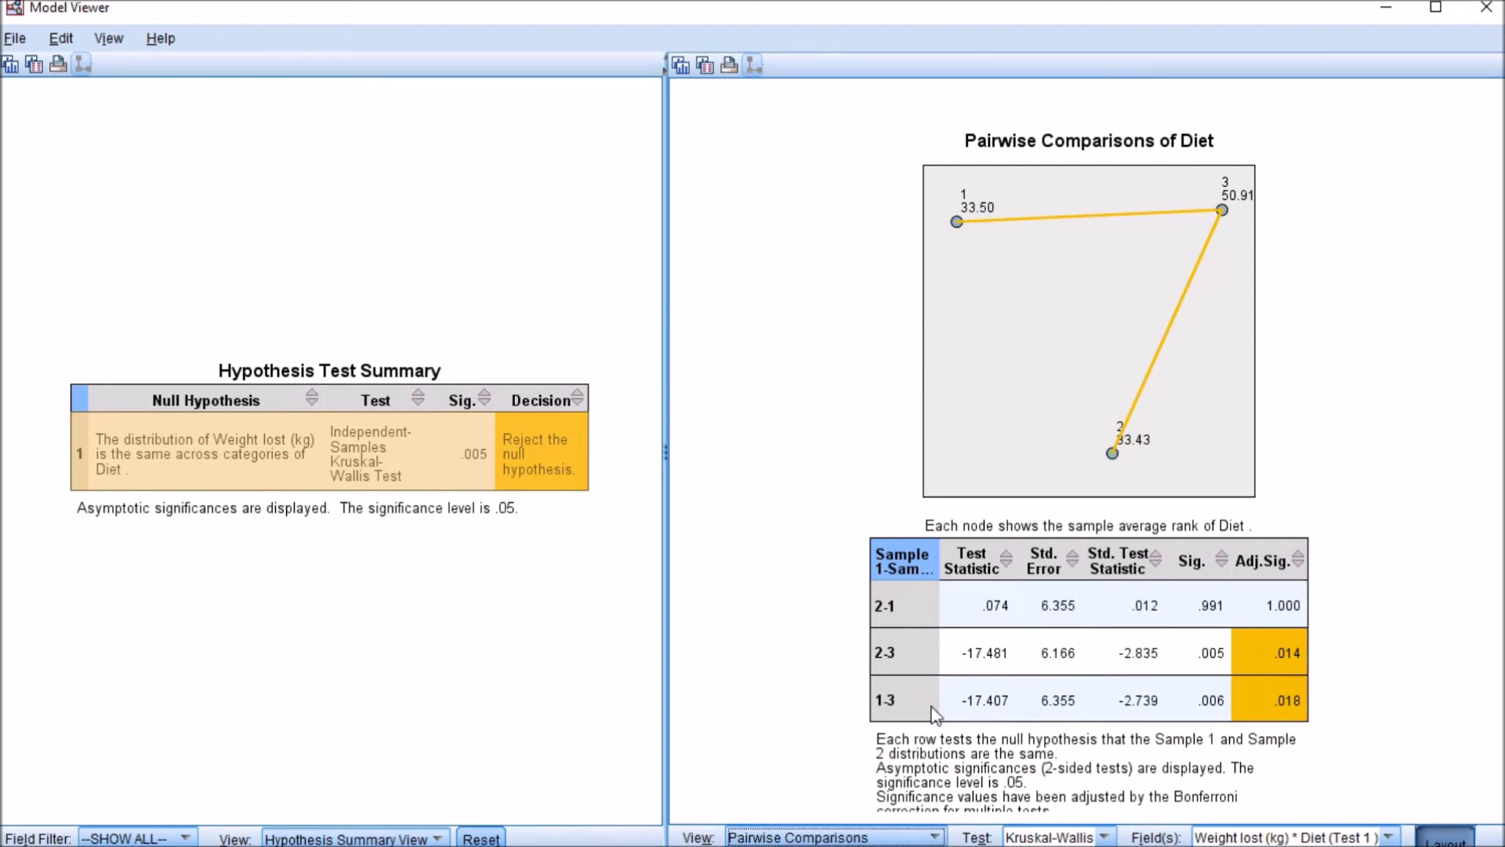
{"action": "mouse_move", "coordinate": [803, 710]}
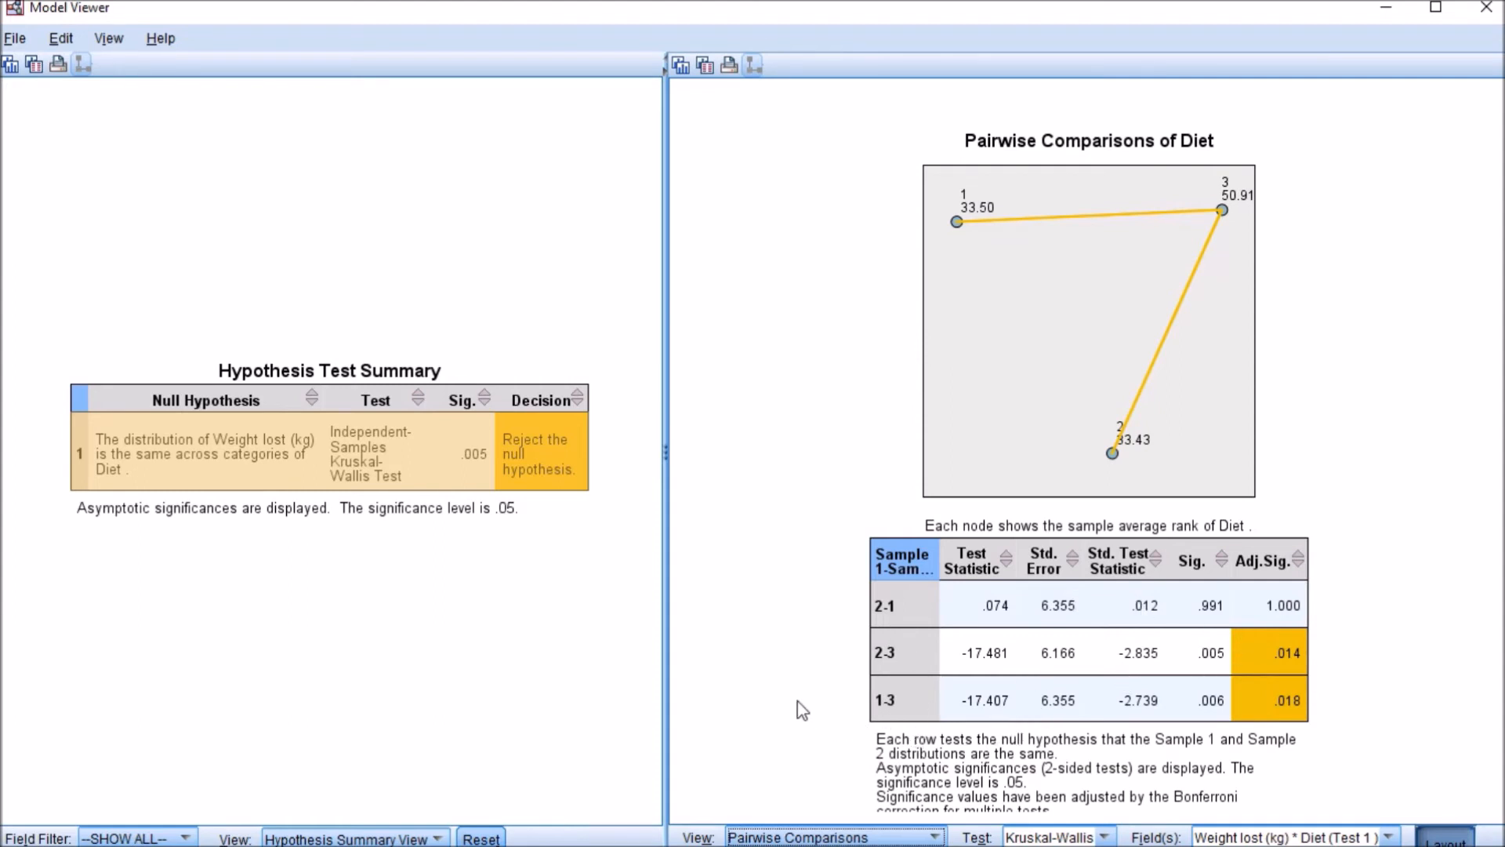
{"action": "mouse_move", "coordinate": [820, 693]}
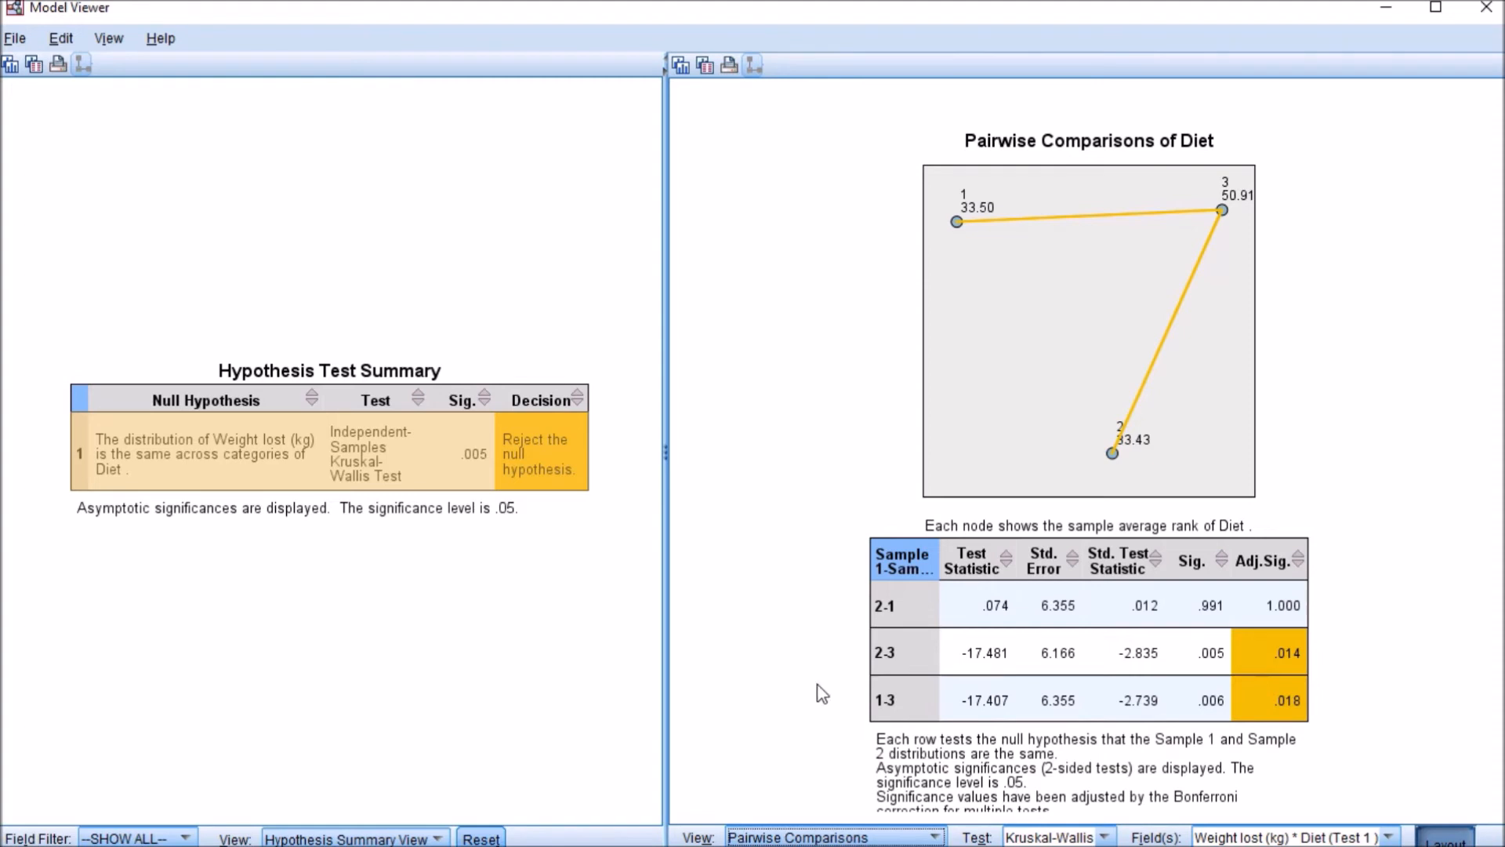
{"action": "mouse_move", "coordinate": [810, 651]}
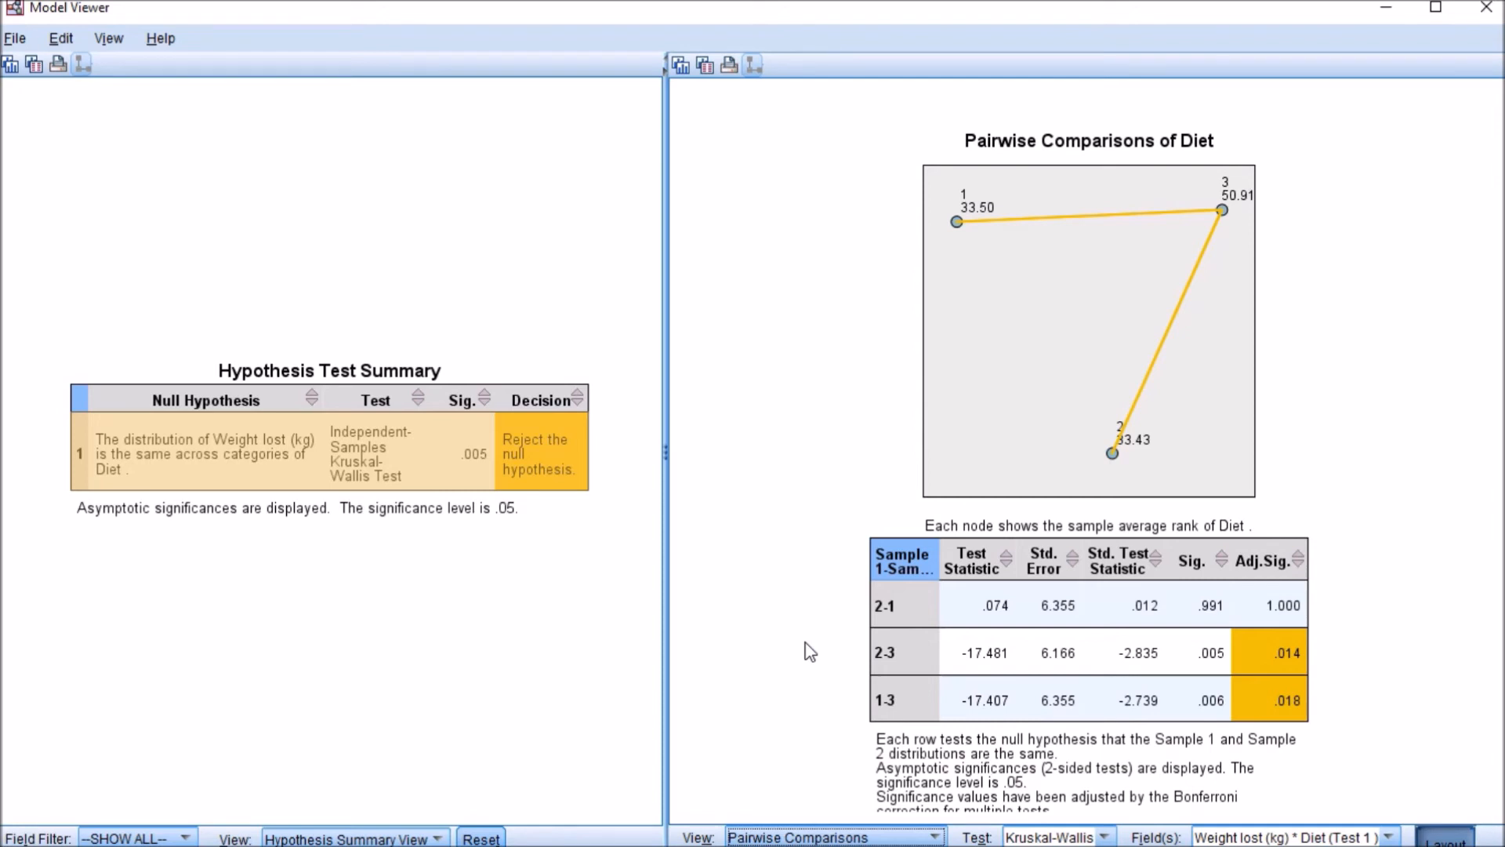
{"action": "mouse_move", "coordinate": [1297, 574]}
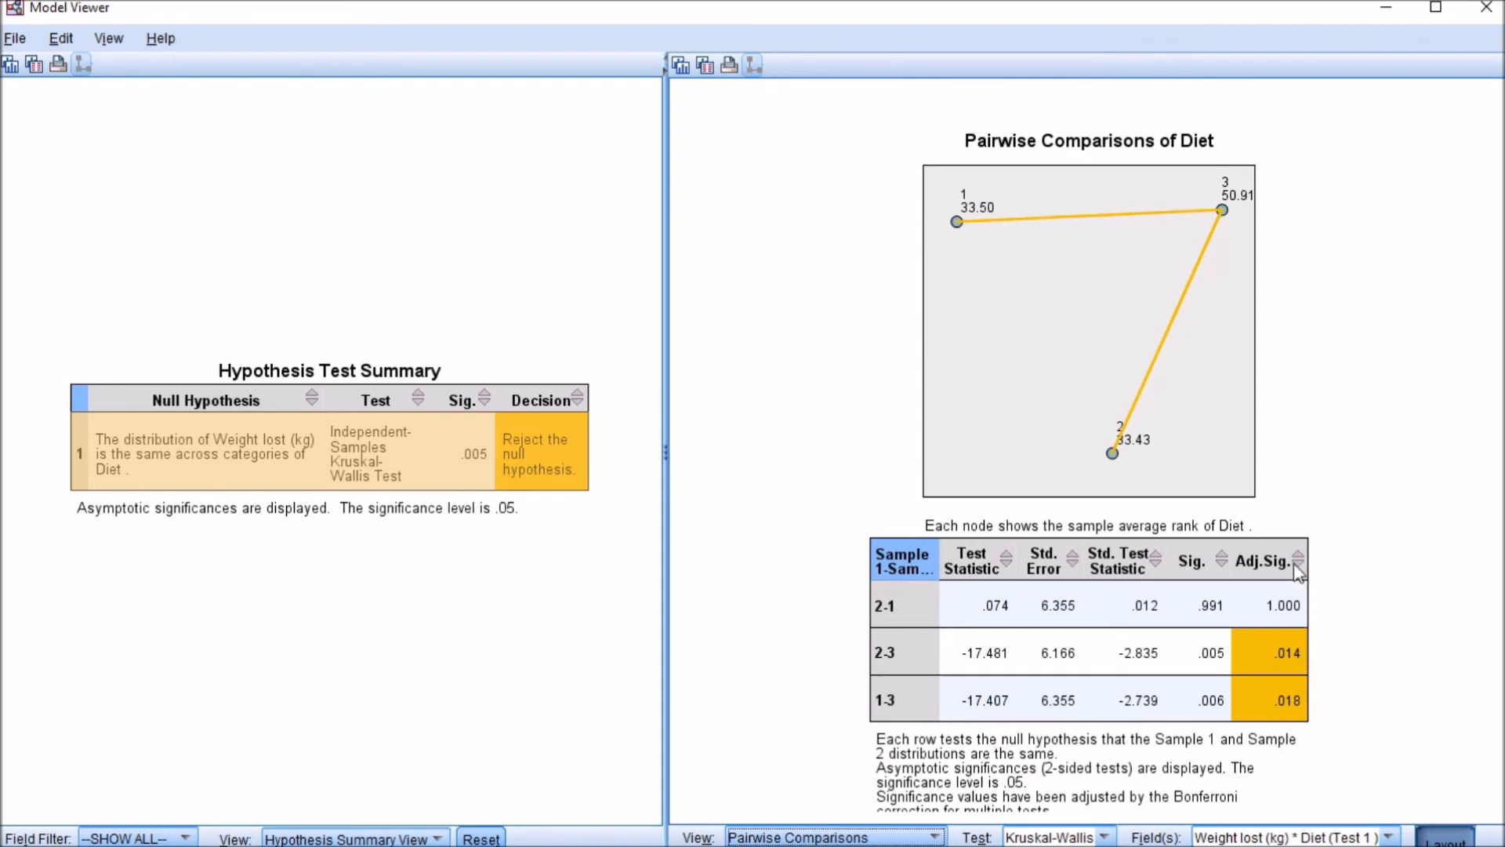
{"action": "mouse_move", "coordinate": [1233, 662]}
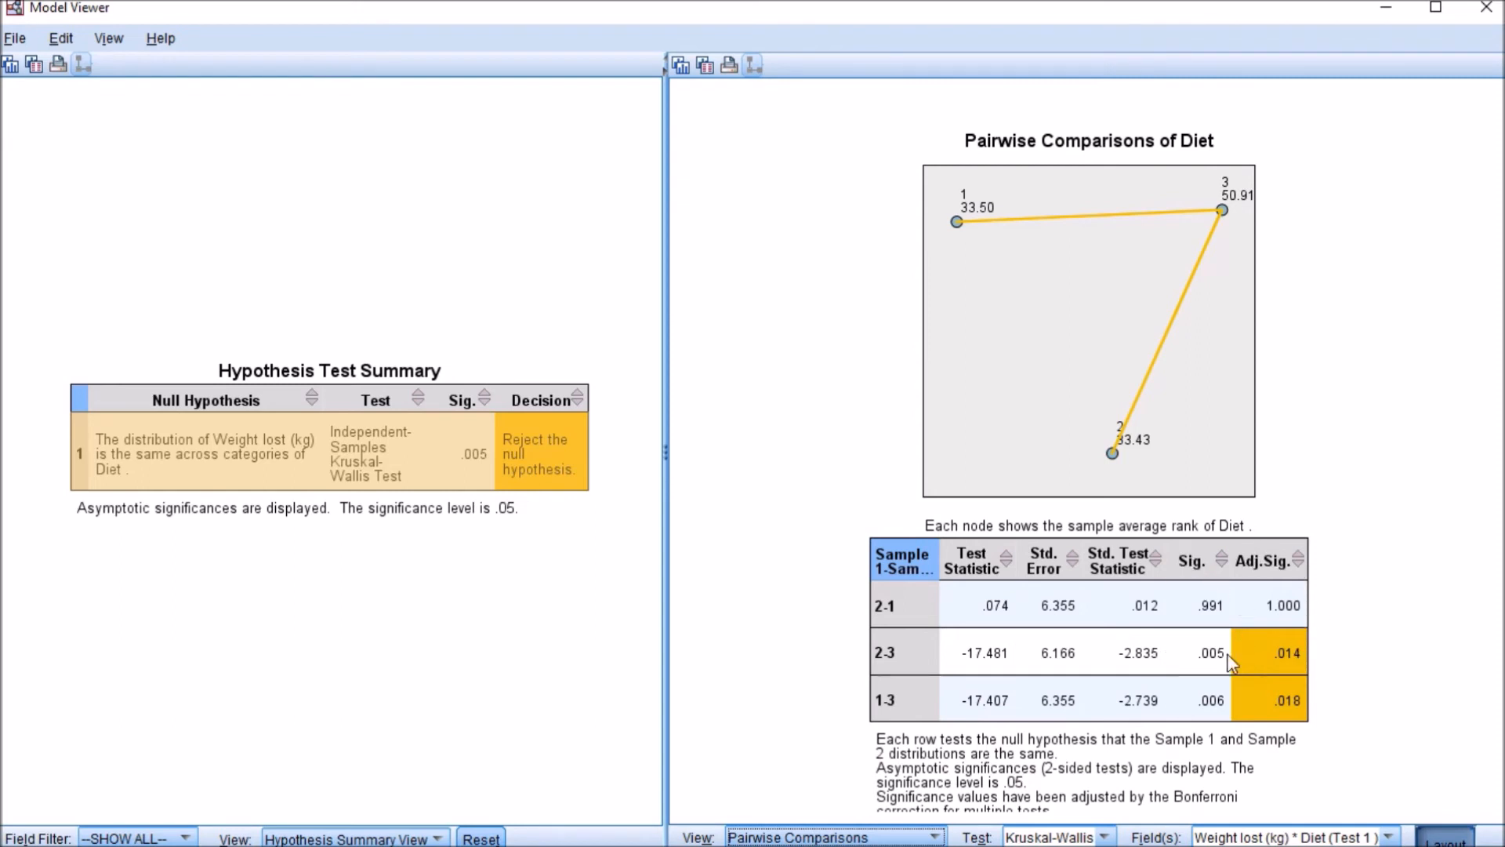
{"action": "mouse_move", "coordinate": [1198, 701]}
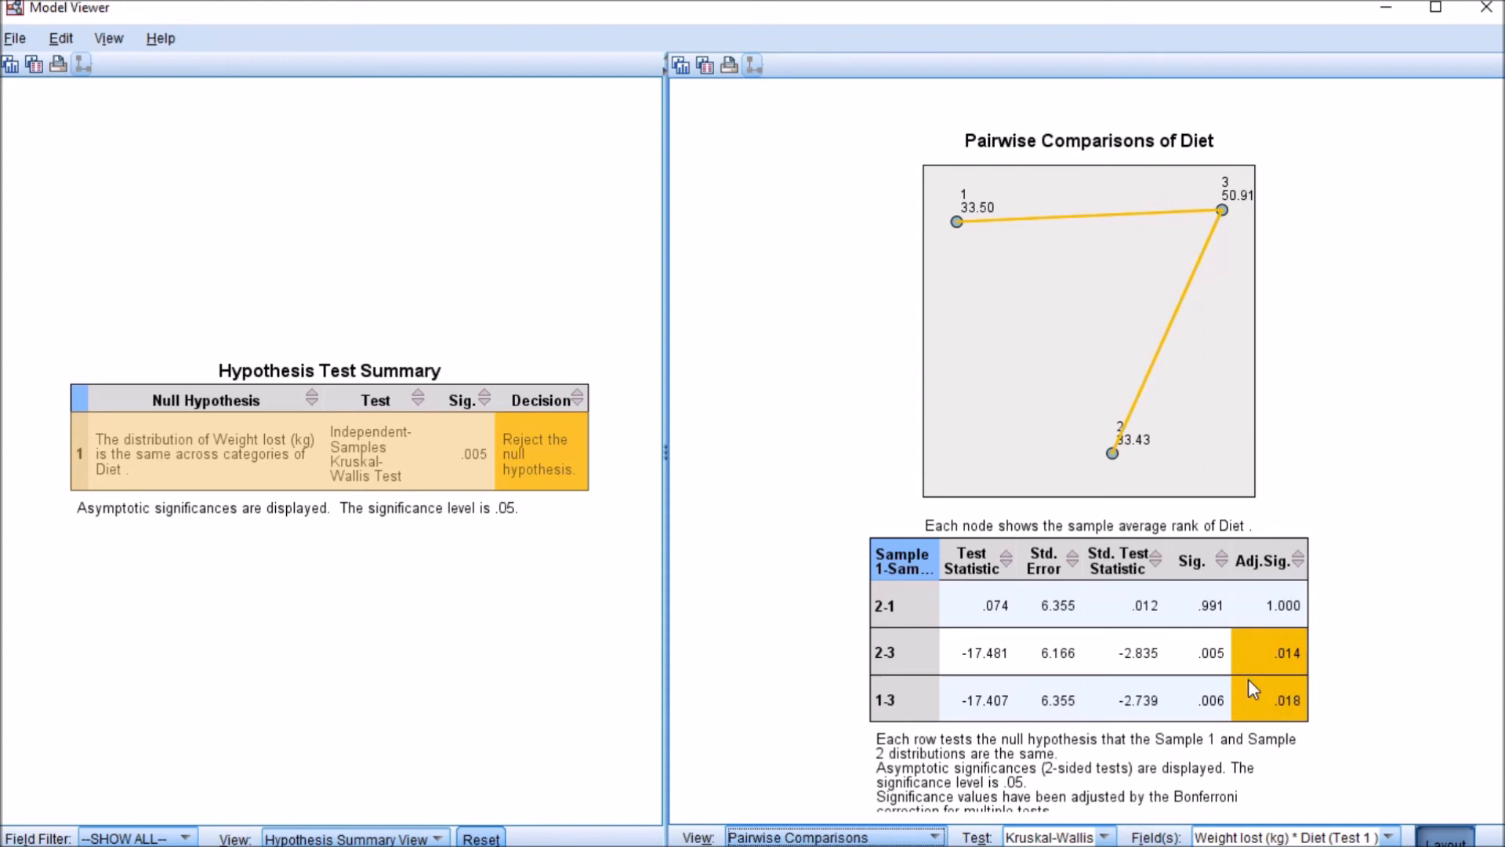
{"action": "mouse_move", "coordinate": [1283, 650]}
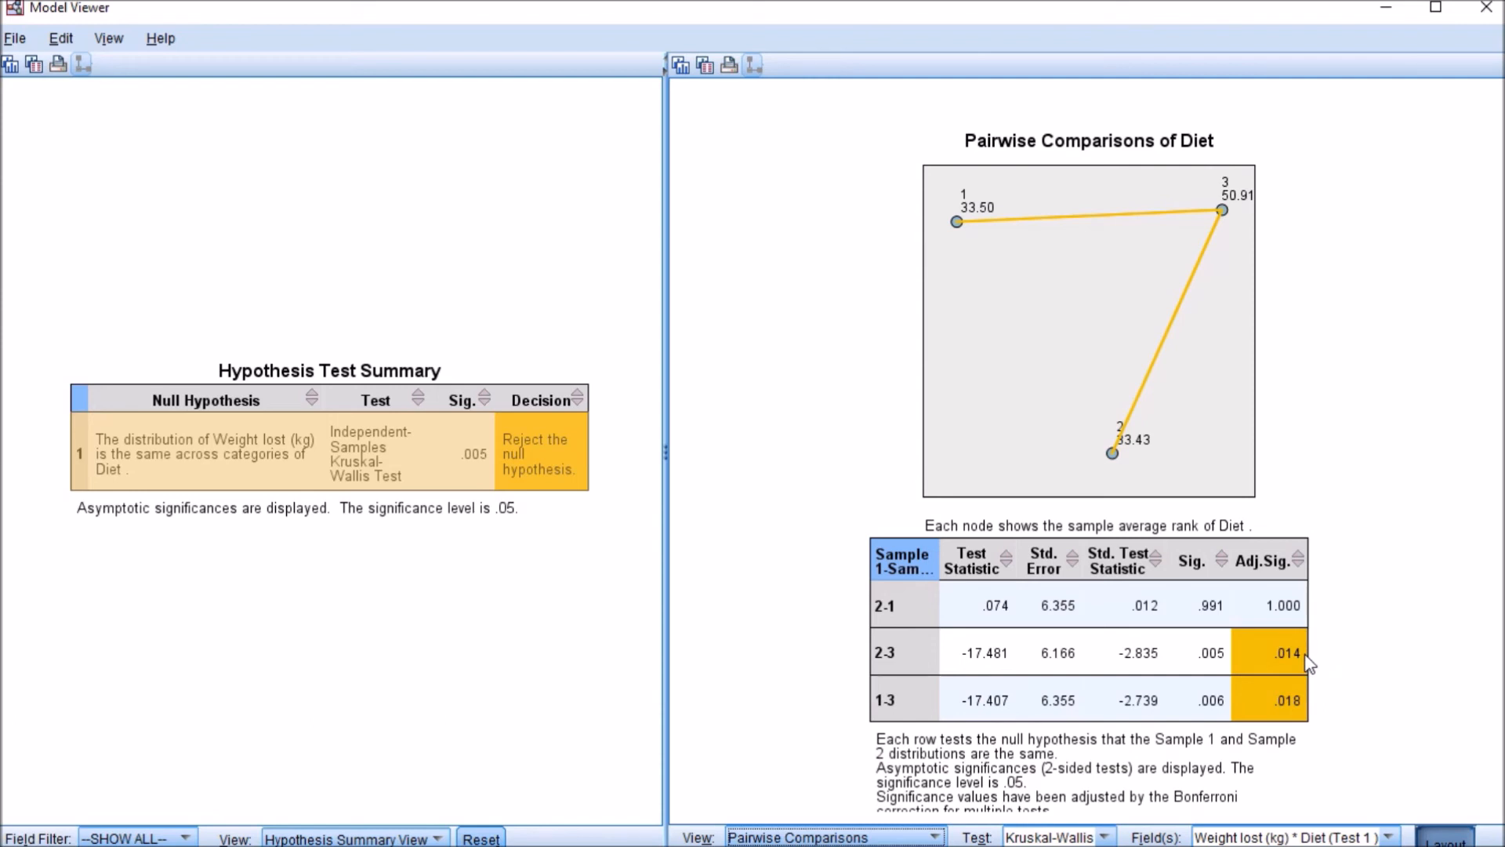
{"action": "mouse_move", "coordinate": [1308, 713]}
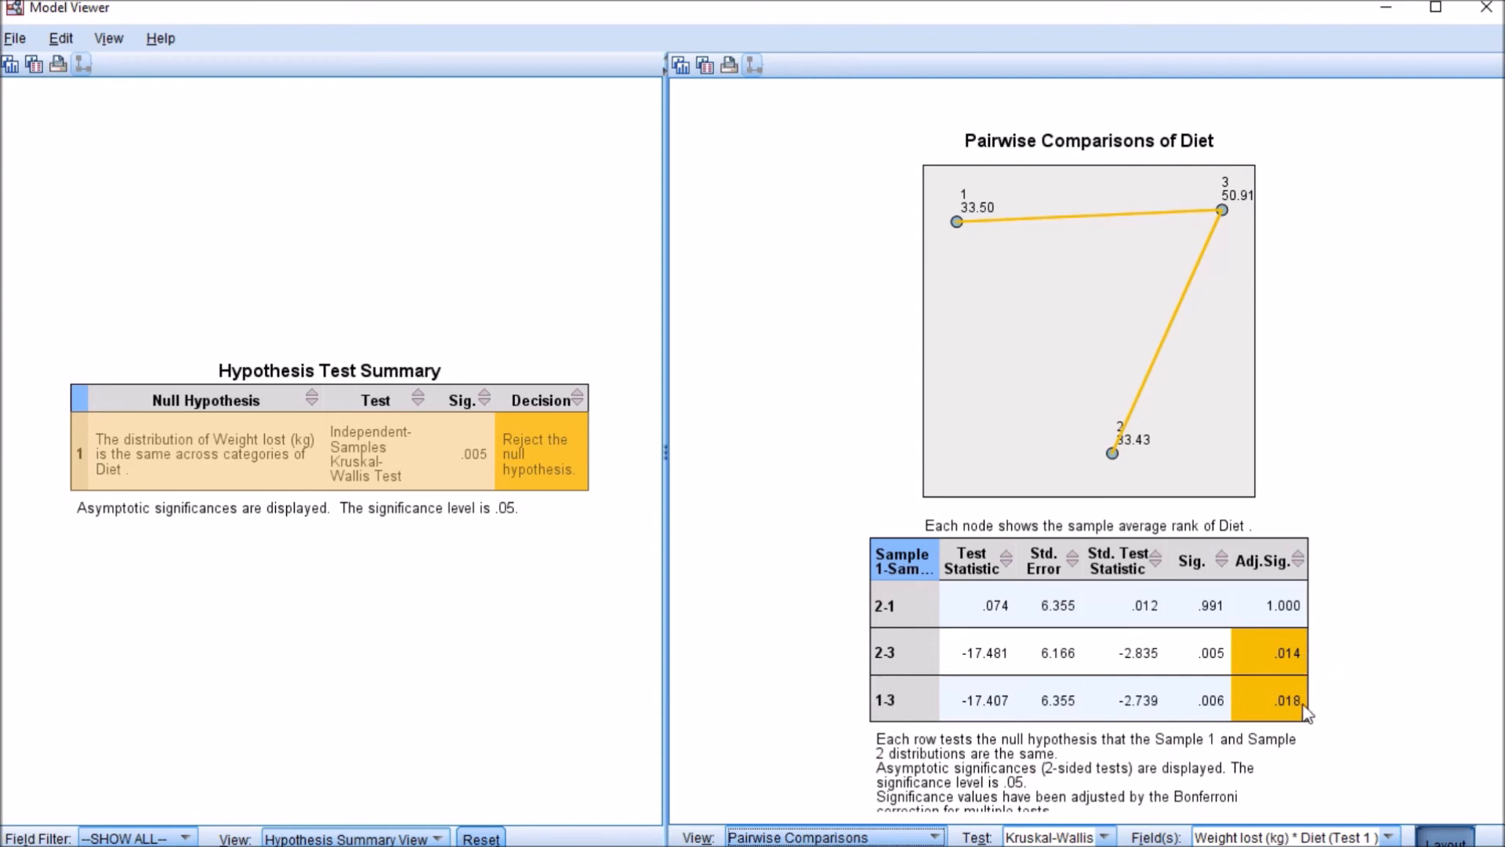
{"action": "mouse_move", "coordinate": [1325, 706]}
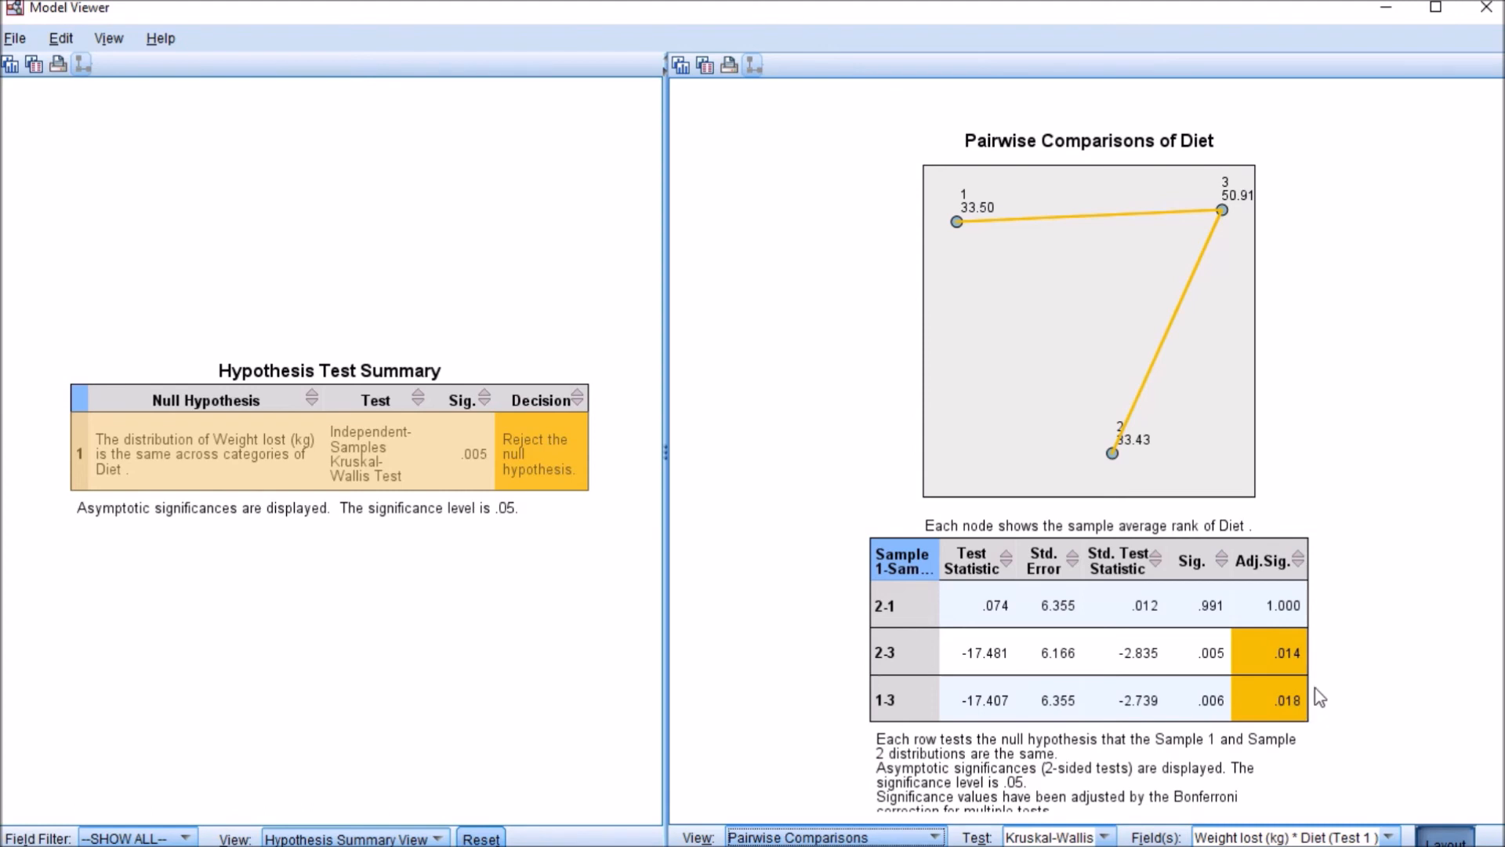
{"action": "mouse_move", "coordinate": [1330, 679]}
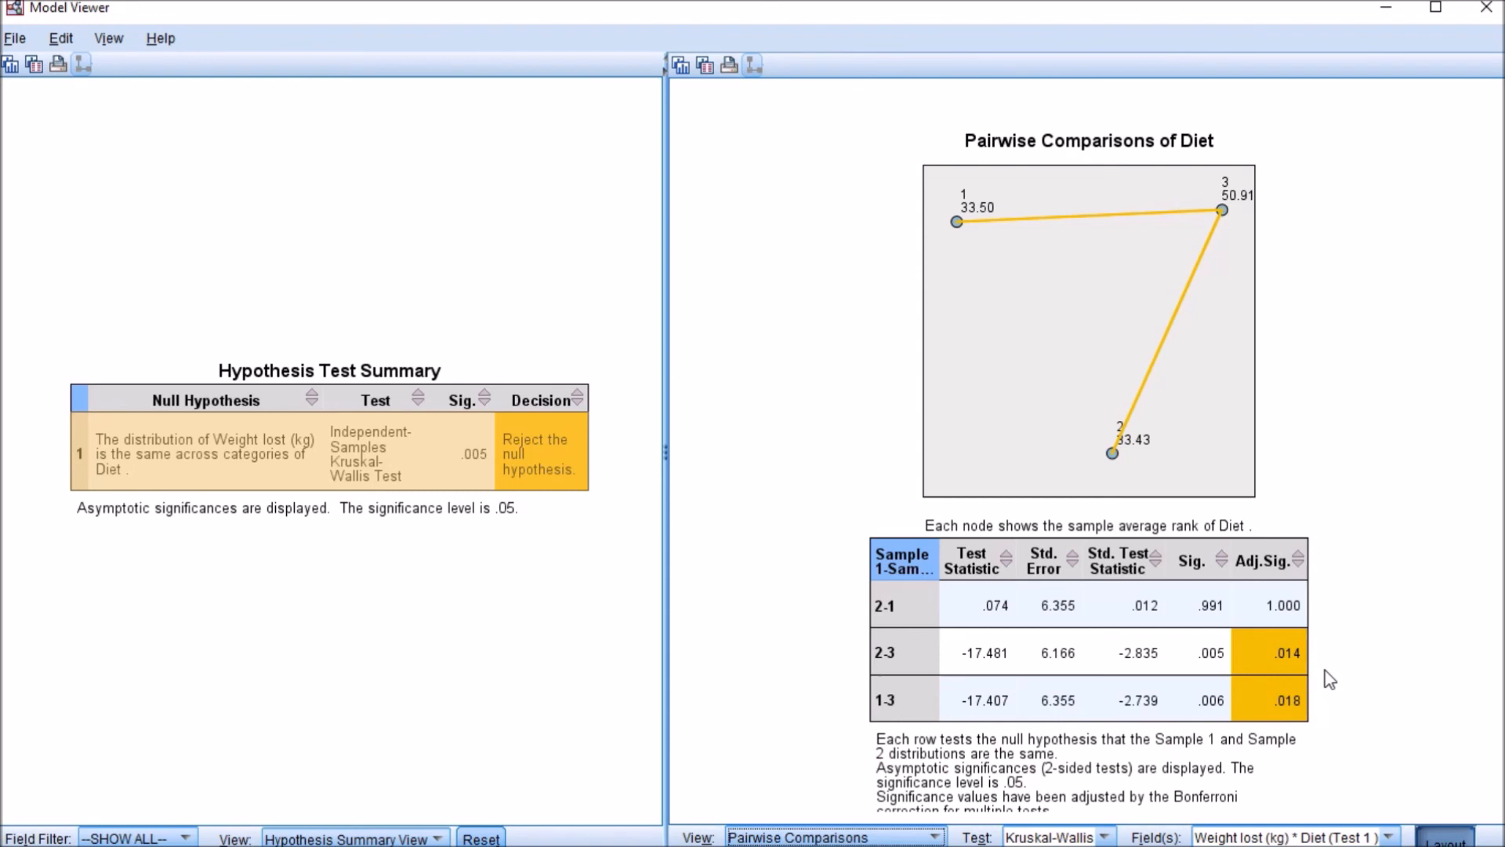
{"action": "mouse_move", "coordinate": [1303, 661]}
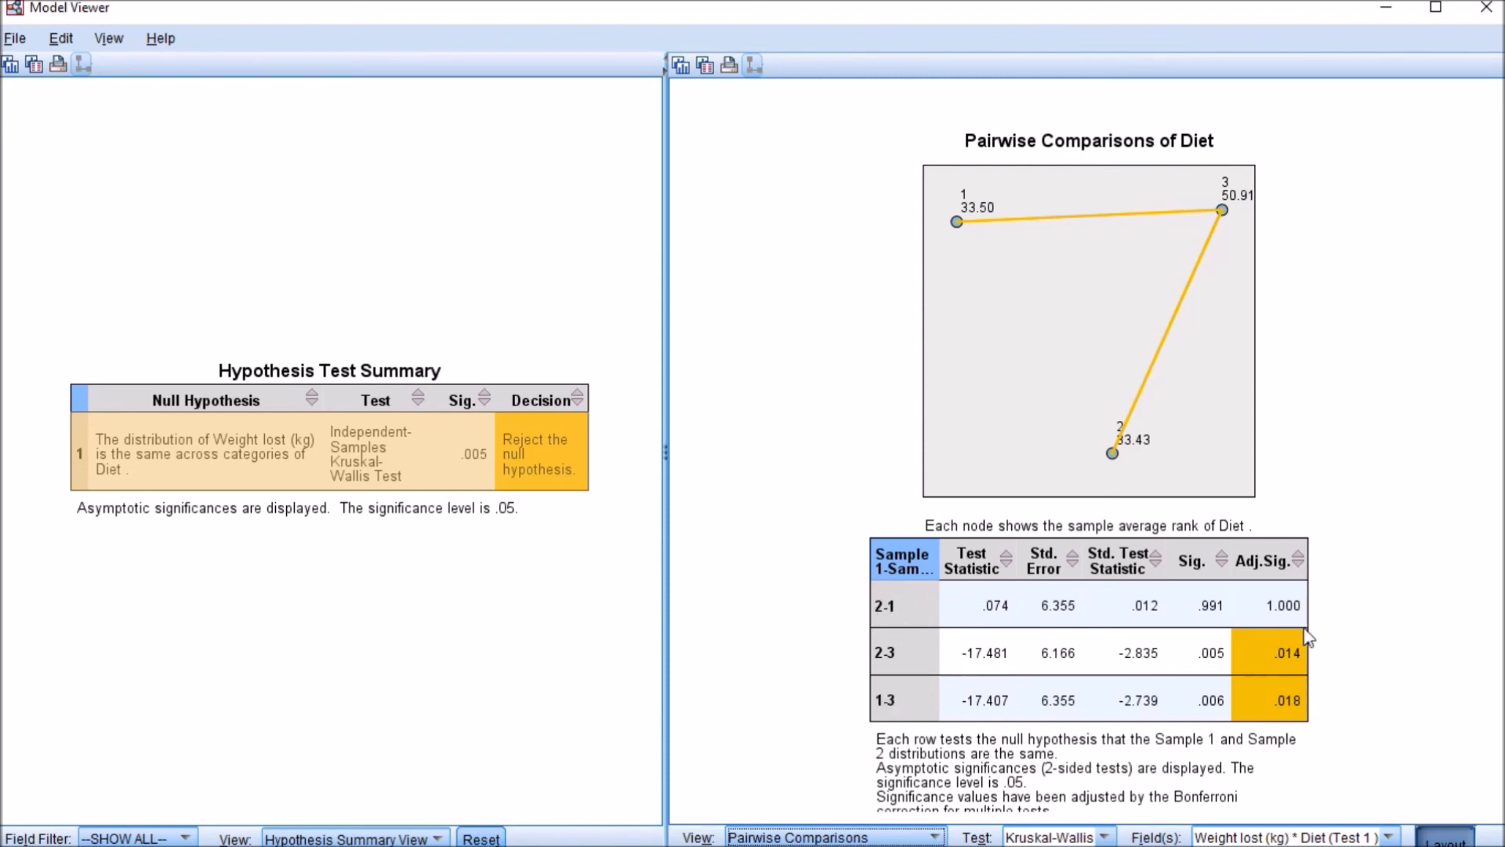
{"action": "mouse_move", "coordinate": [1353, 654]}
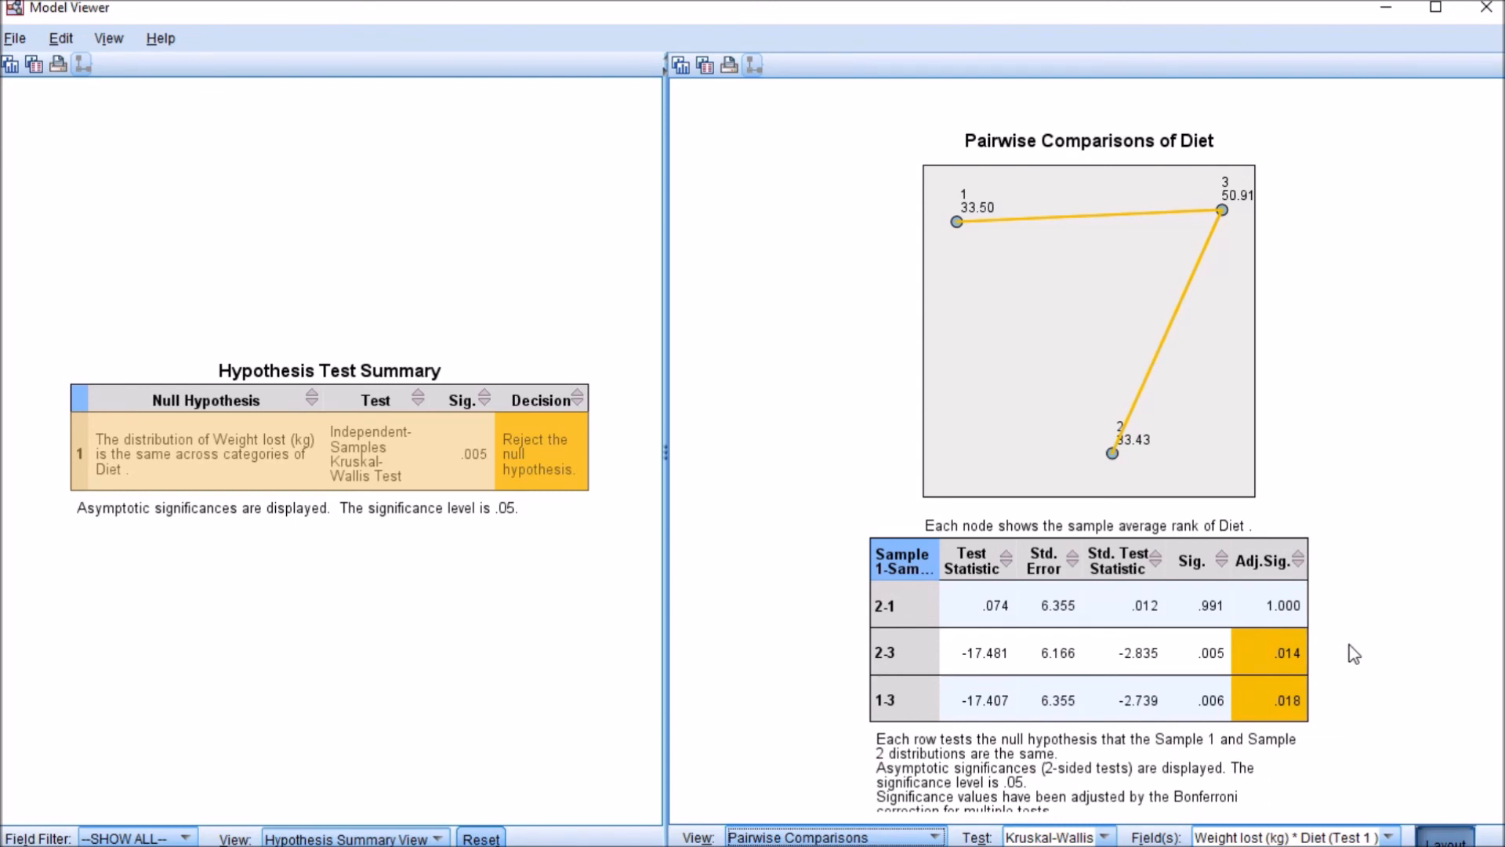
{"action": "mouse_move", "coordinate": [1354, 516]}
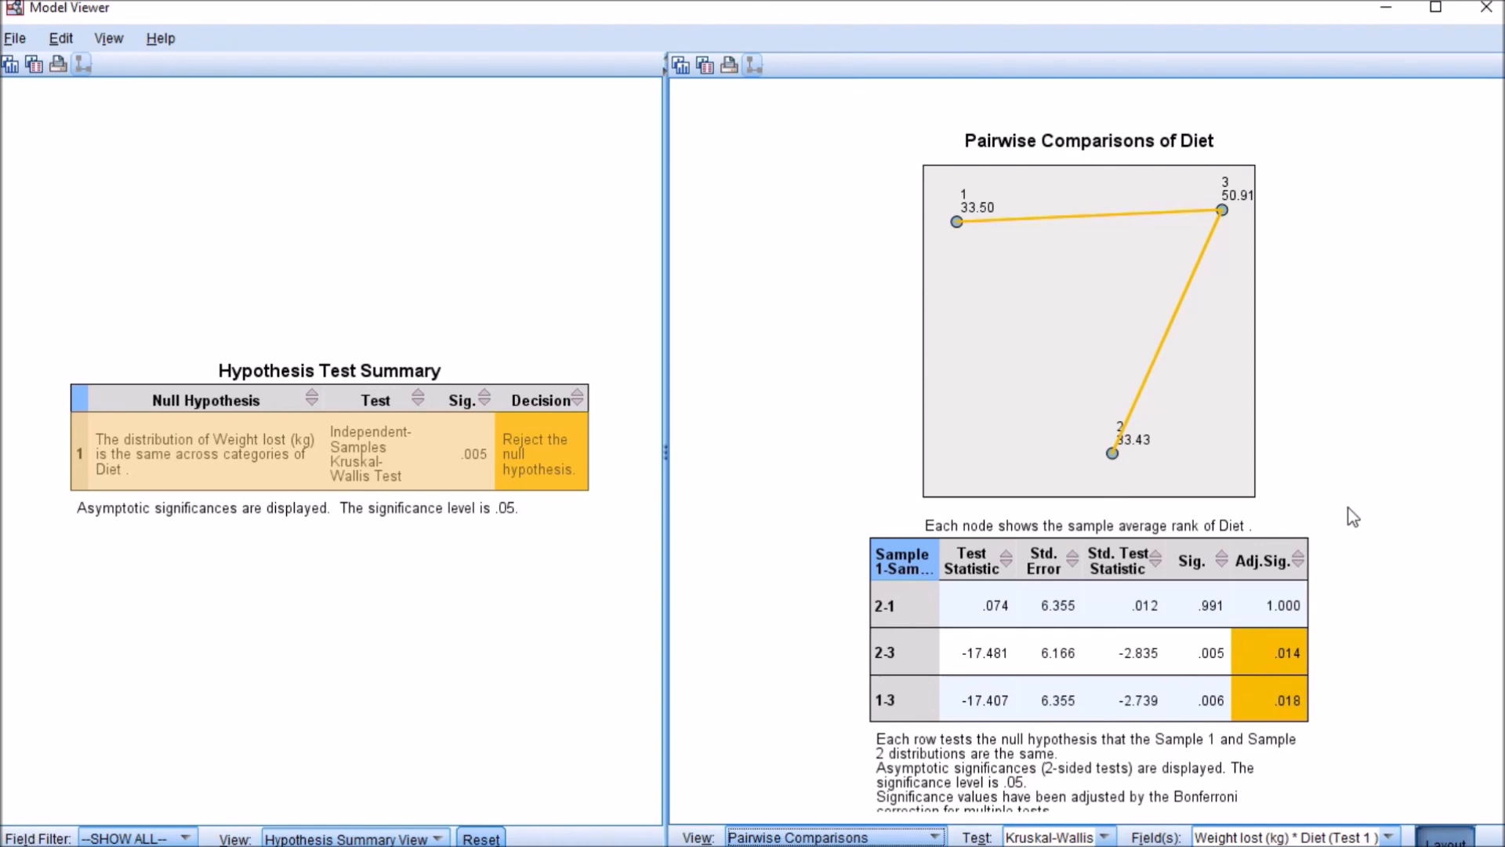
{"action": "mouse_move", "coordinate": [1352, 428]}
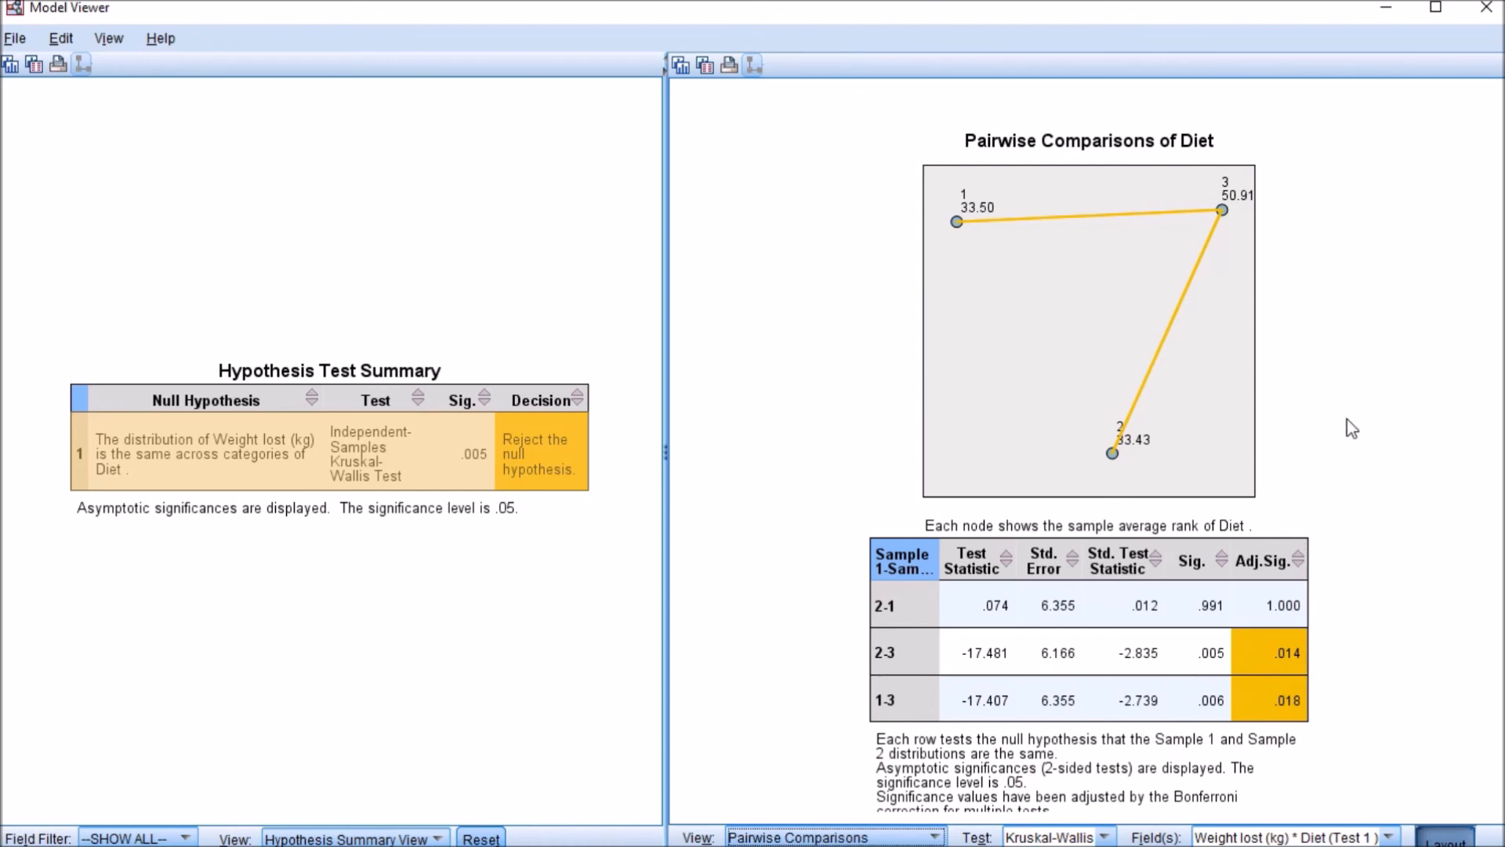